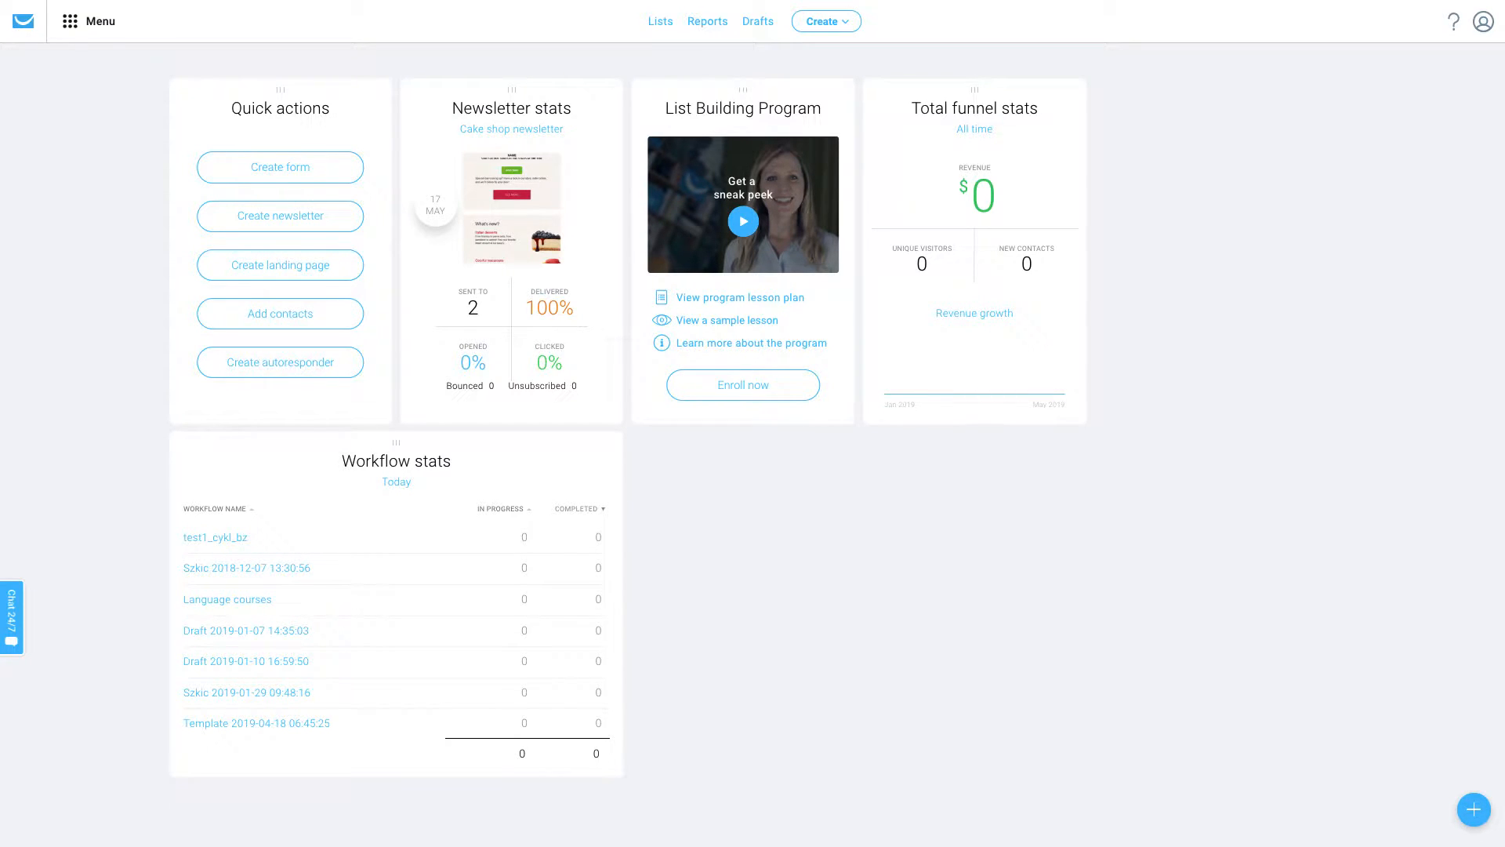
{"action": "mouse_move", "coordinate": [674, 840]}
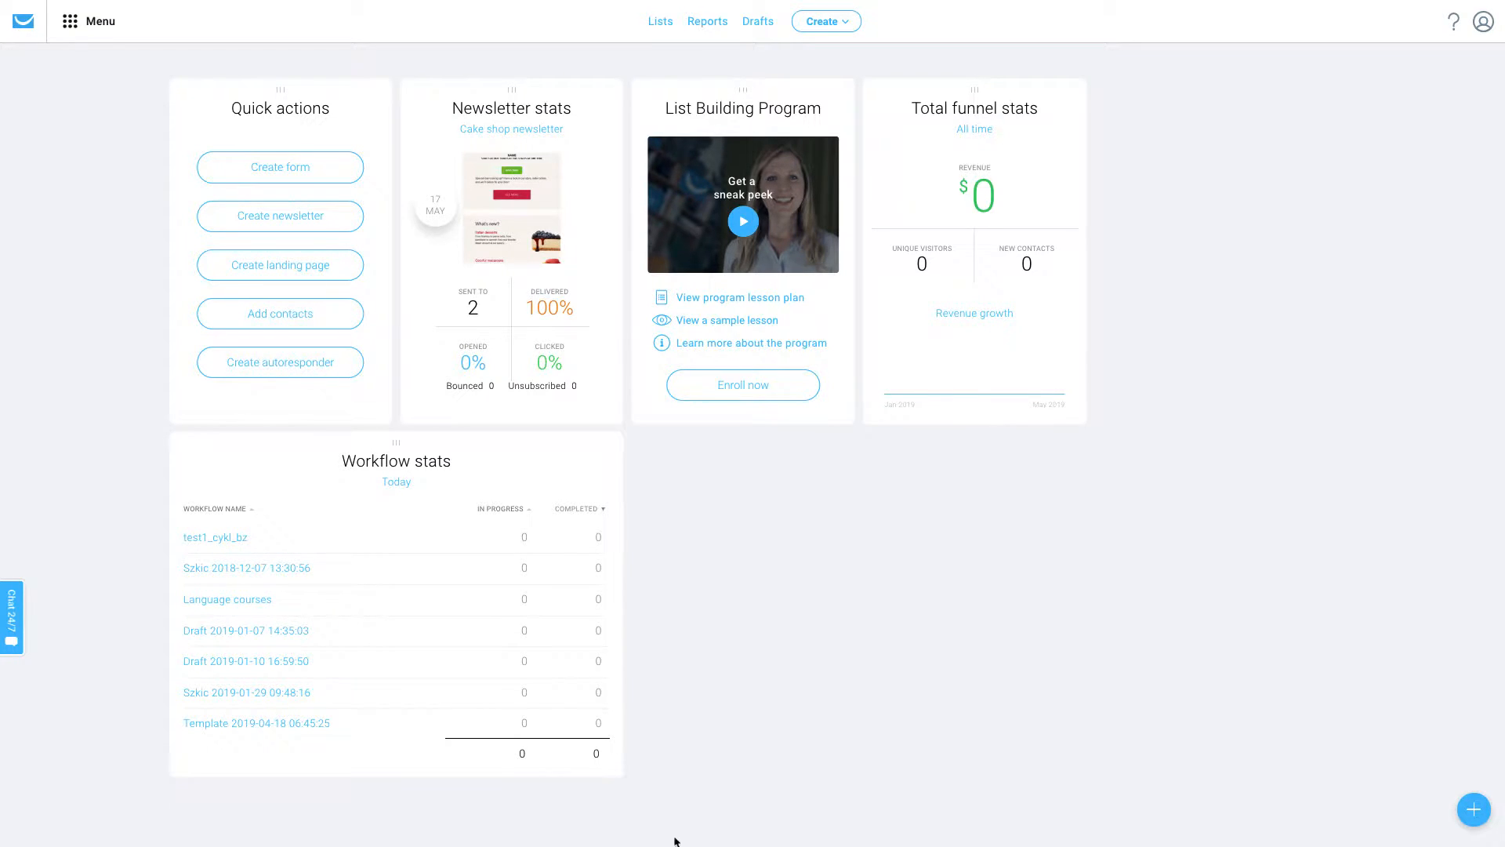
{"action": "mouse_move", "coordinate": [778, 202]}
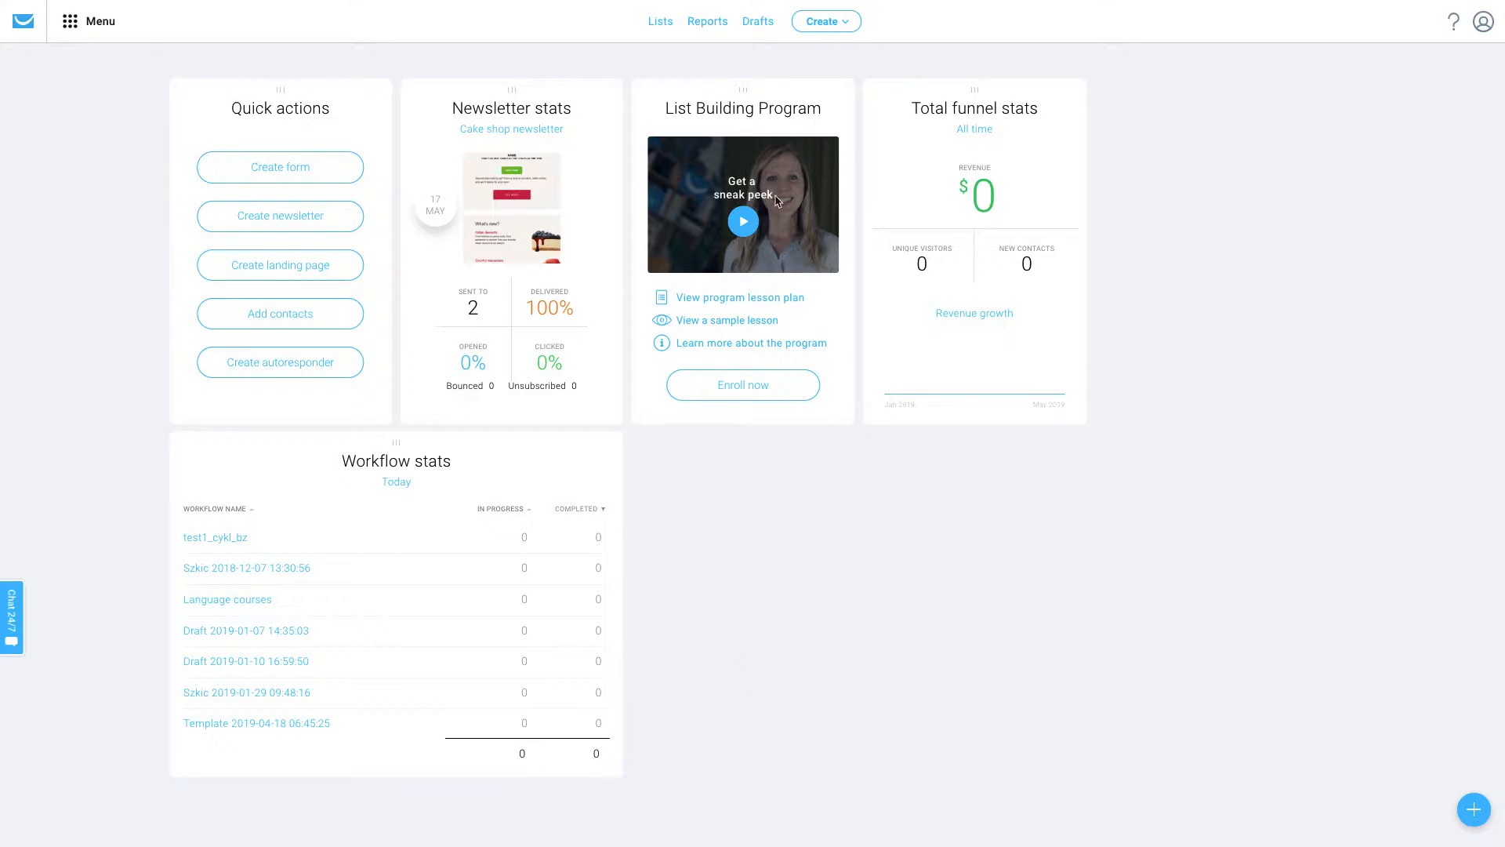
Reveal the Create menu listing newsletters, autoresponders, landing pages and forms.
{"action": "left_click", "coordinate": [823, 21]}
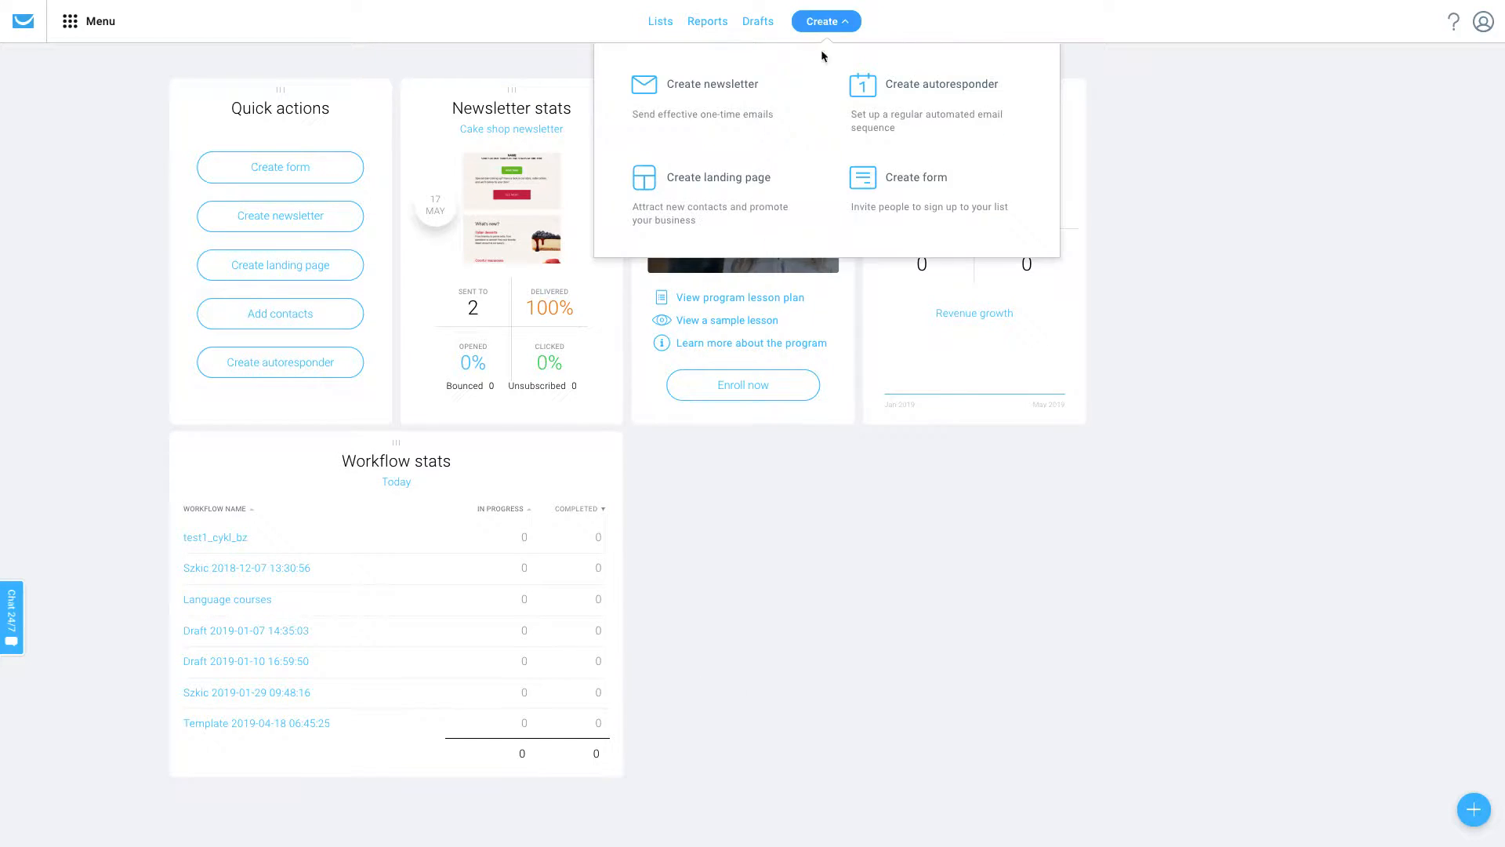
Start a new form and browse Free course sign-up, Event sign-up and Blank template categories.
{"action": "left_click", "coordinate": [900, 178]}
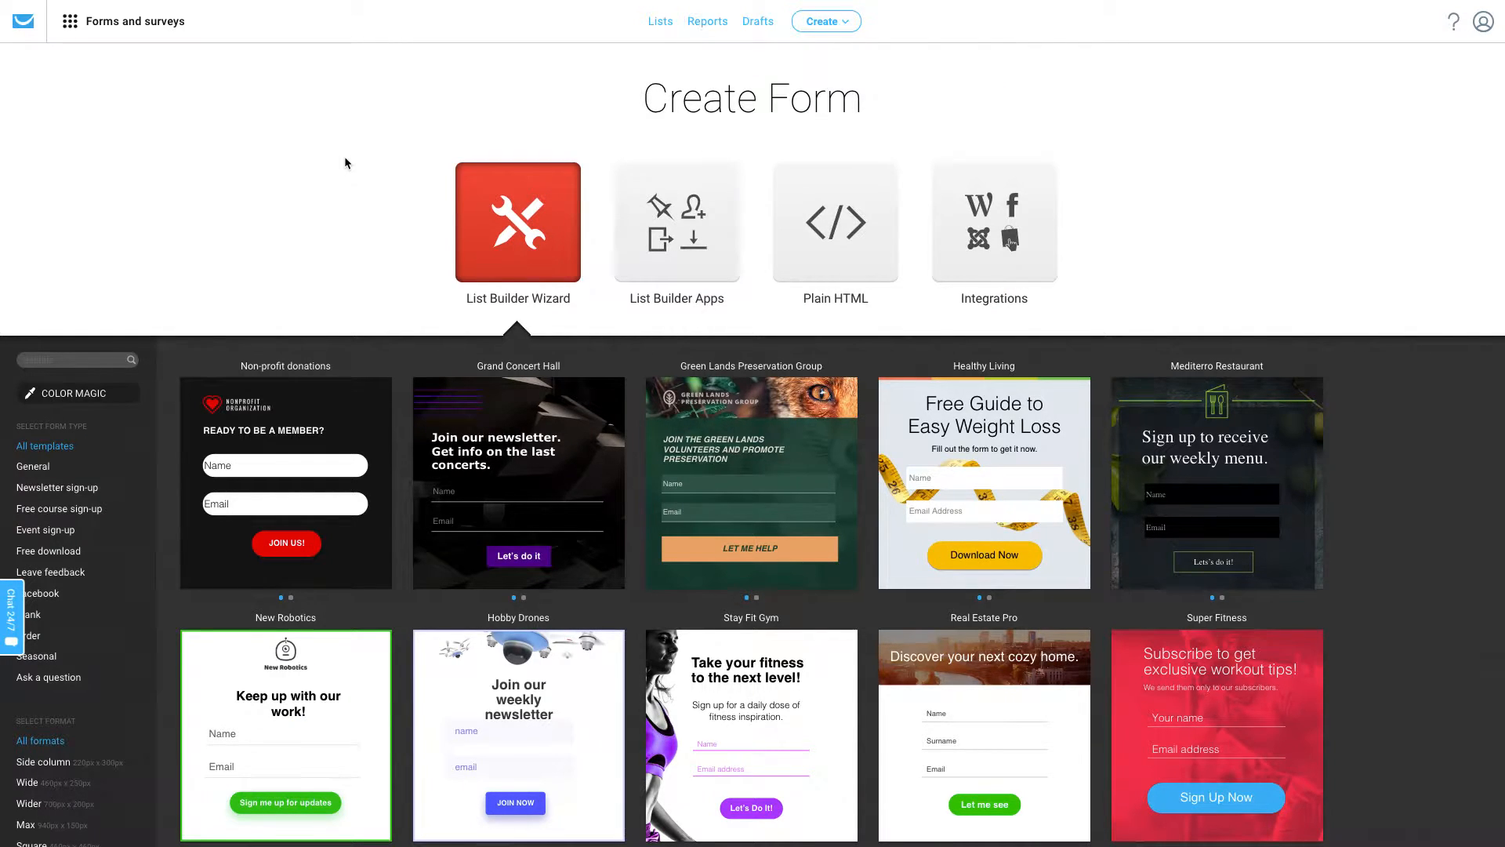
{"action": "mouse_move", "coordinate": [194, 245]}
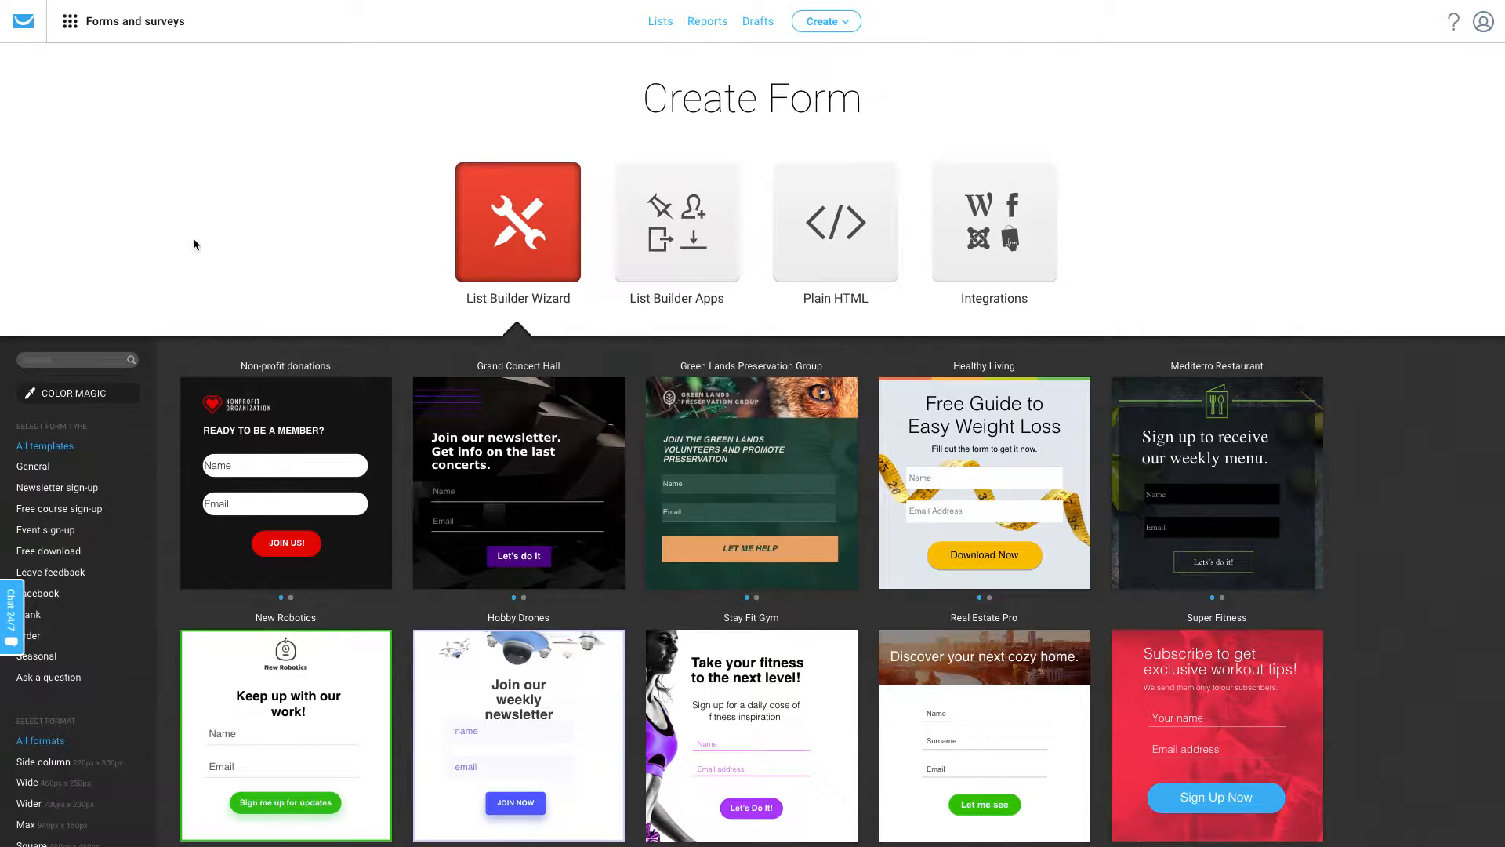
{"action": "left_click", "coordinate": [58, 508]}
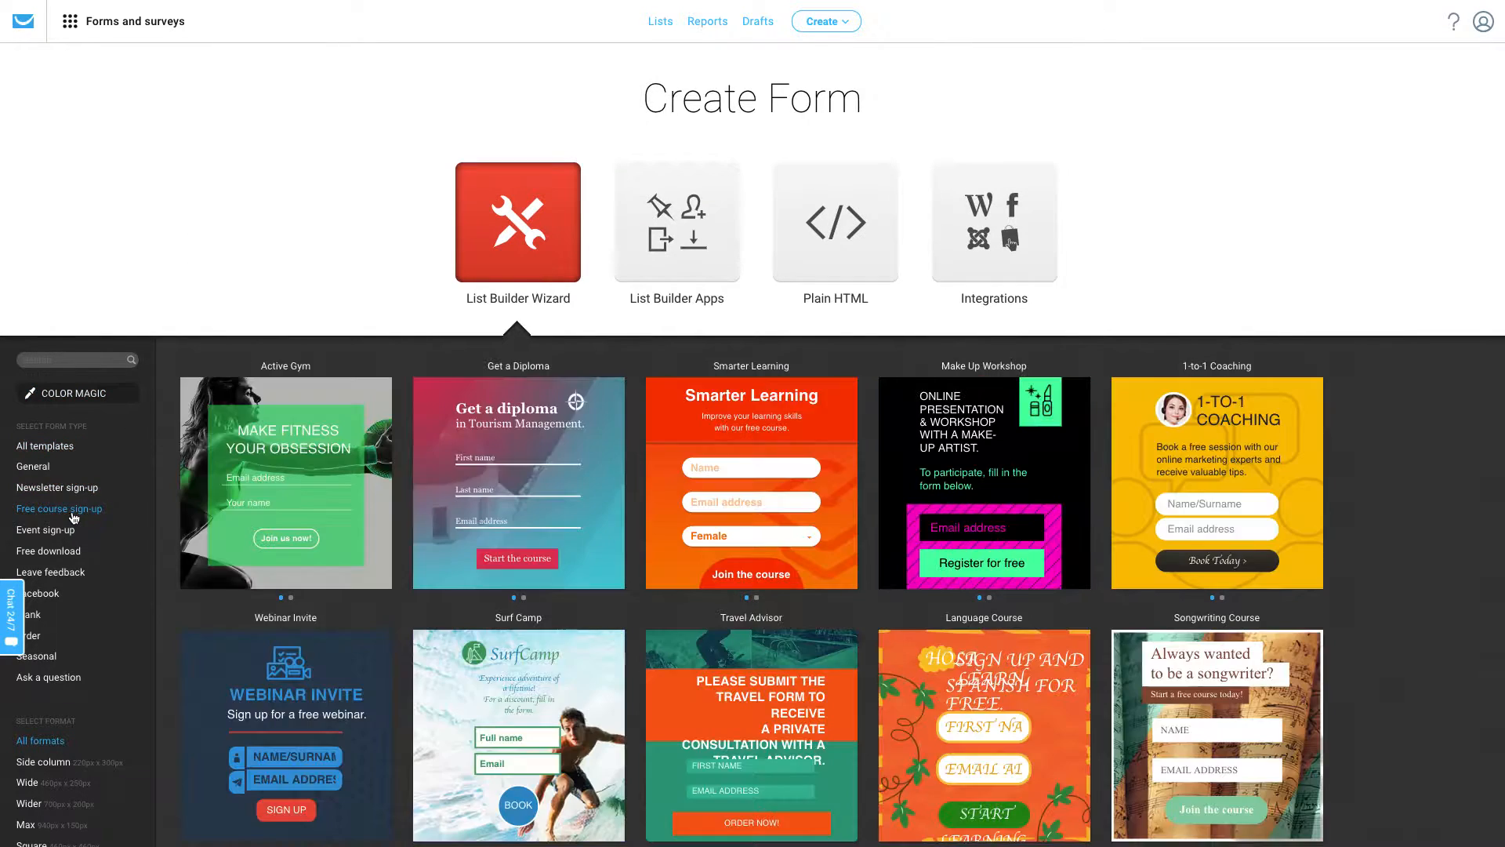
{"action": "left_click", "coordinate": [45, 529]}
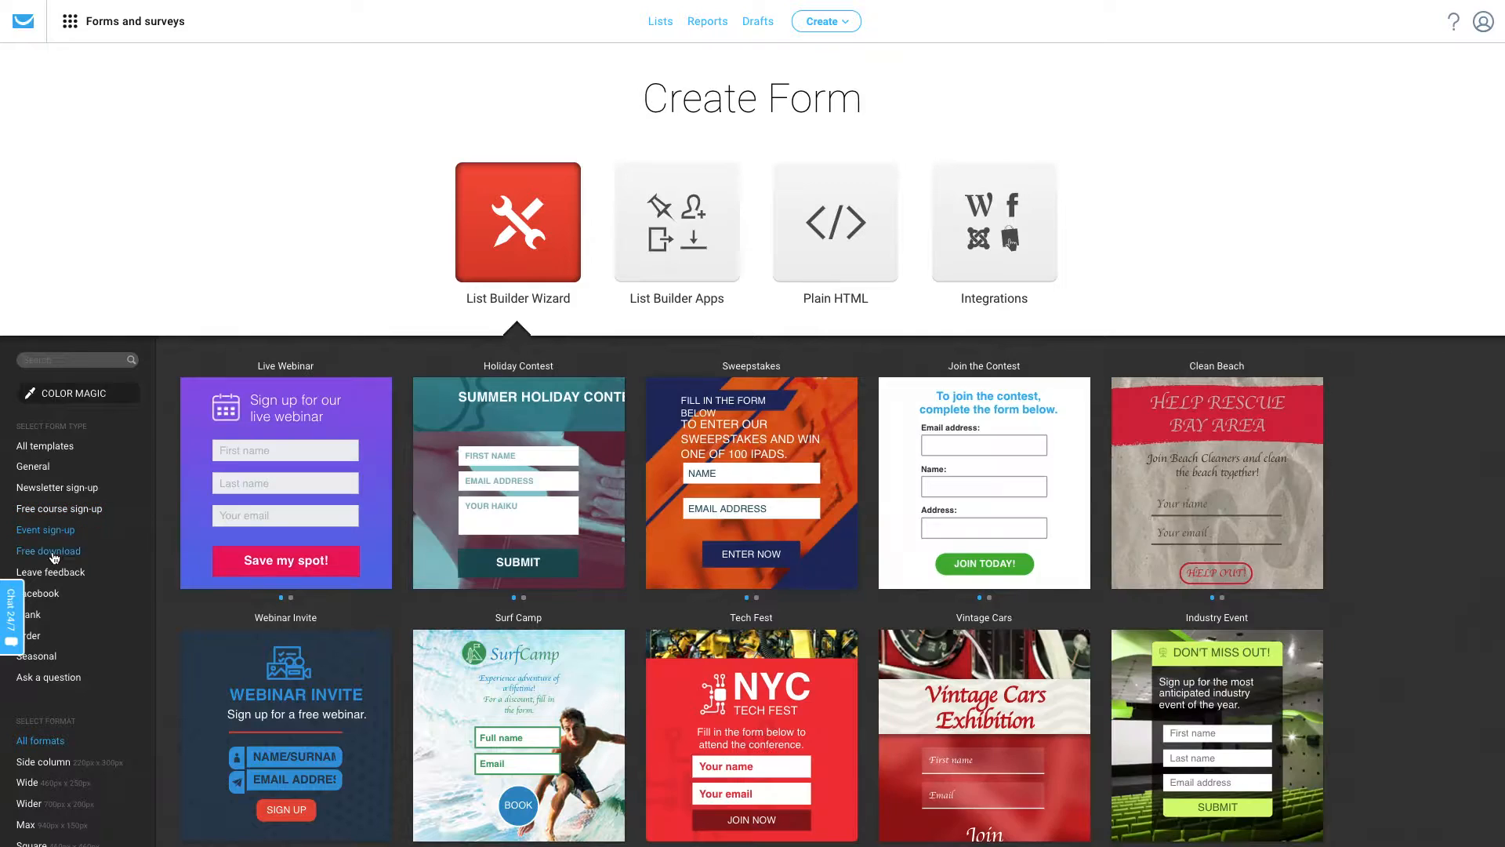
{"action": "left_click", "coordinate": [47, 550]}
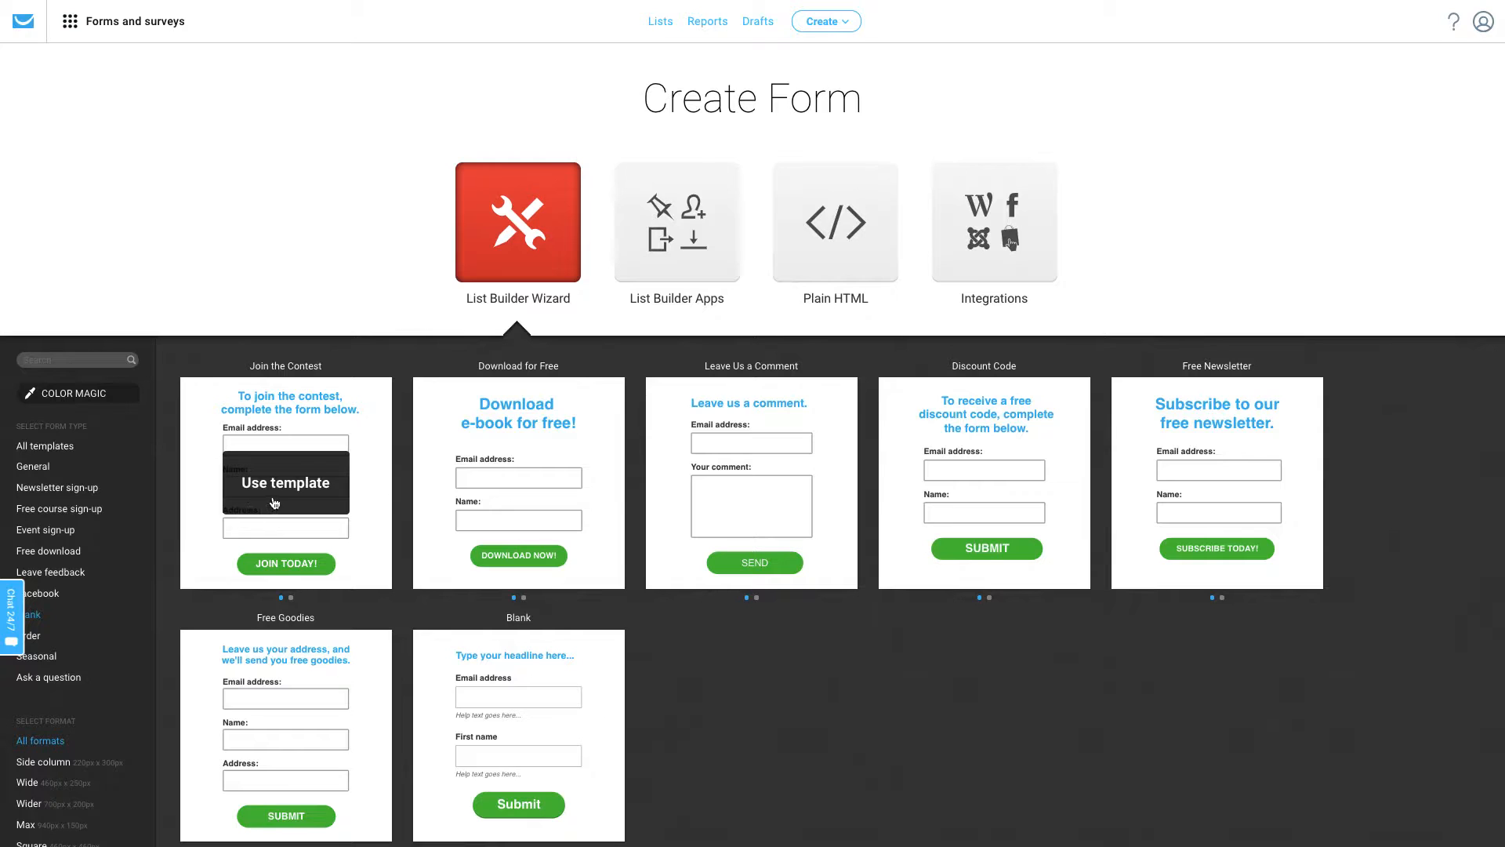
Switch the template gallery back to All templates.
{"action": "left_click", "coordinate": [75, 392]}
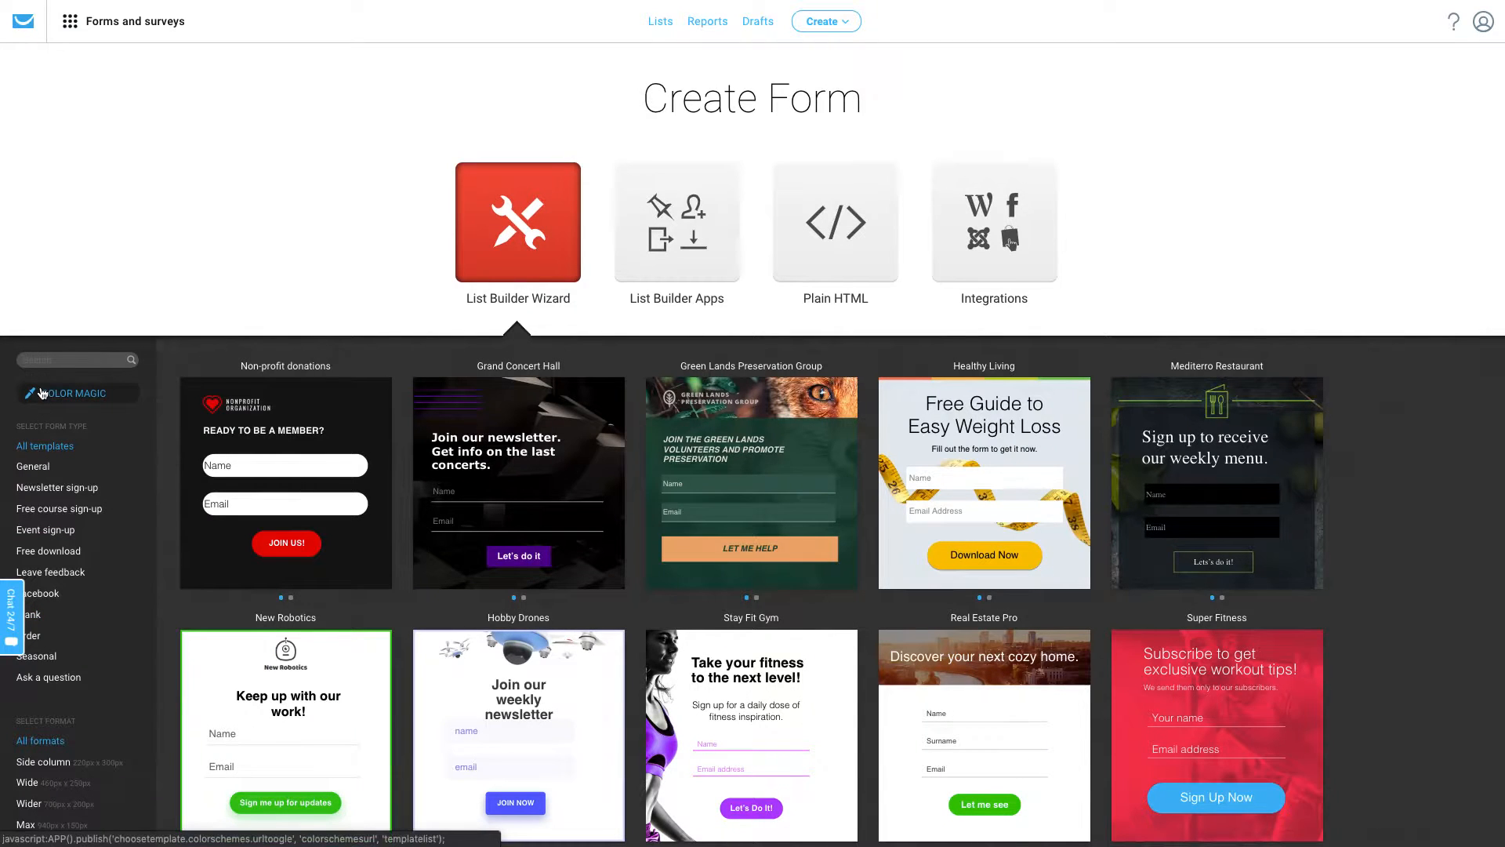
{"action": "mouse_move", "coordinate": [41, 392]}
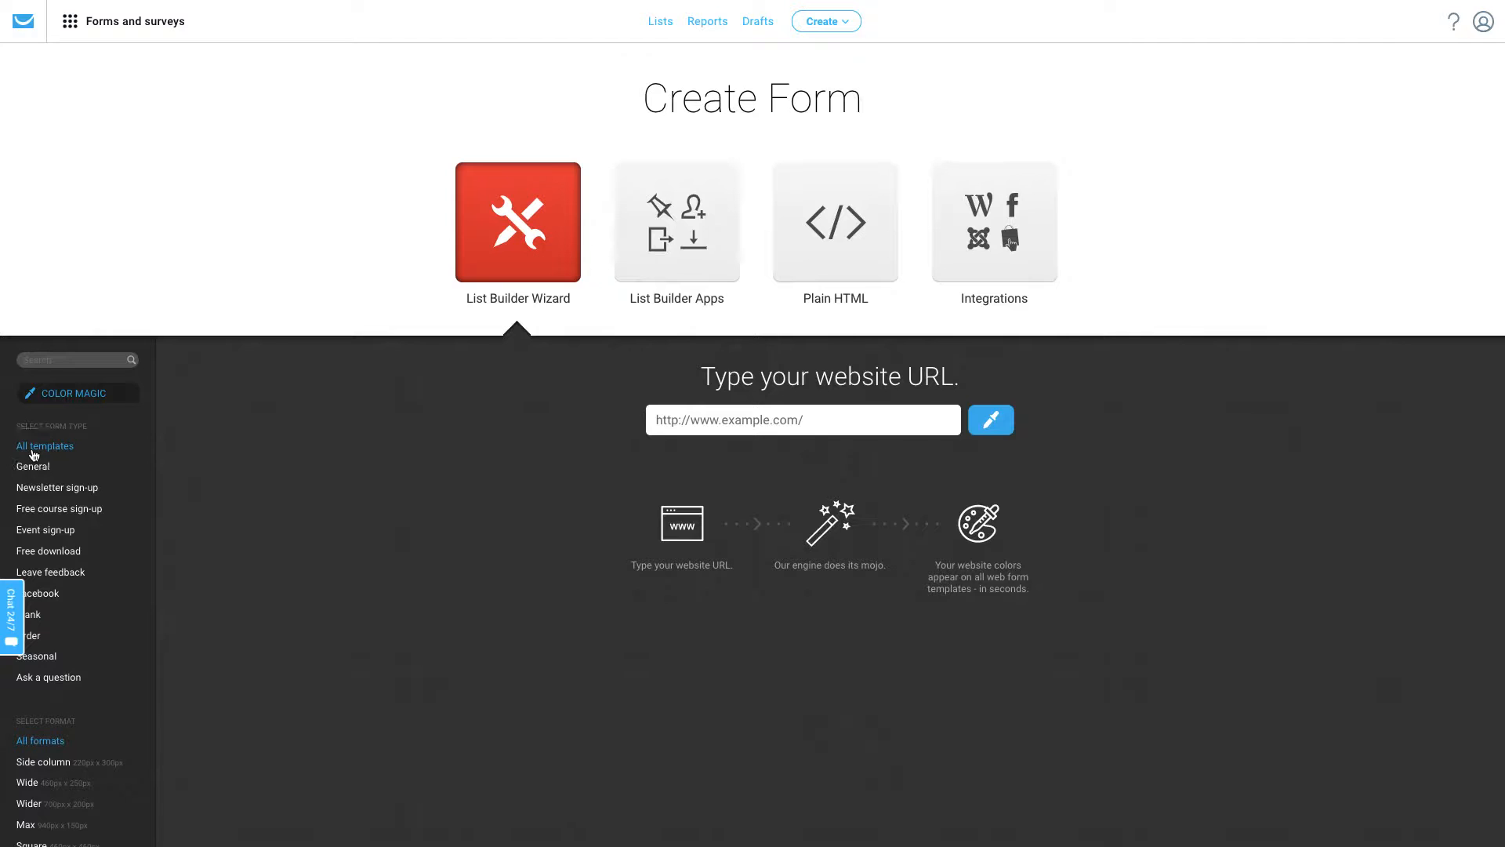
{"action": "mouse_move", "coordinate": [234, 296]}
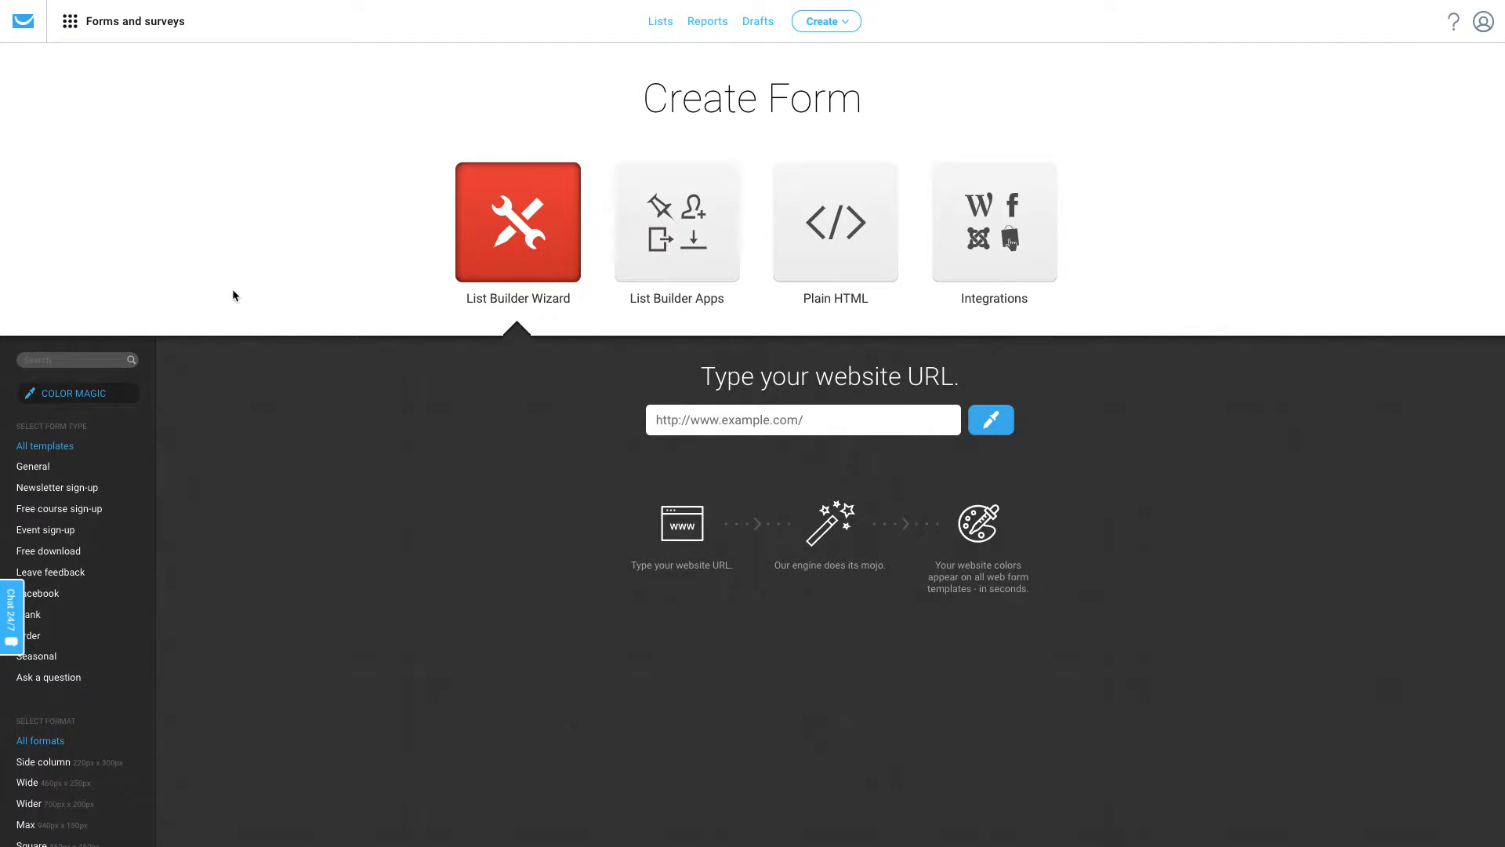
{"action": "mouse_move", "coordinate": [277, 286]}
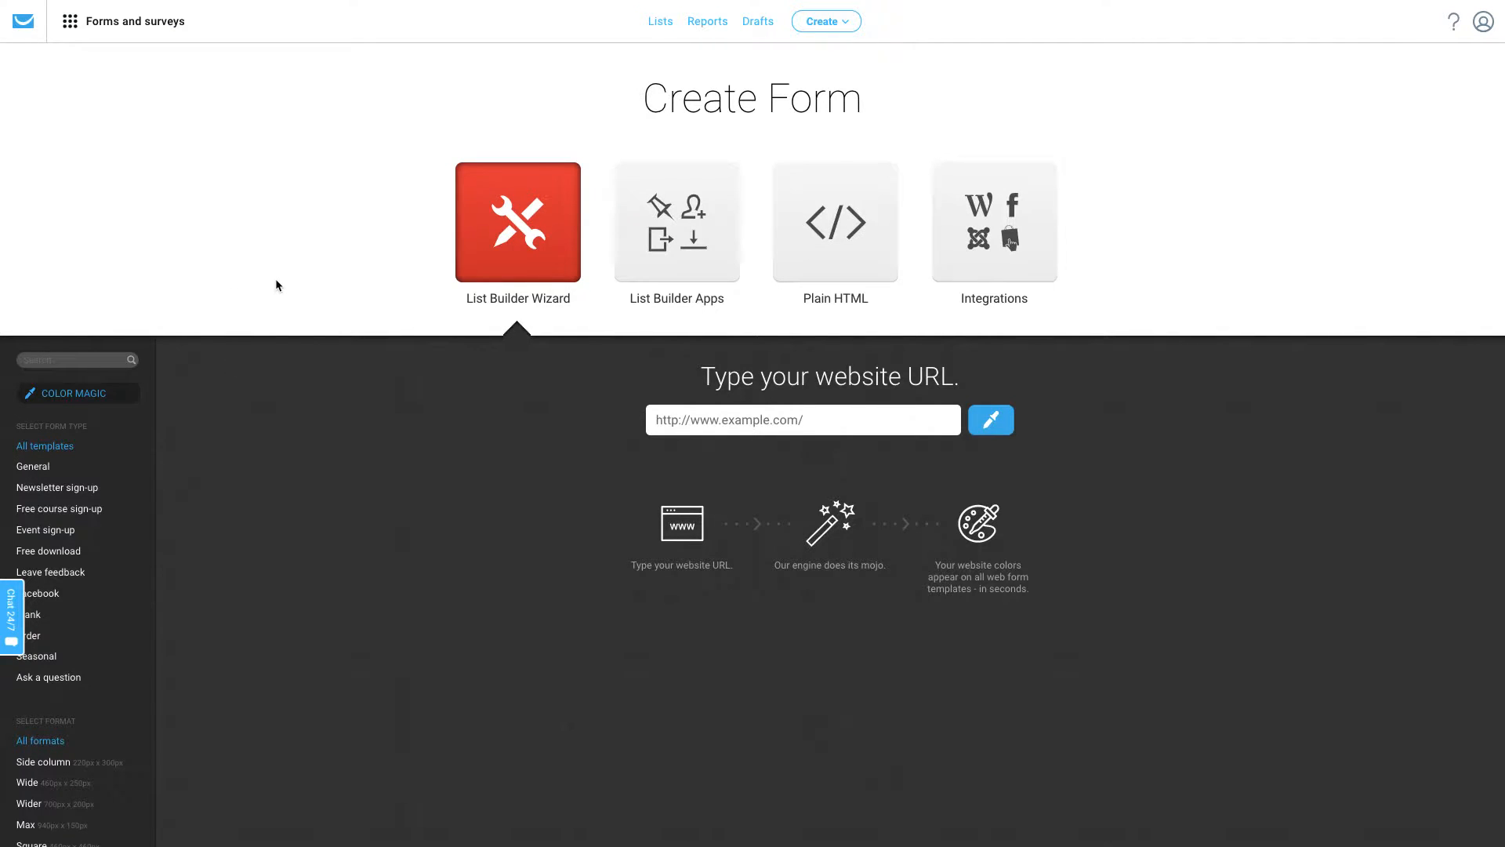
Look over the List Builder Apps, then show the Plain HTML form generator with its code.
{"action": "left_click", "coordinate": [33, 467]}
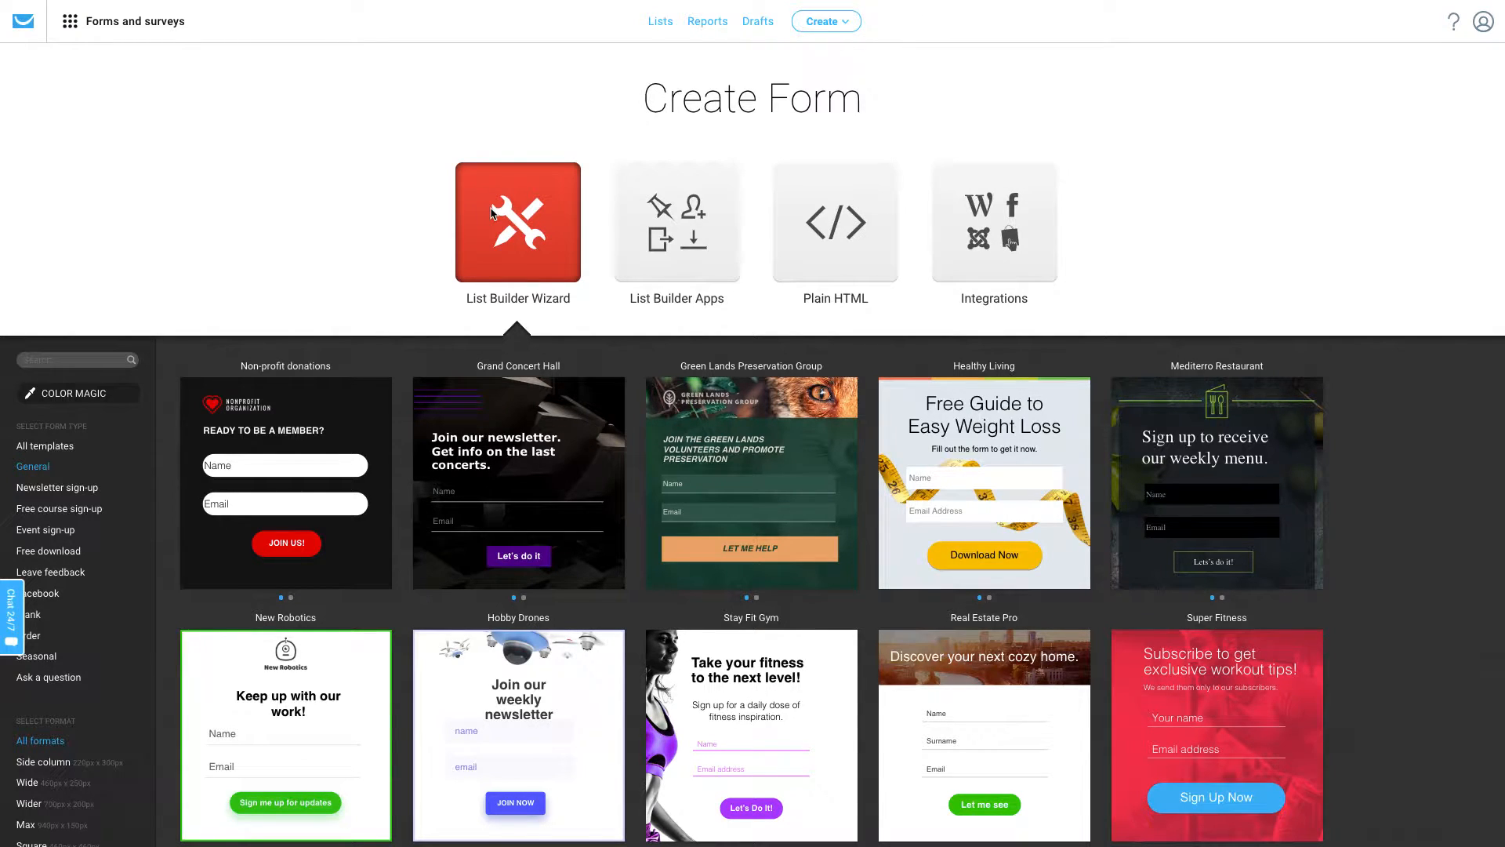
{"action": "mouse_move", "coordinate": [690, 220]}
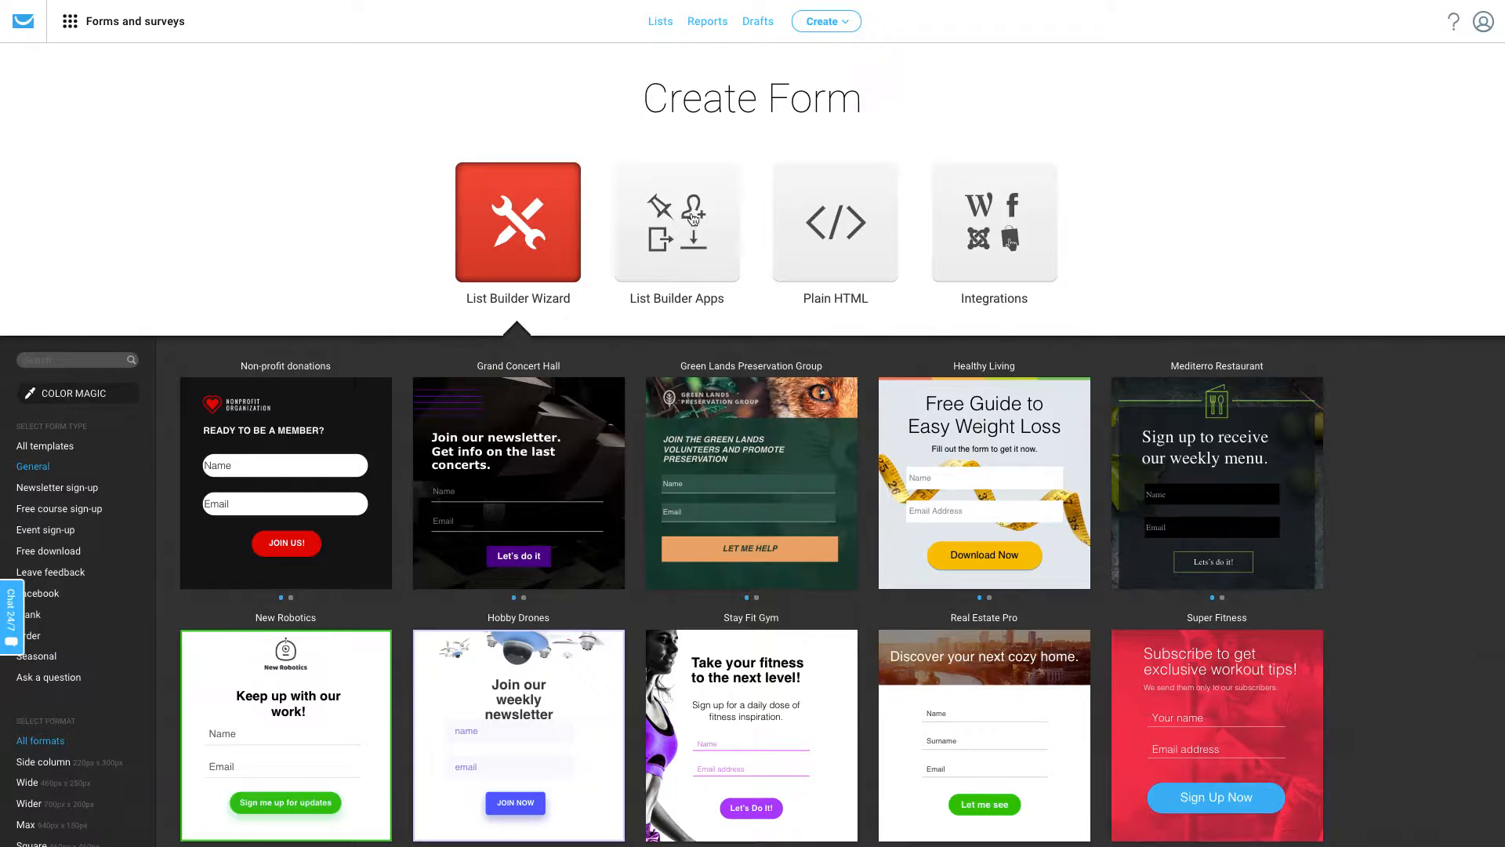
{"action": "left_click", "coordinate": [675, 223]}
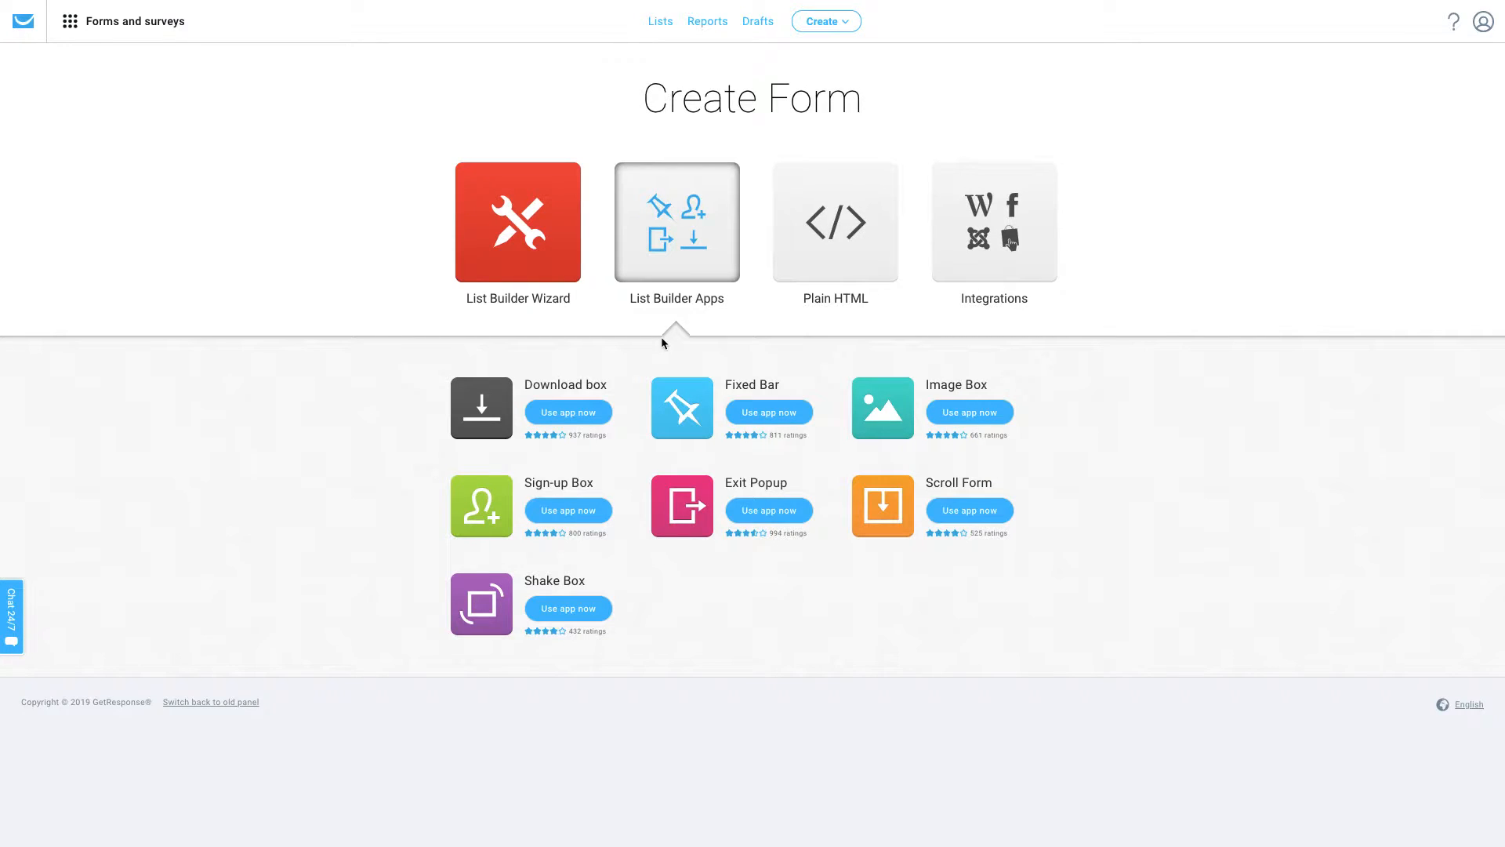
{"action": "mouse_move", "coordinate": [682, 408]}
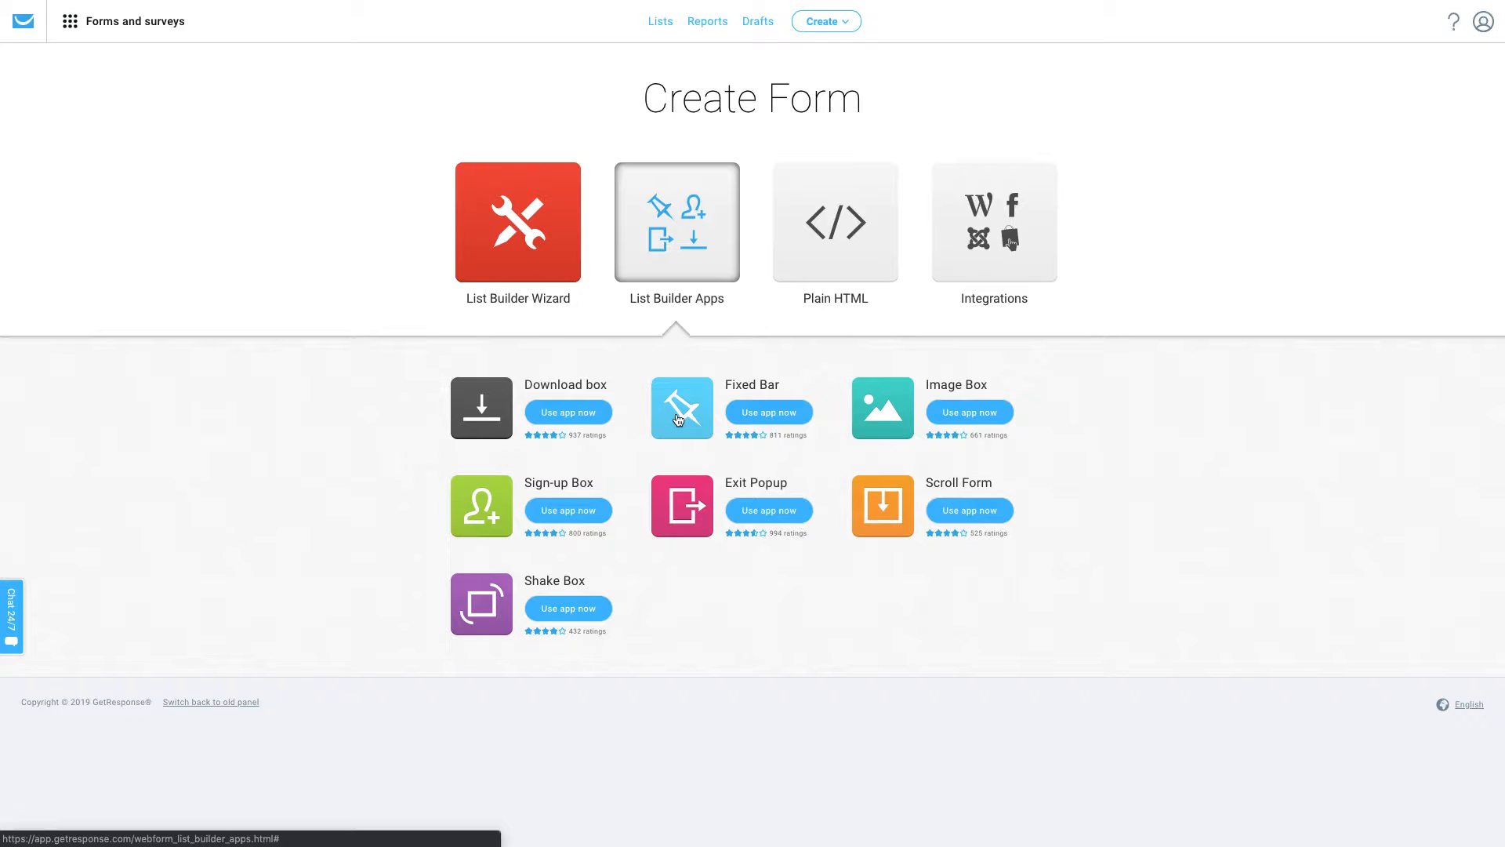
{"action": "mouse_move", "coordinate": [806, 241]}
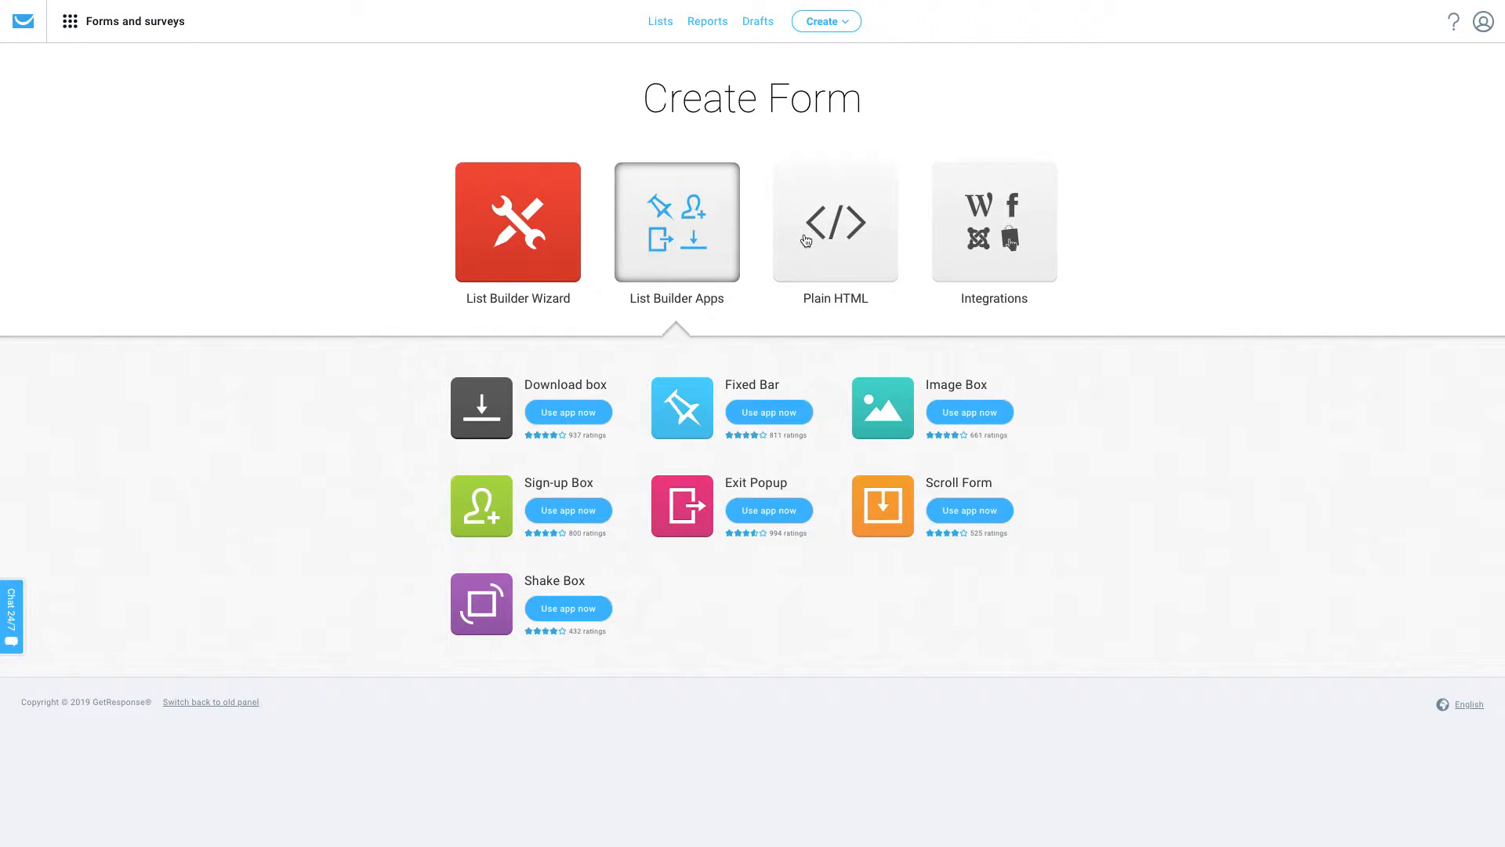
{"action": "left_click", "coordinate": [832, 223]}
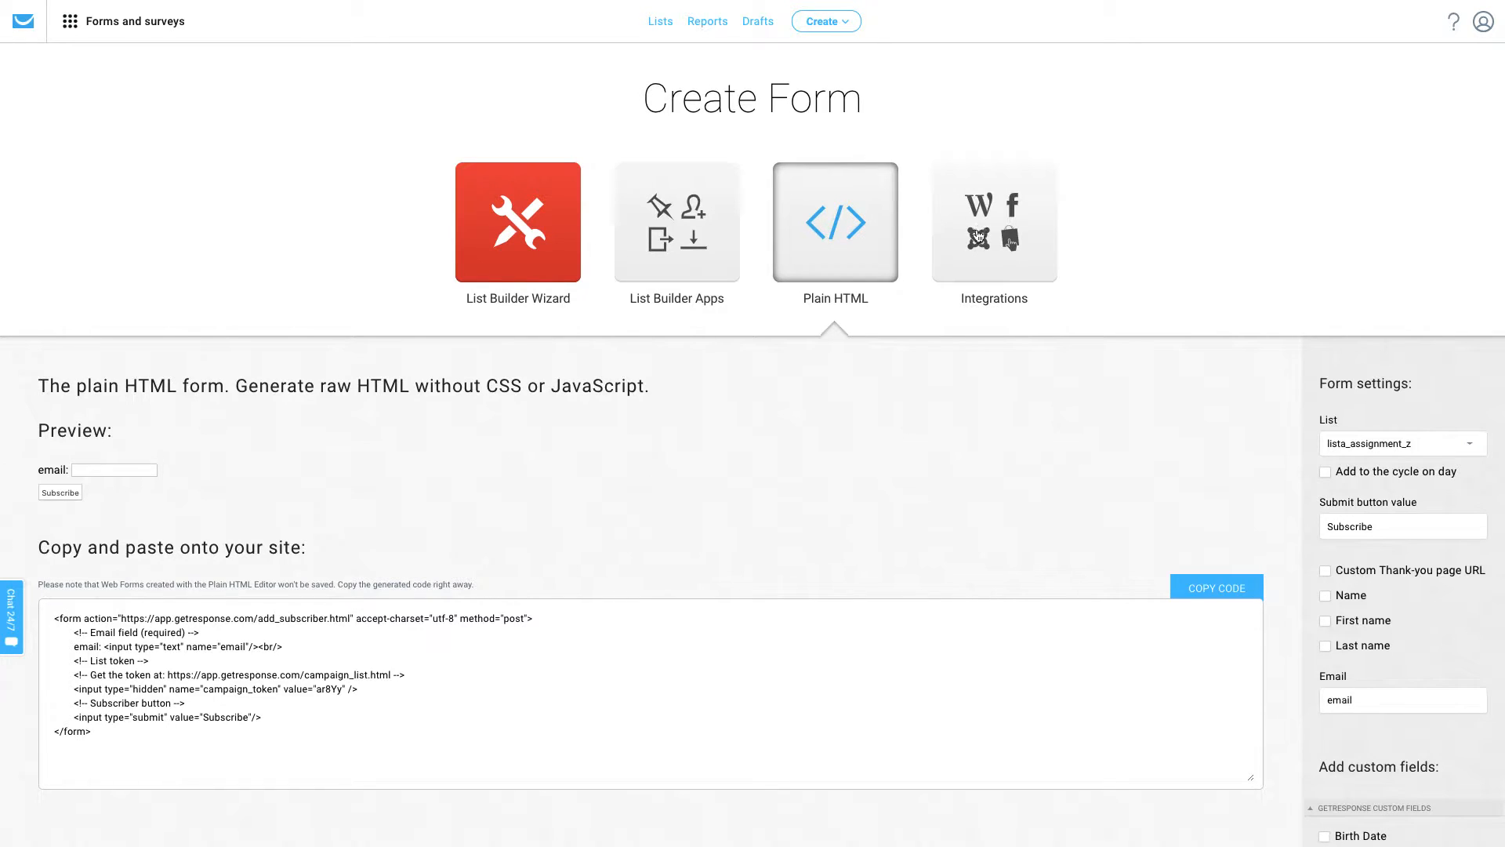
View the form Integrations tile, then return to the List Builder Wizard template gallery.
{"action": "left_click", "coordinate": [994, 221]}
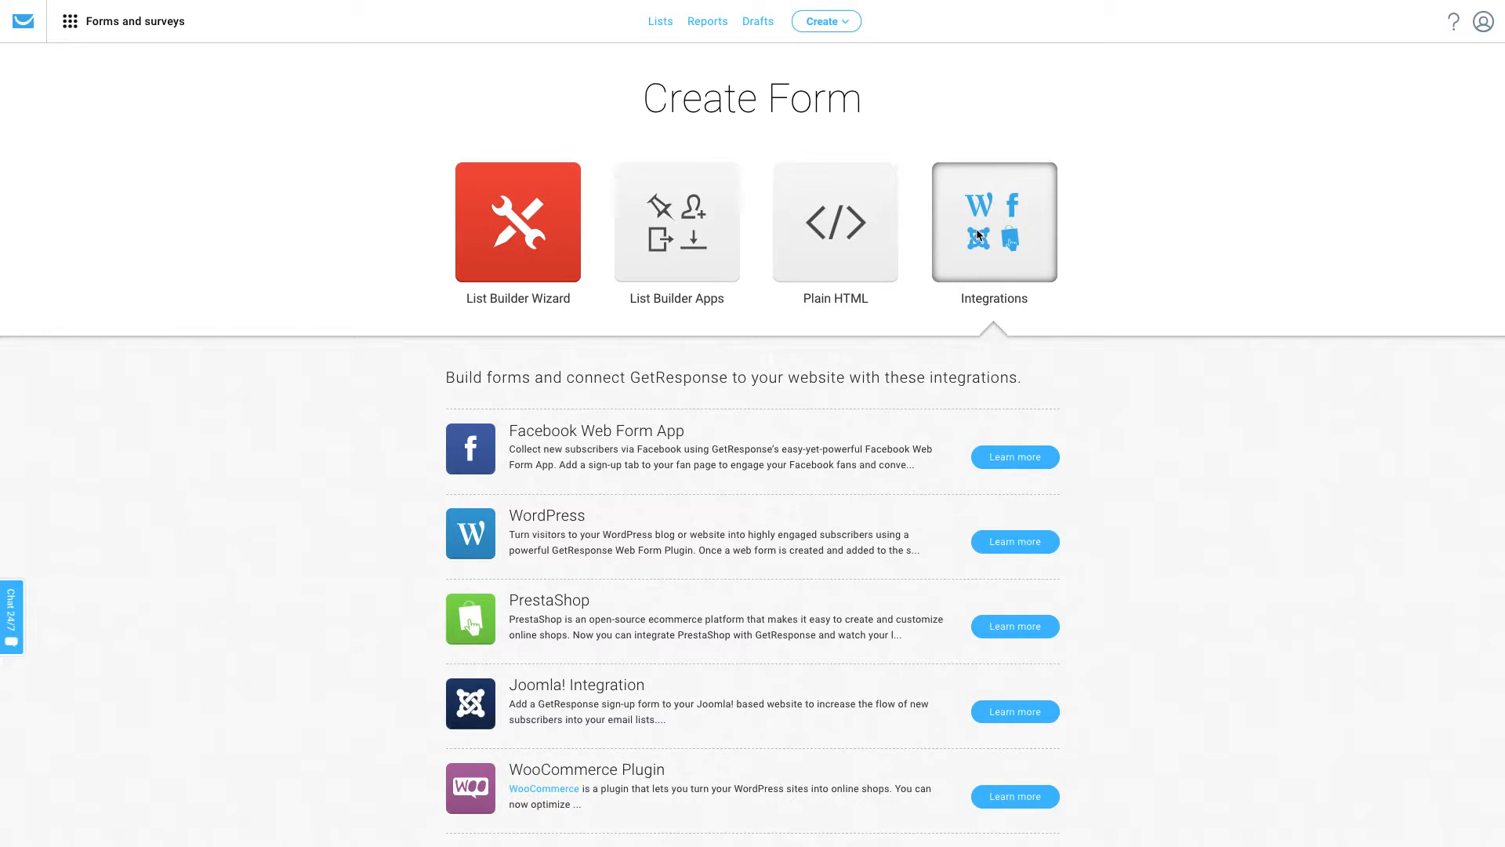
{"action": "mouse_move", "coordinate": [927, 651]}
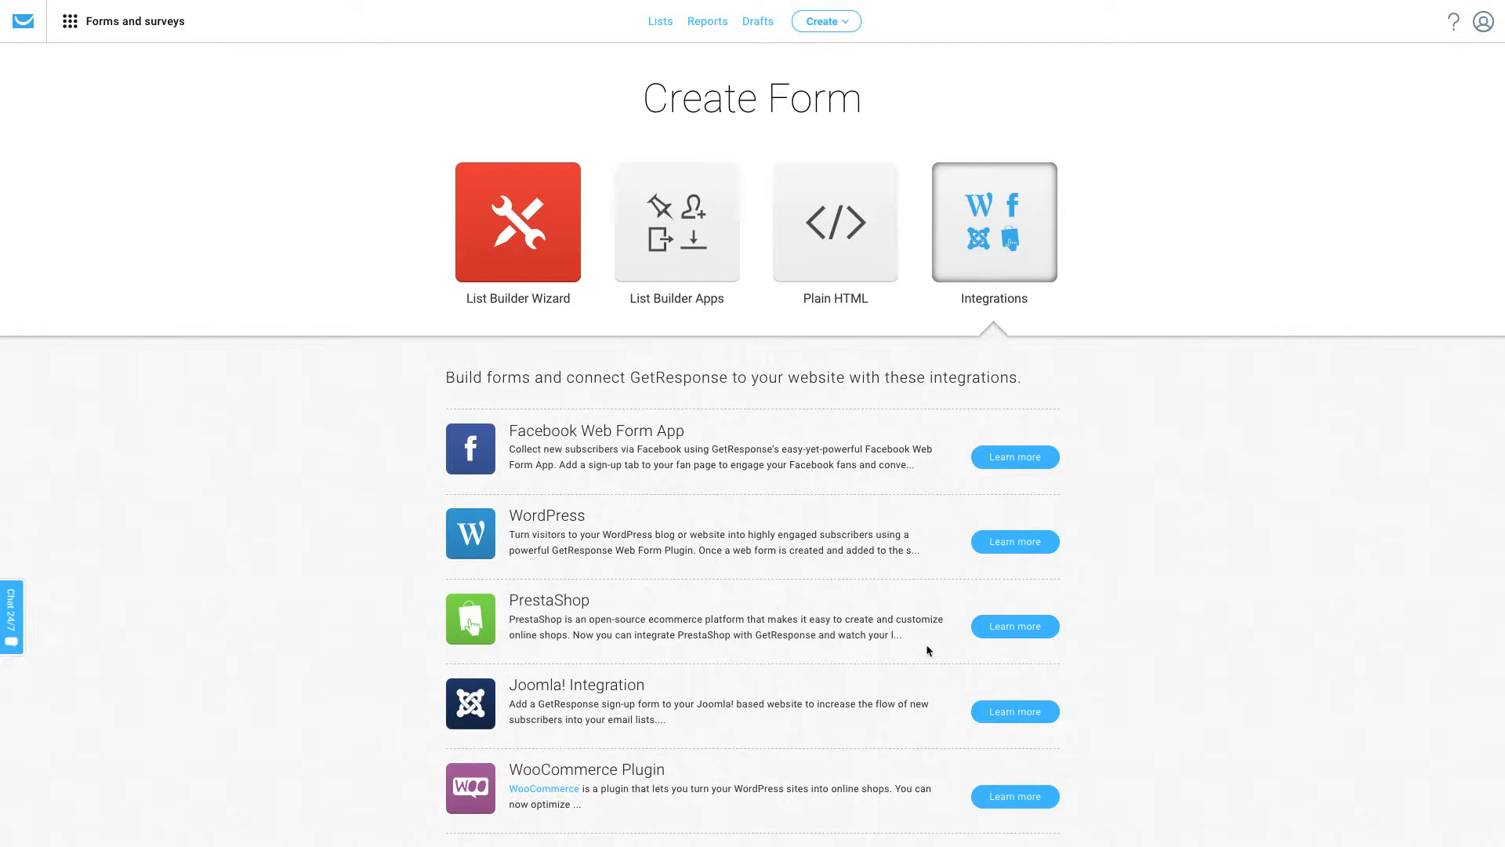
{"action": "mouse_move", "coordinate": [524, 251]}
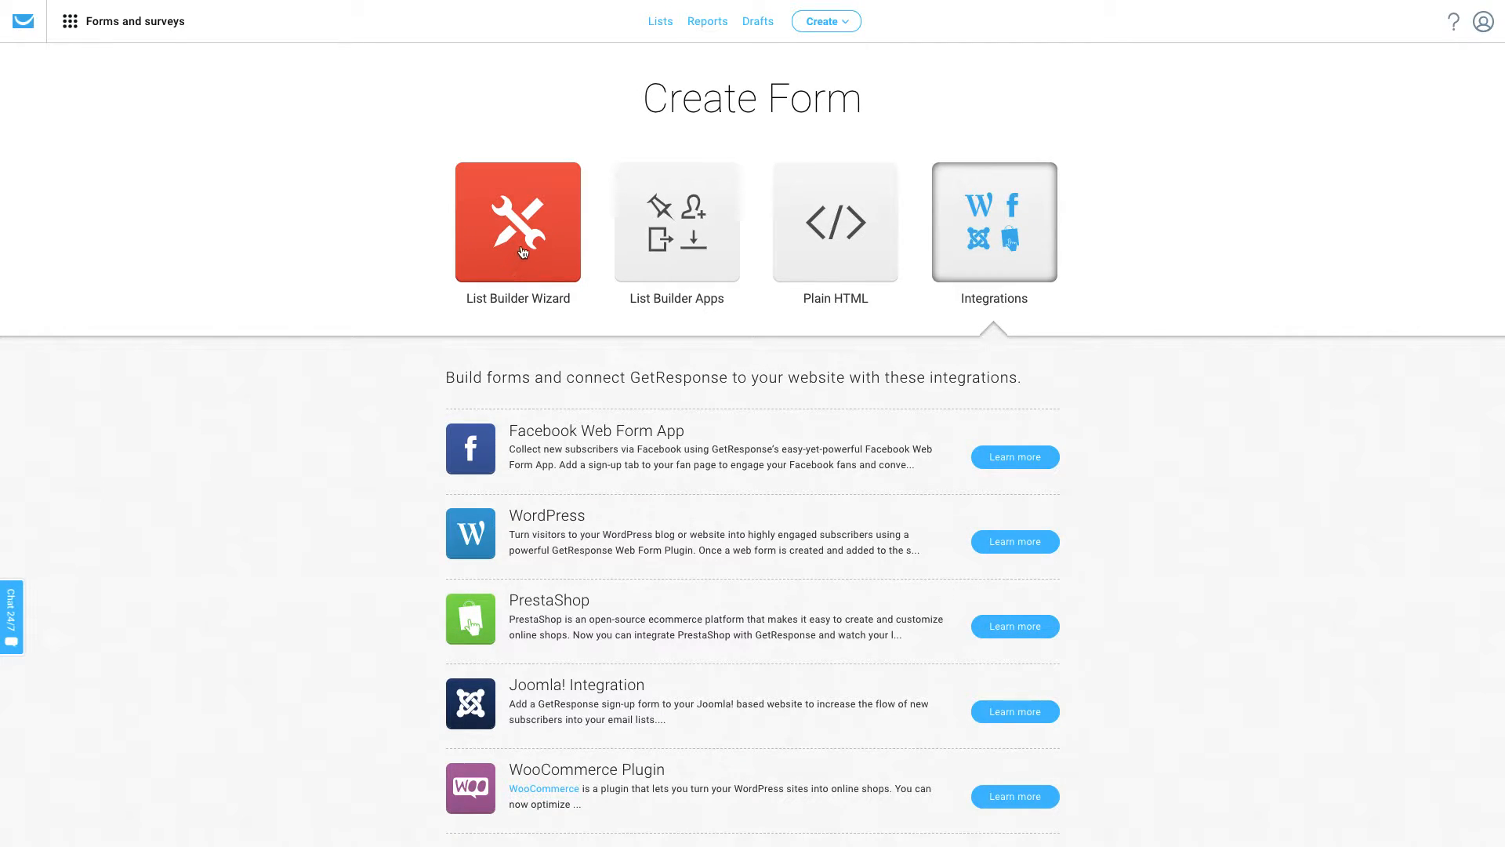
{"action": "left_click", "coordinate": [518, 222]}
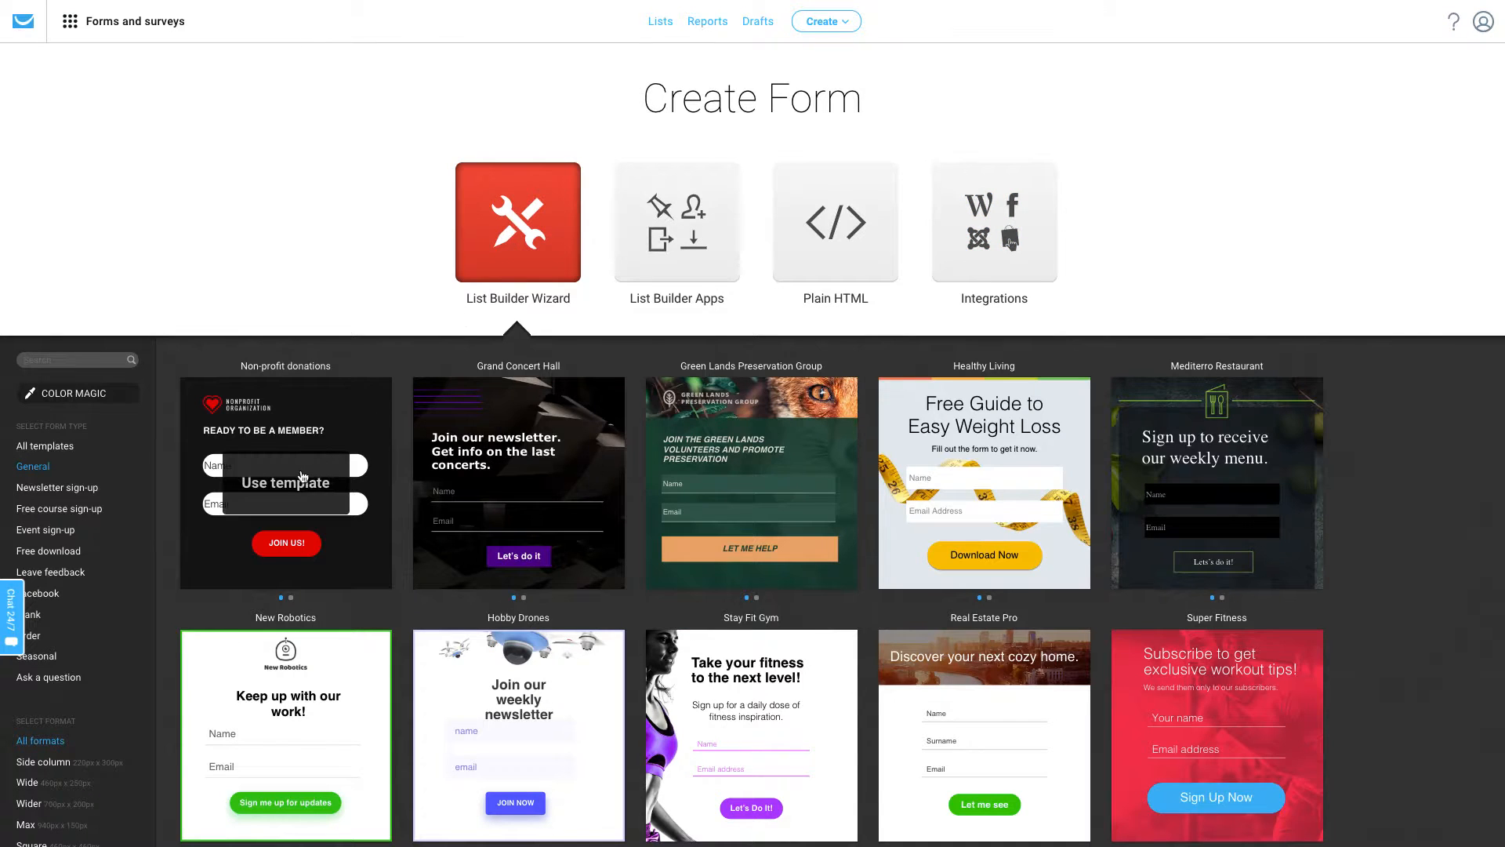
Start a form from the Non-profit donations template and show its Layout properties.
{"action": "left_click", "coordinate": [286, 482]}
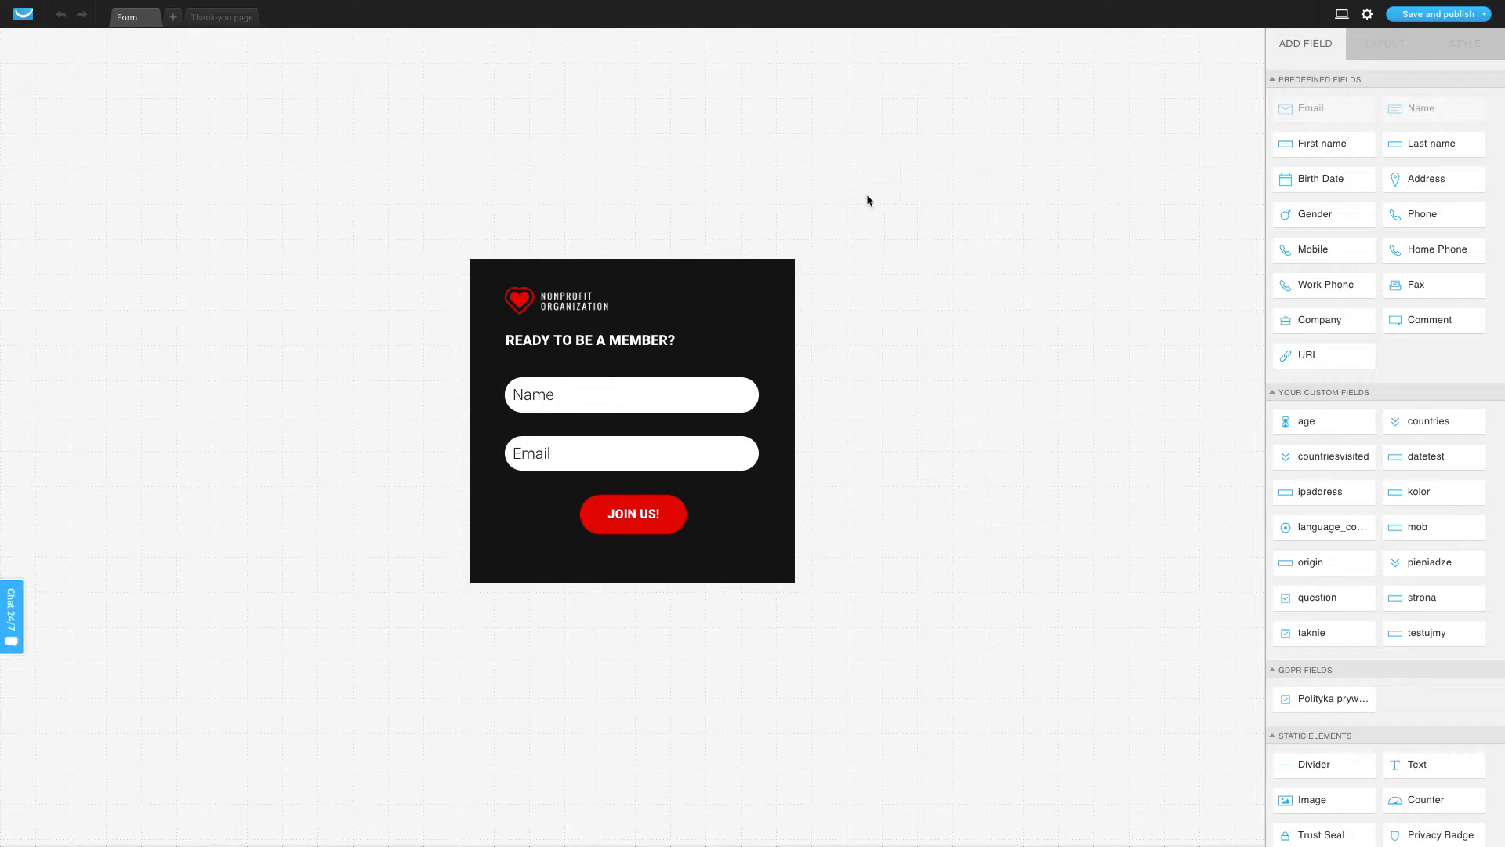
{"action": "mouse_move", "coordinate": [1066, 327]}
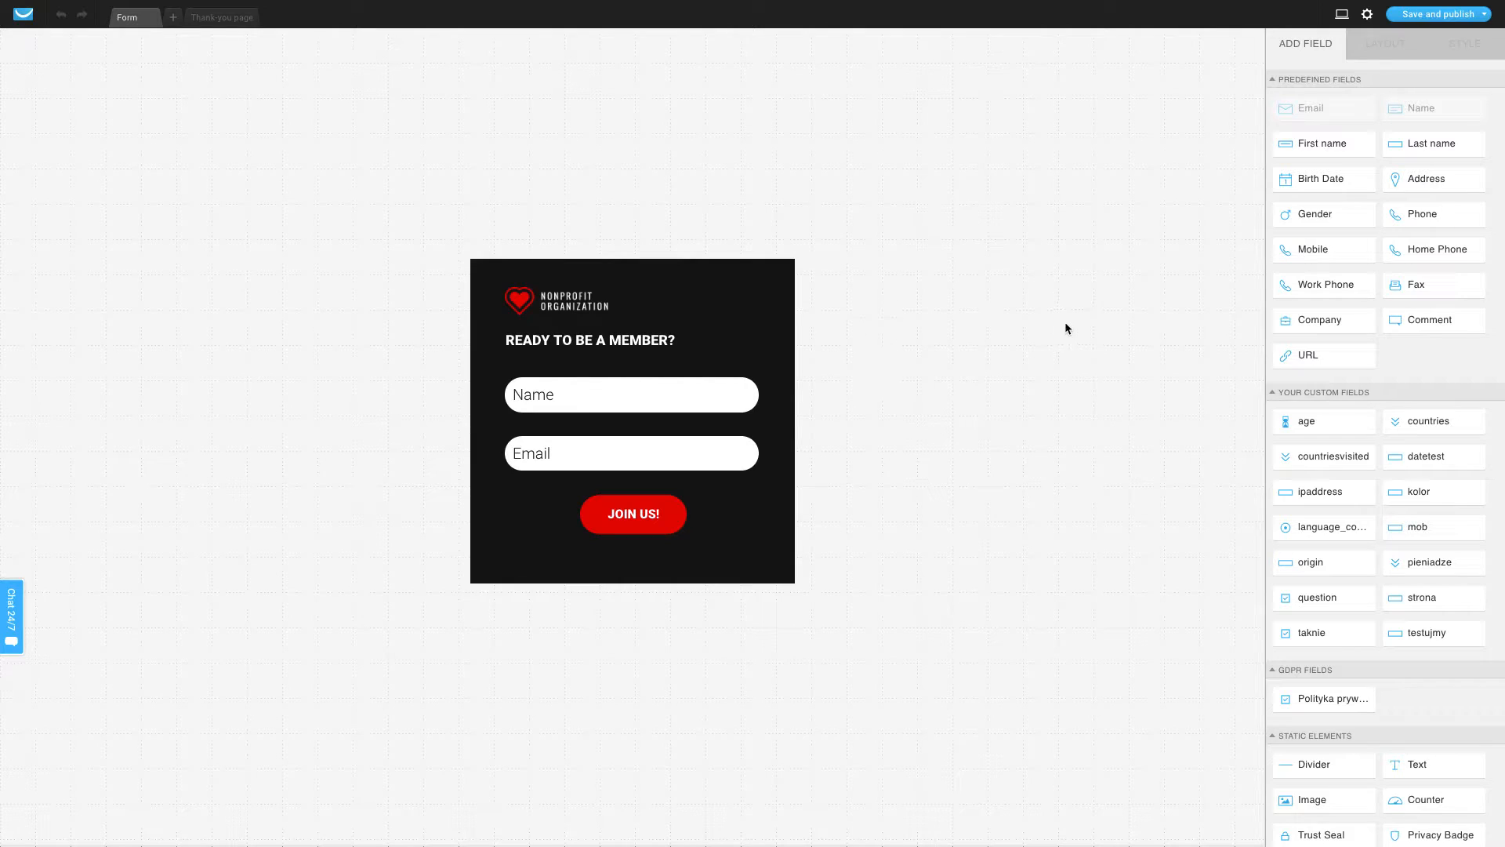
{"action": "mouse_move", "coordinate": [1421, 285]}
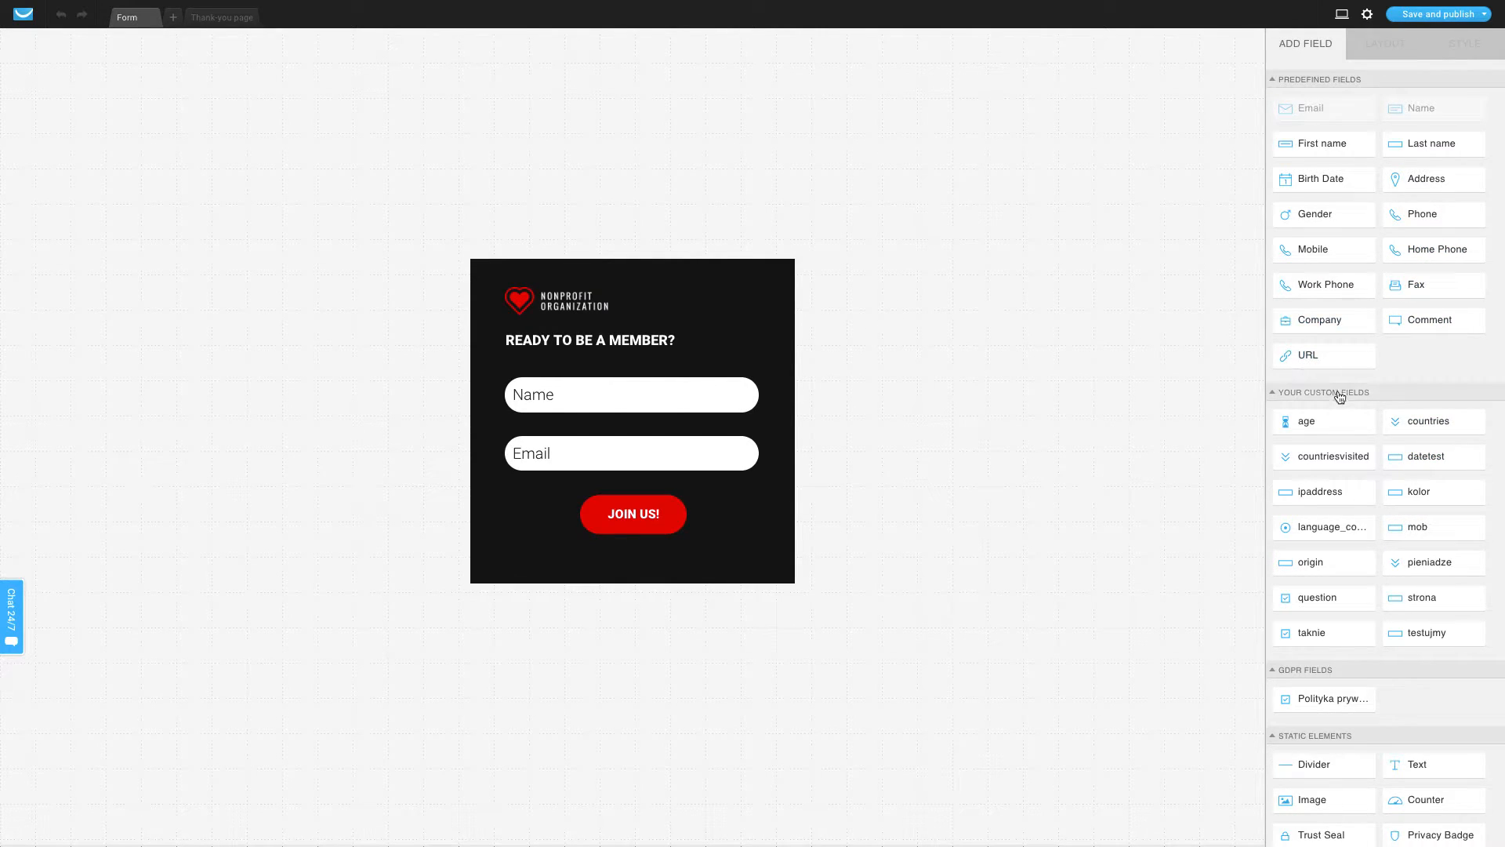
{"action": "mouse_move", "coordinate": [1411, 744]}
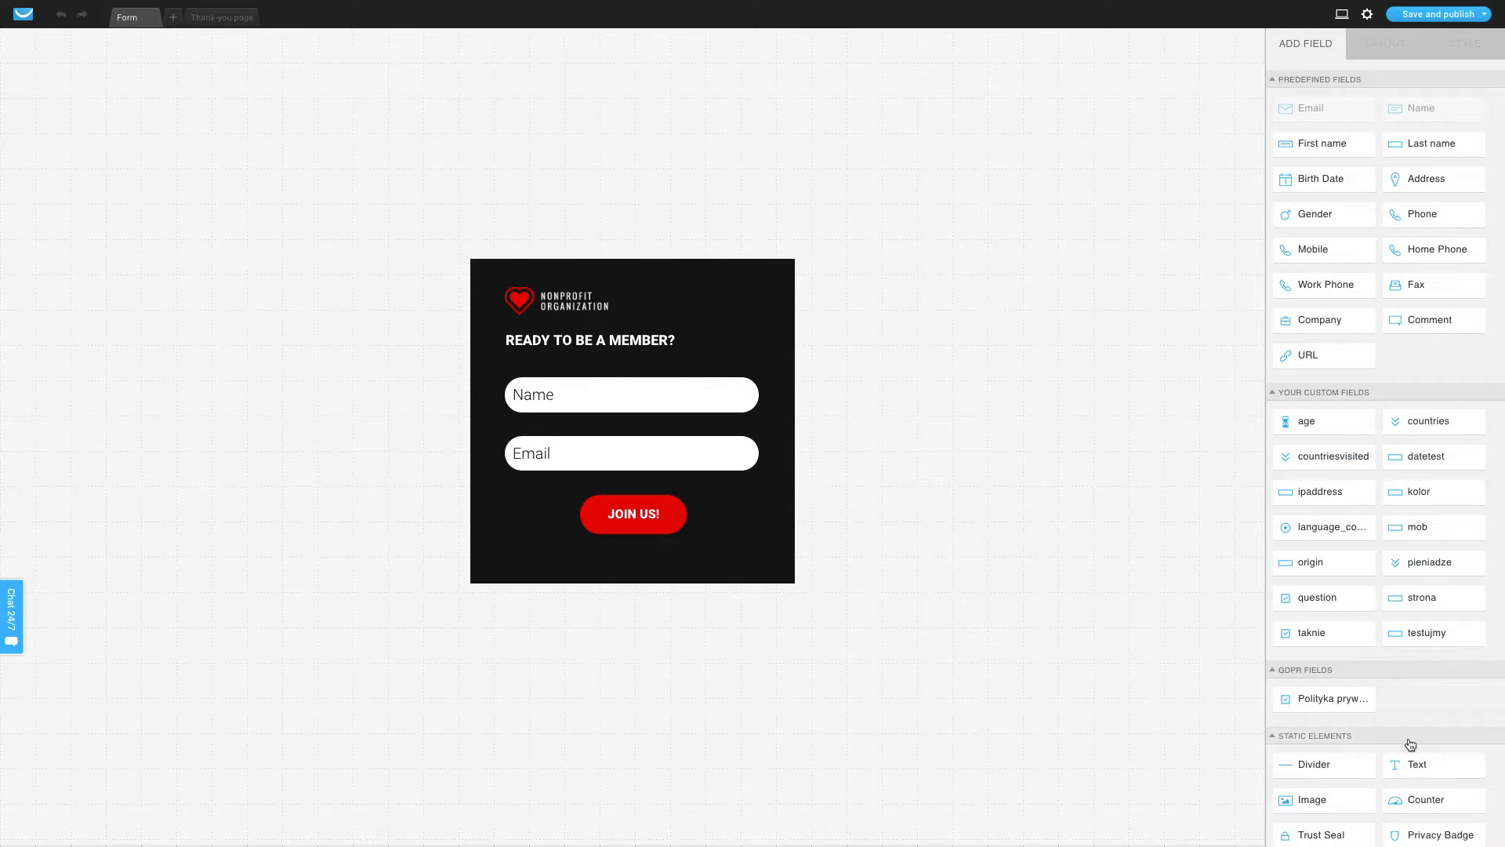
{"action": "mouse_move", "coordinate": [1332, 698]}
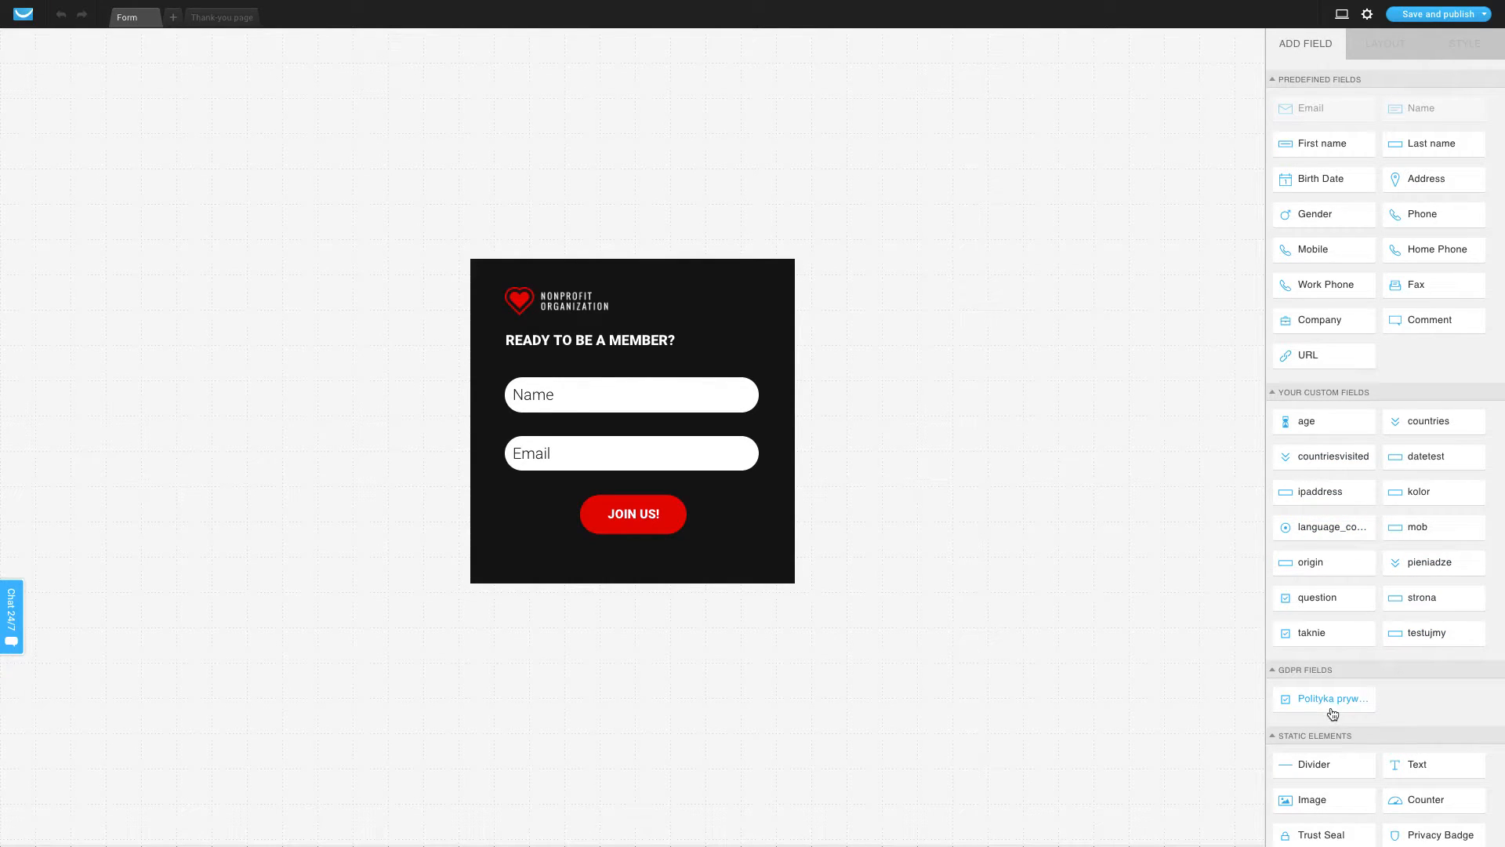
{"action": "mouse_move", "coordinate": [1331, 720]}
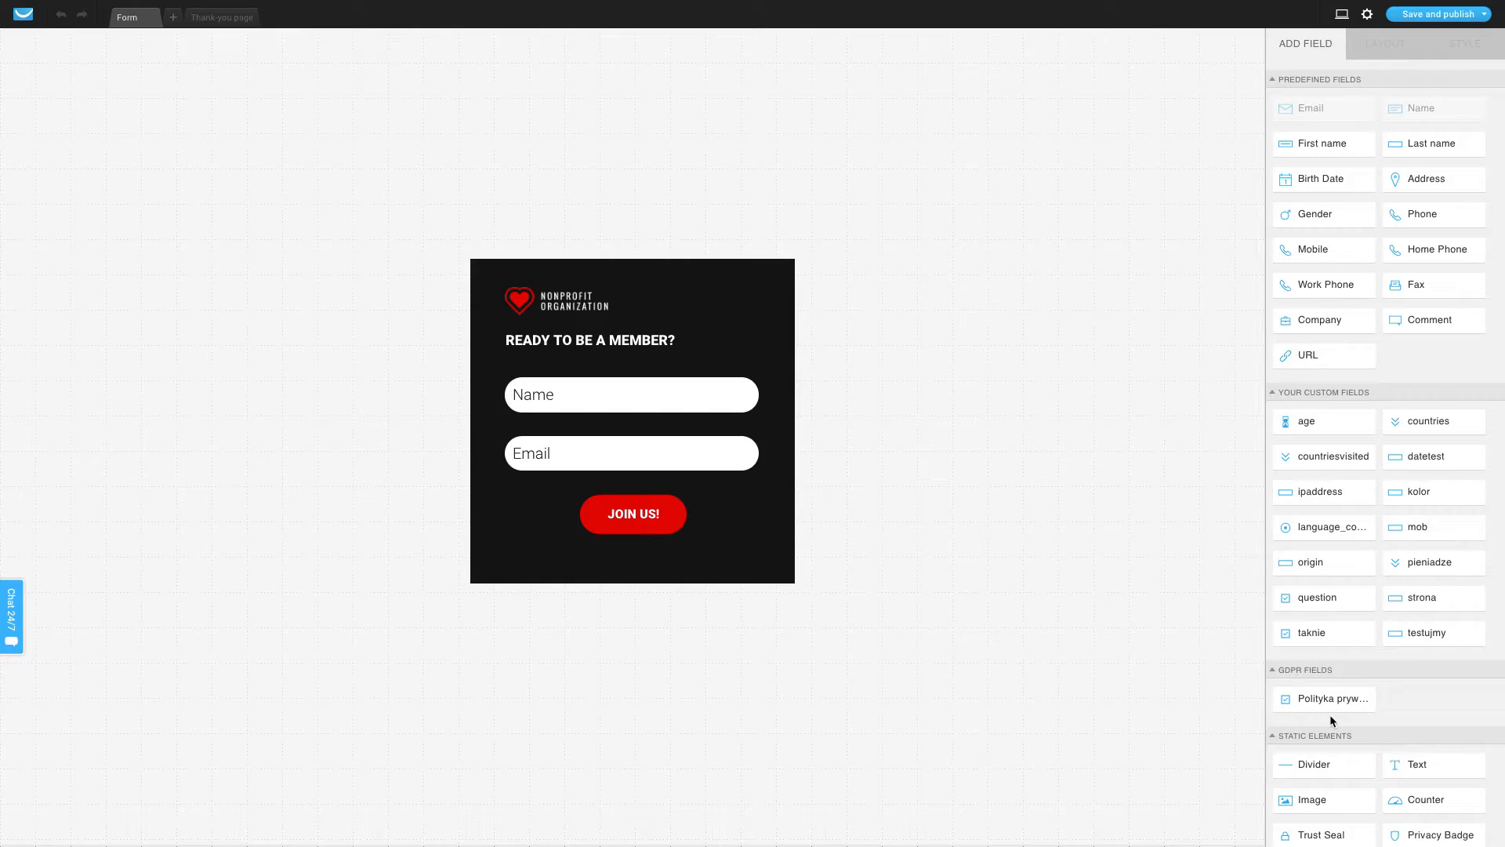
{"action": "mouse_move", "coordinate": [1330, 698]}
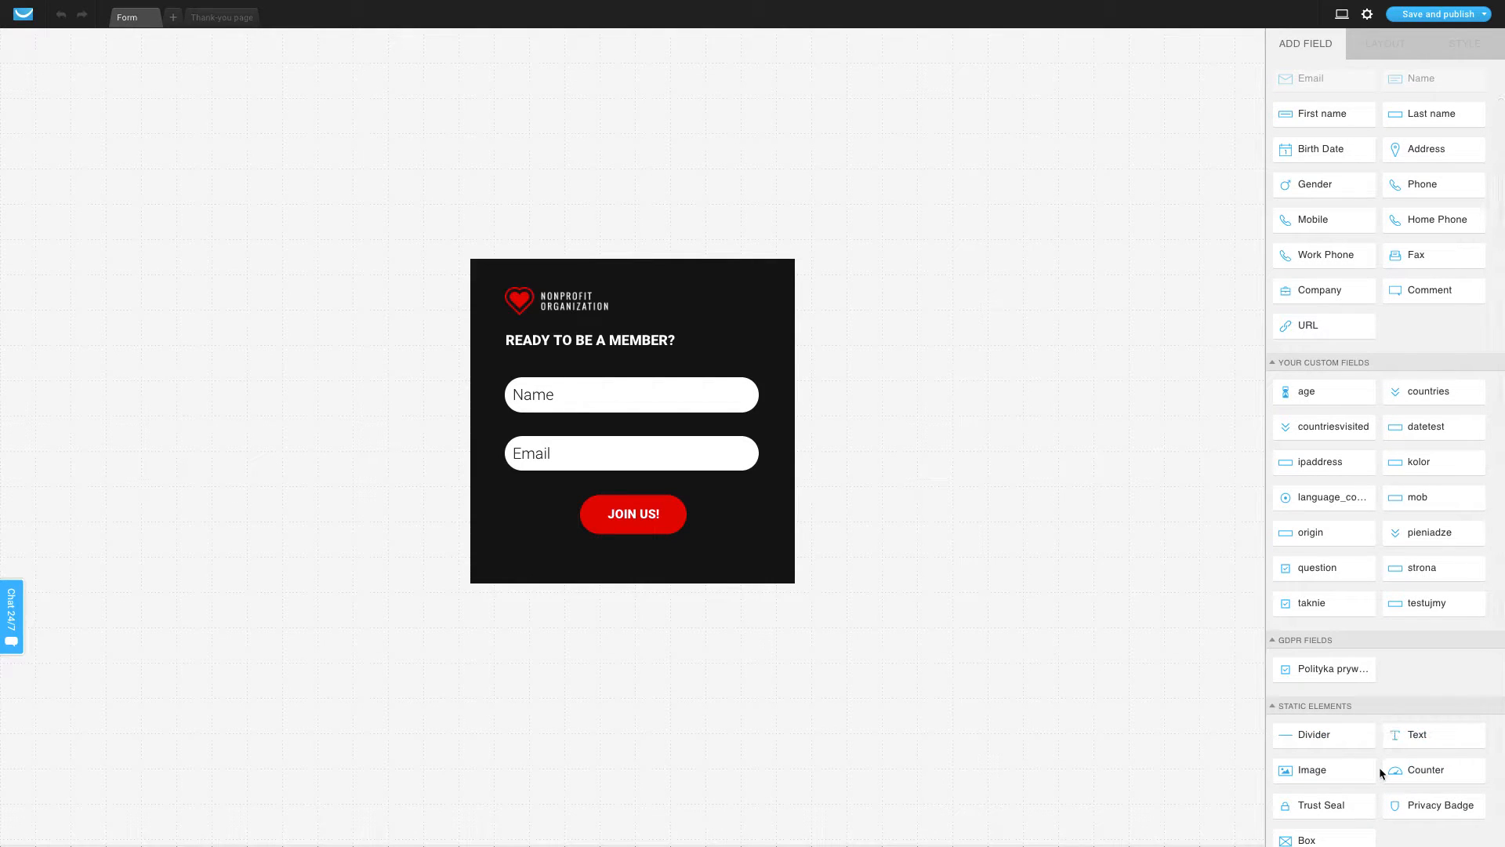
{"action": "mouse_move", "coordinate": [1425, 770]}
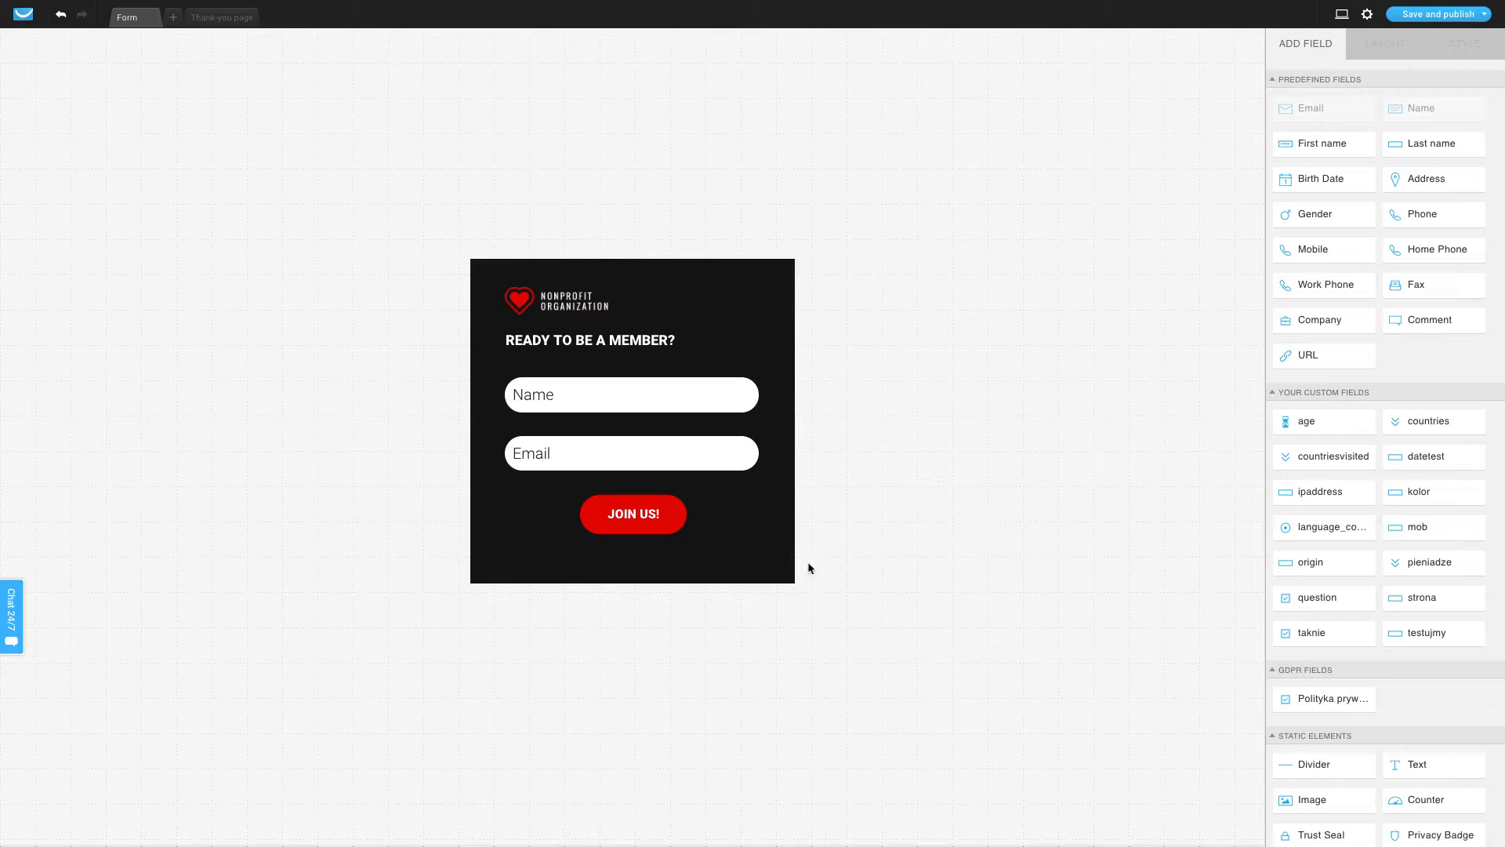
{"action": "mouse_move", "coordinate": [705, 541]}
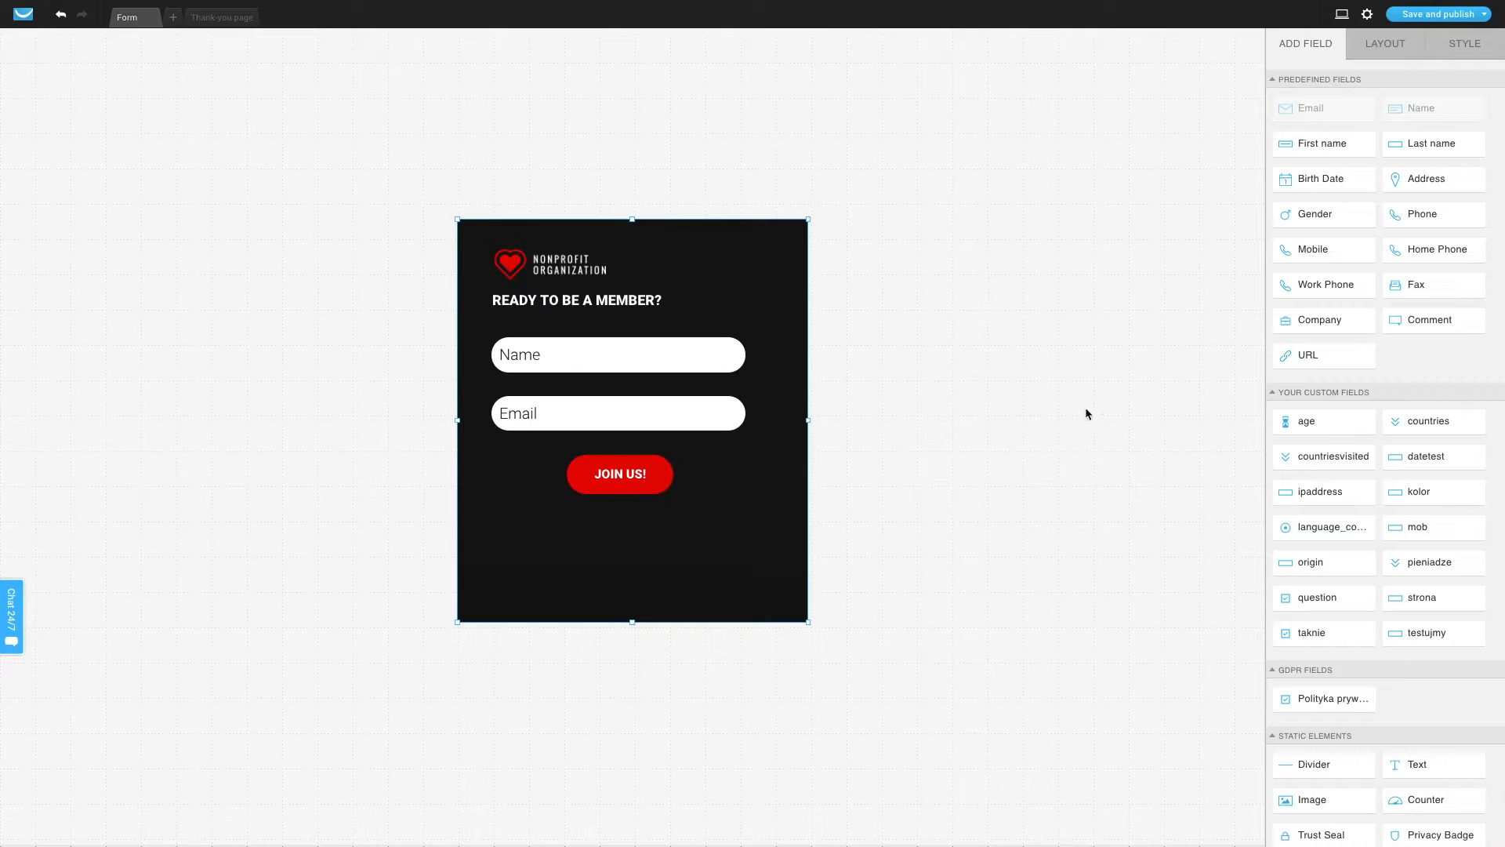
{"action": "mouse_move", "coordinate": [1232, 288]}
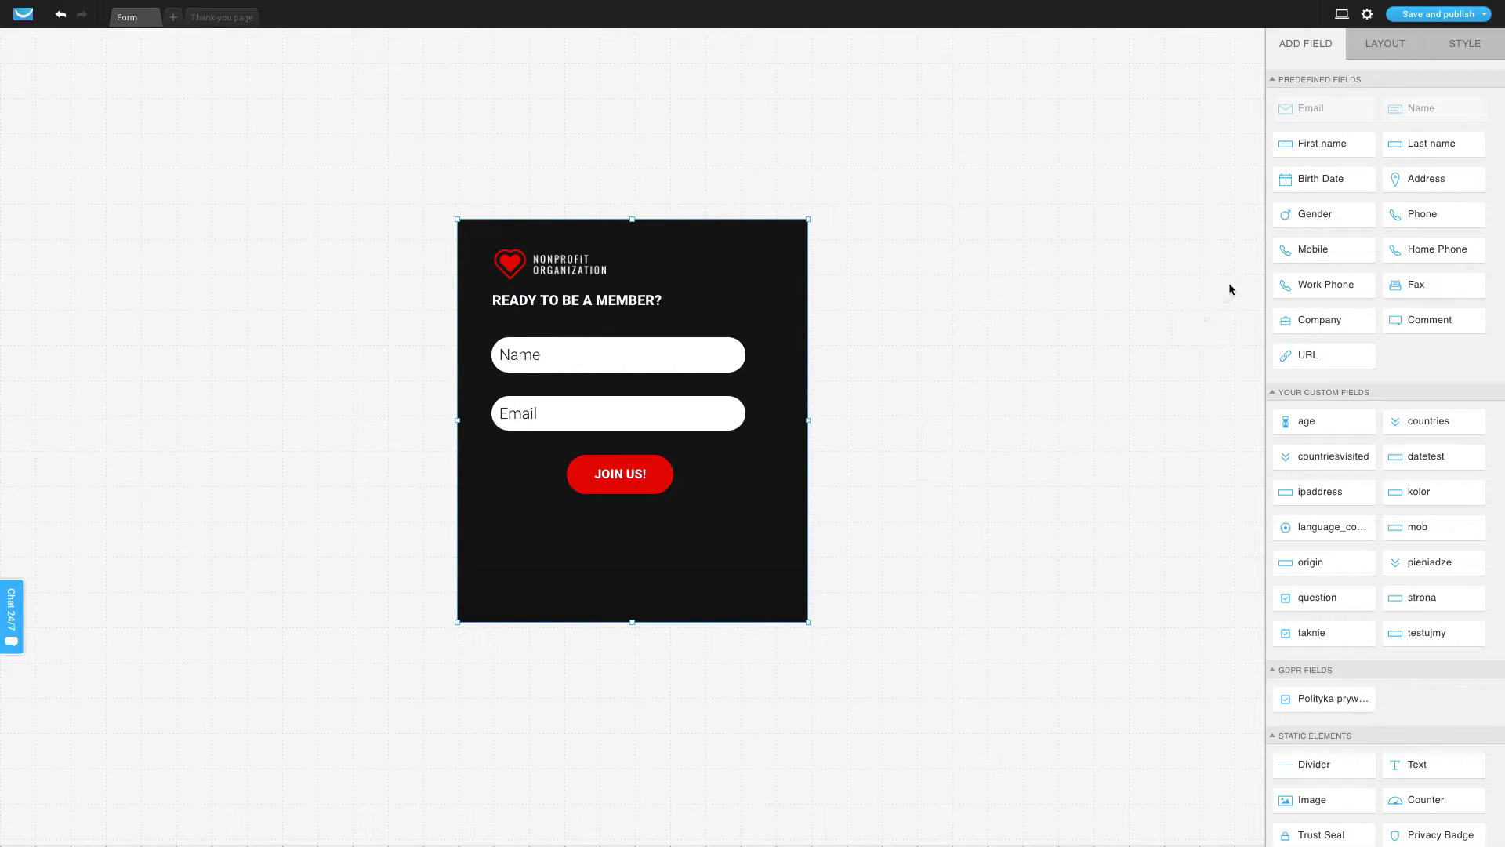
{"action": "left_click", "coordinate": [1384, 44]}
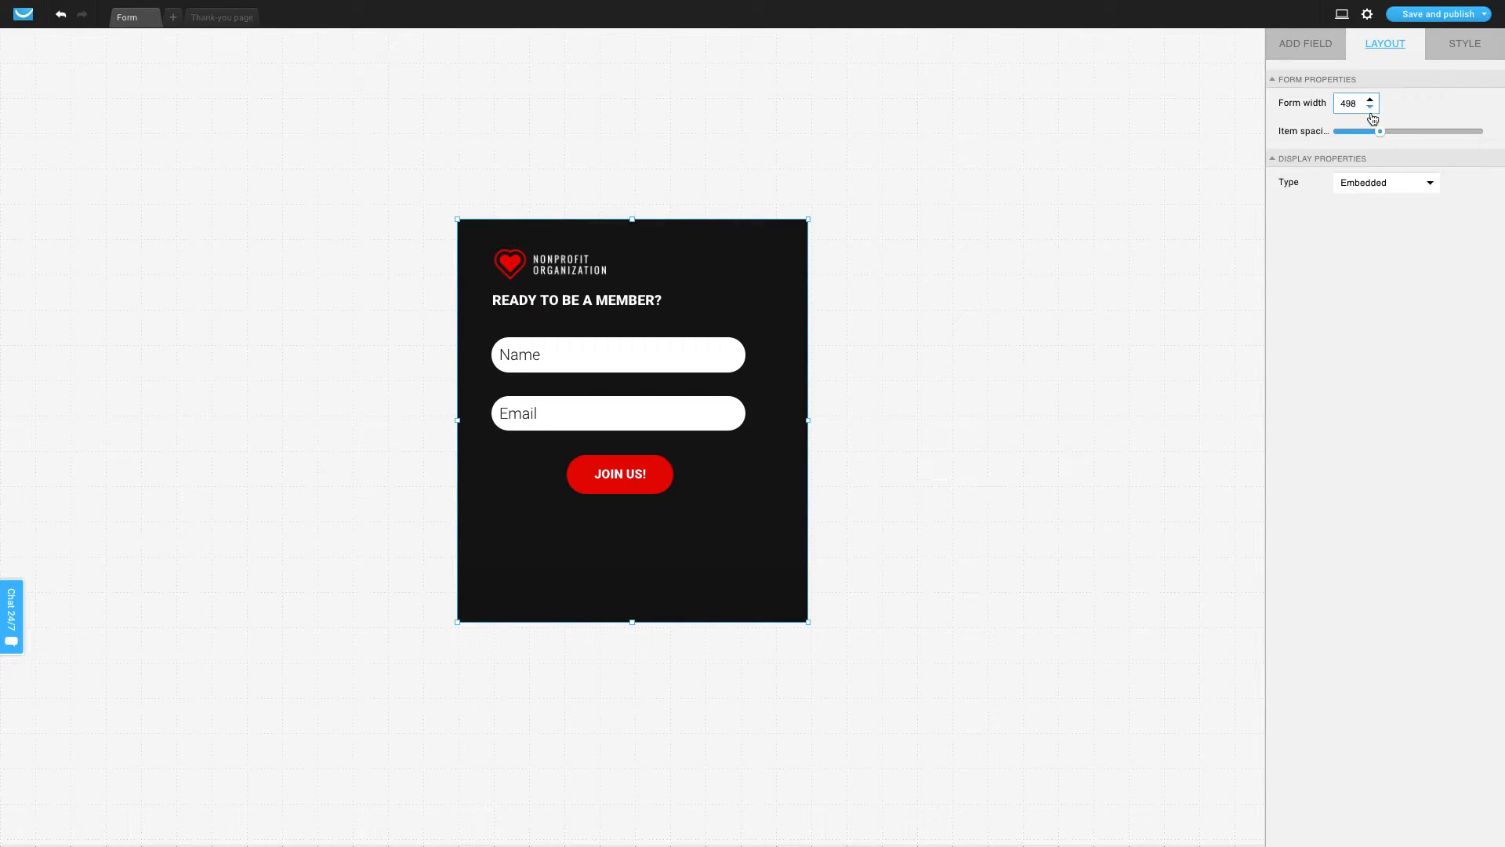
Set form width to 467 and Display Type to Pop over, then move to Style settings.
{"action": "left_click", "coordinate": [1370, 107]}
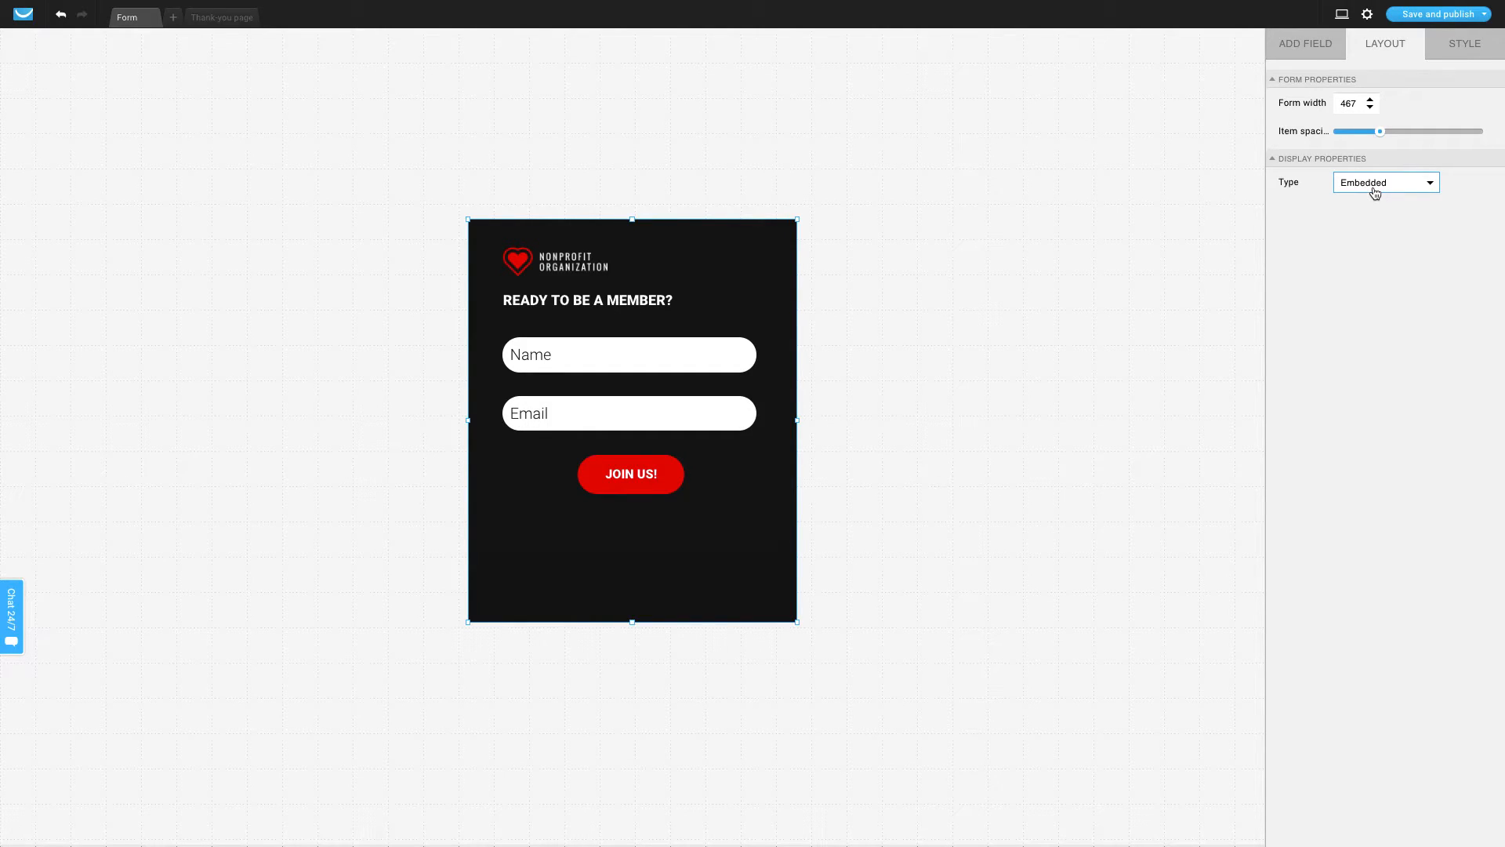
{"action": "left_click", "coordinate": [1383, 182]}
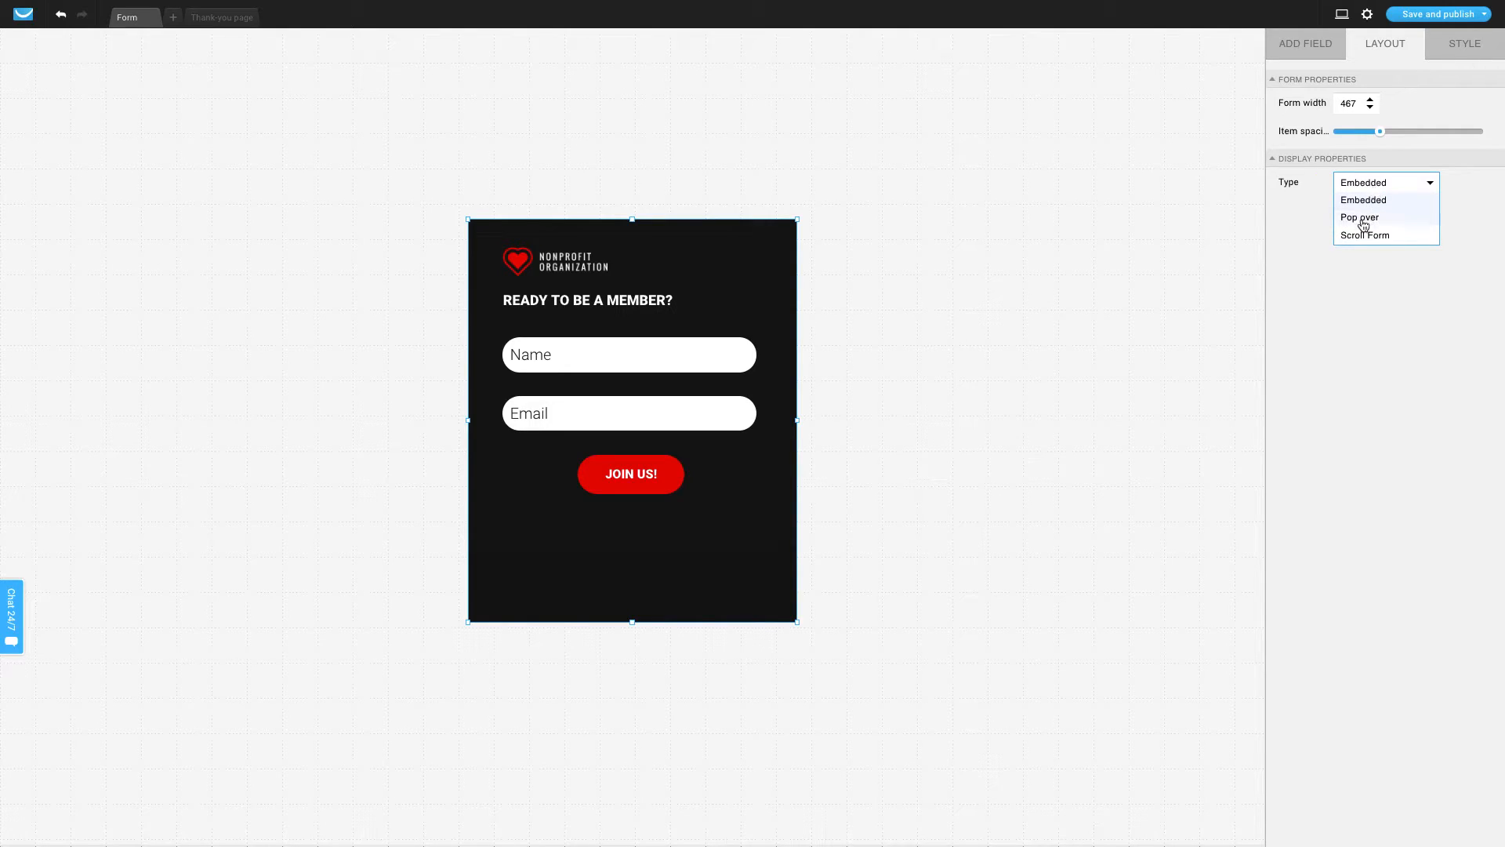
{"action": "mouse_move", "coordinate": [1359, 218]}
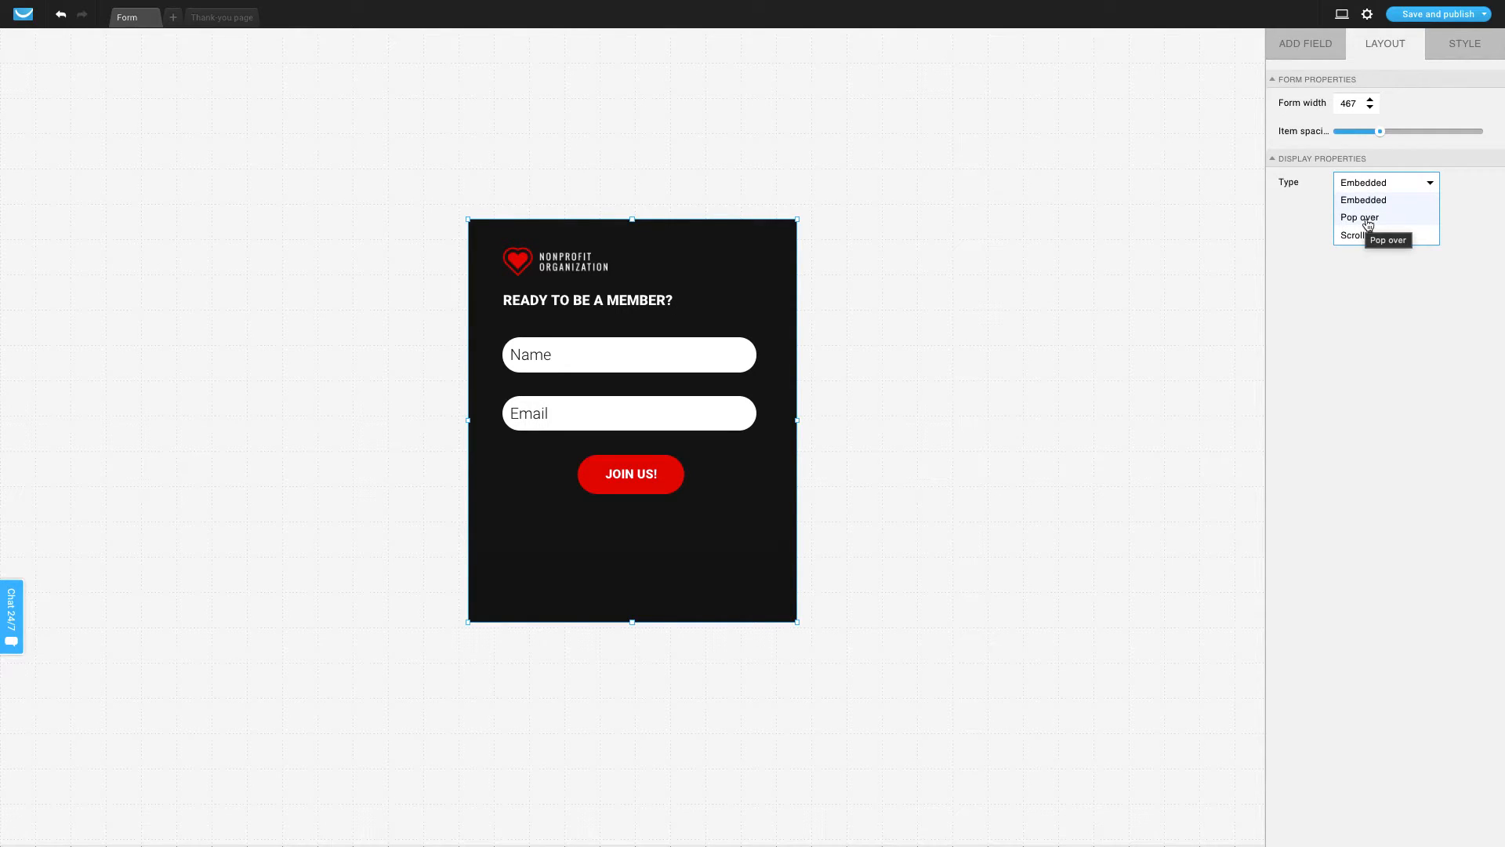
{"action": "left_click", "coordinate": [1358, 216]}
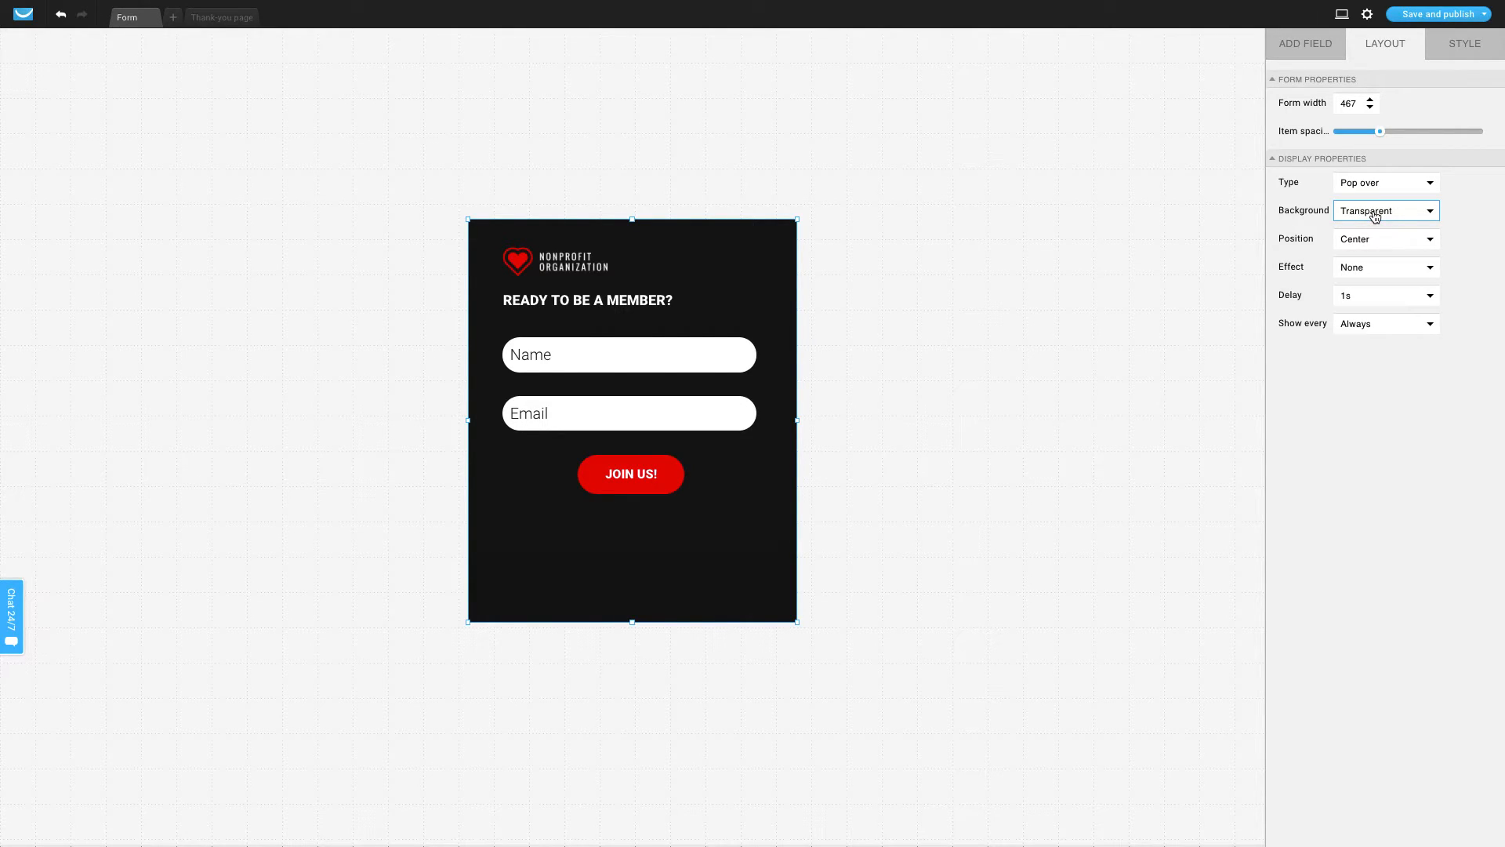
{"action": "left_click", "coordinate": [1463, 44]}
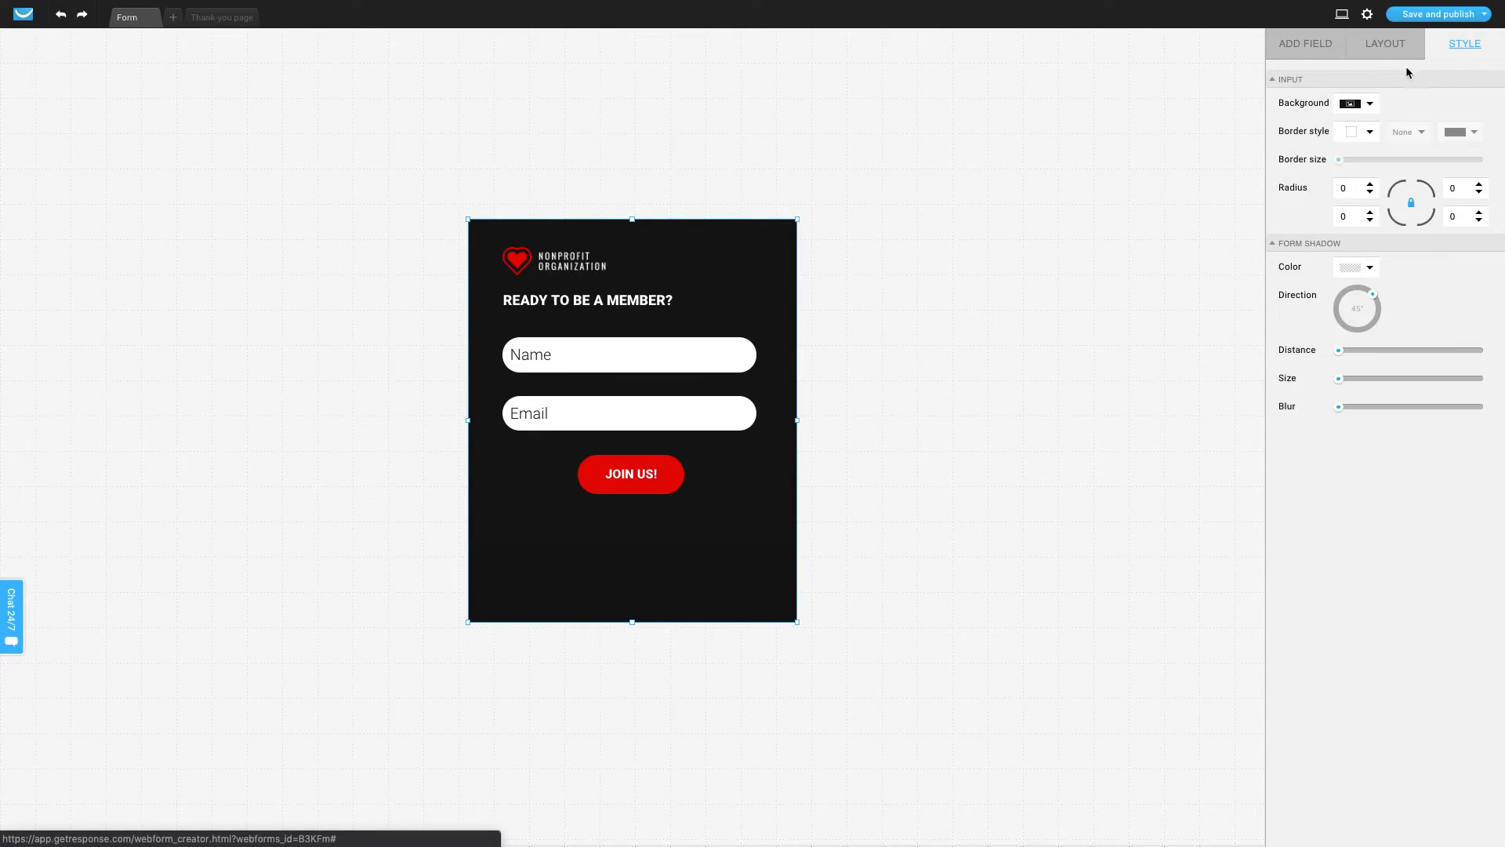
Place a Birth Date predefined field on the form below the Email field.
{"action": "left_click", "coordinate": [1356, 103]}
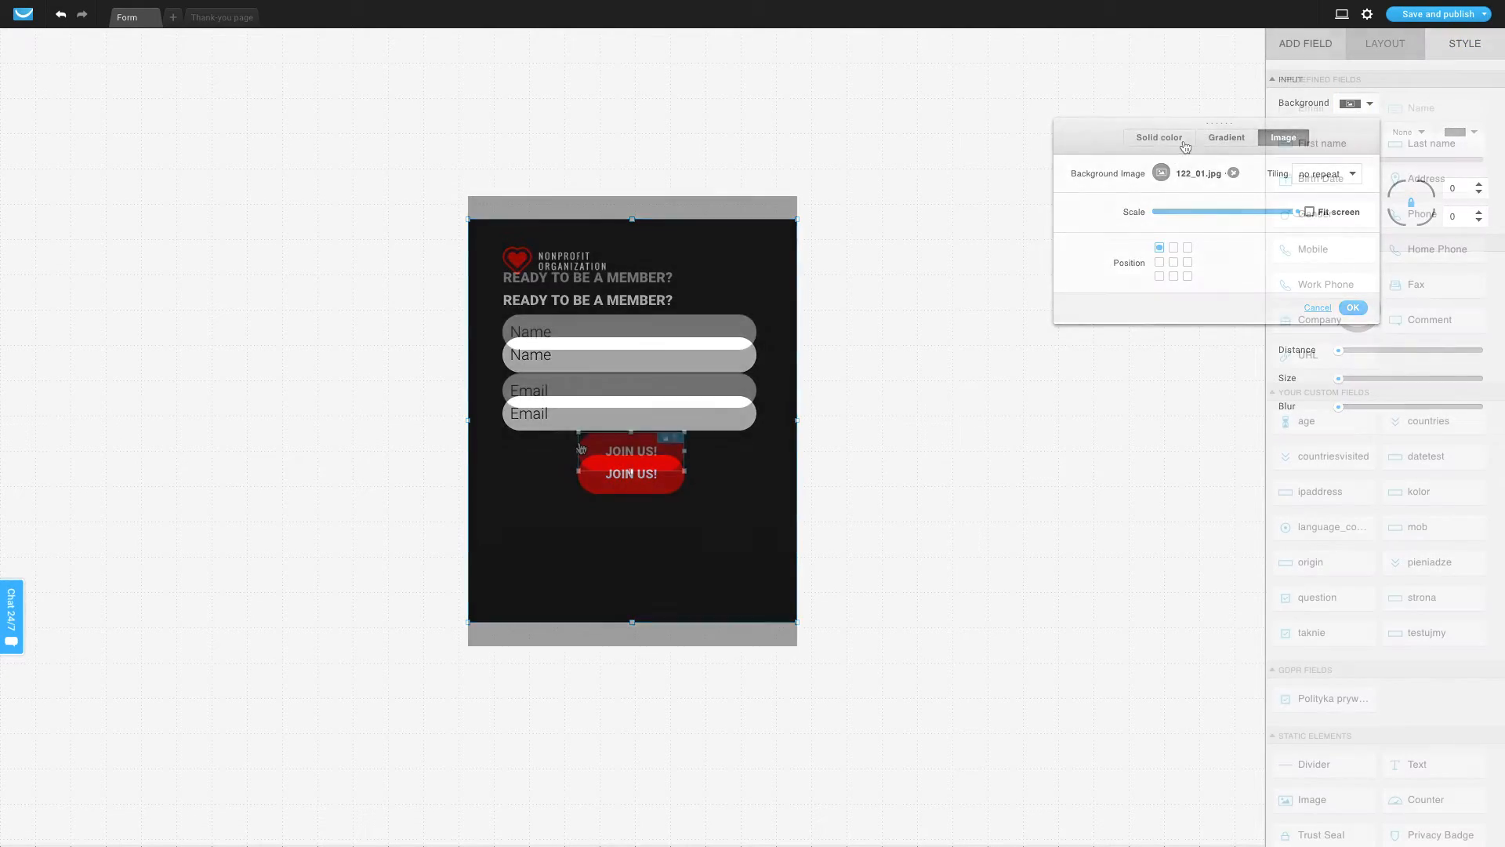
{"action": "left_click", "coordinate": [1353, 307]}
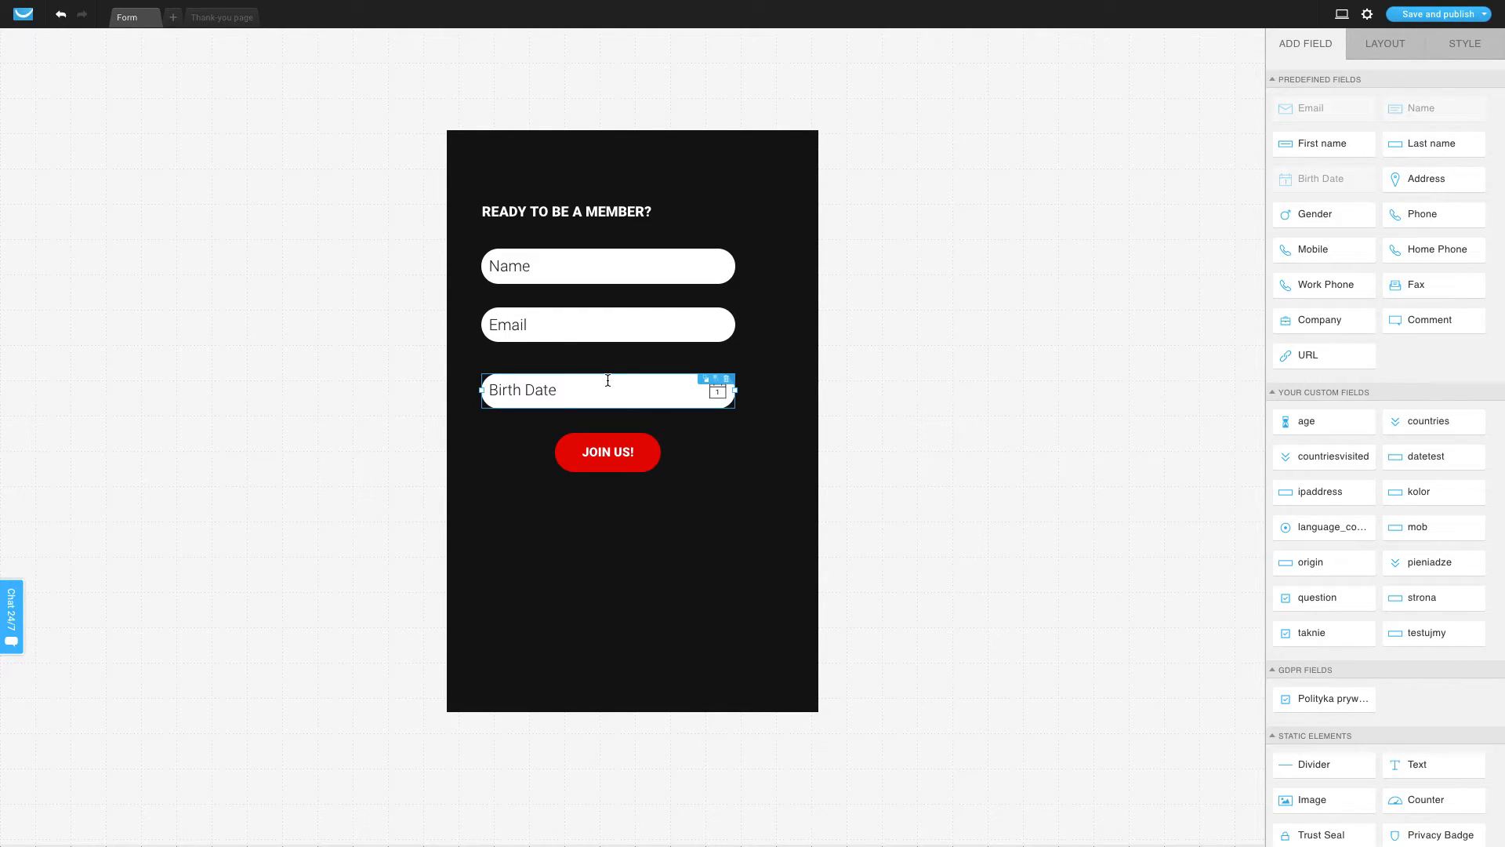
{"action": "mouse_move", "coordinate": [1184, 167]}
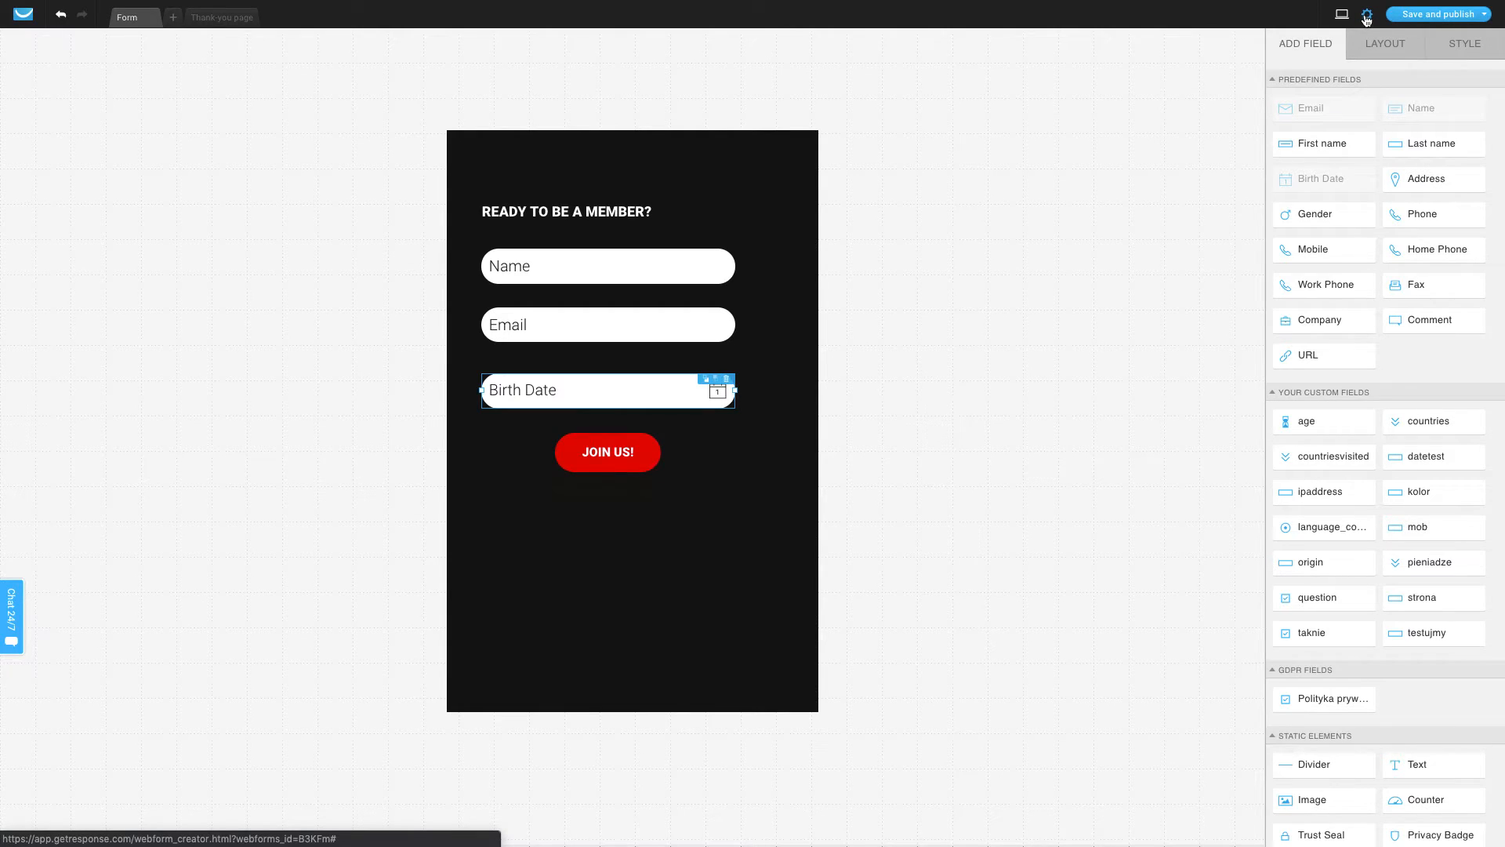
In Form settings choose the assignment_spanish list, keep thank-you page Stay on page, and save.
{"action": "left_click", "coordinate": [1367, 14]}
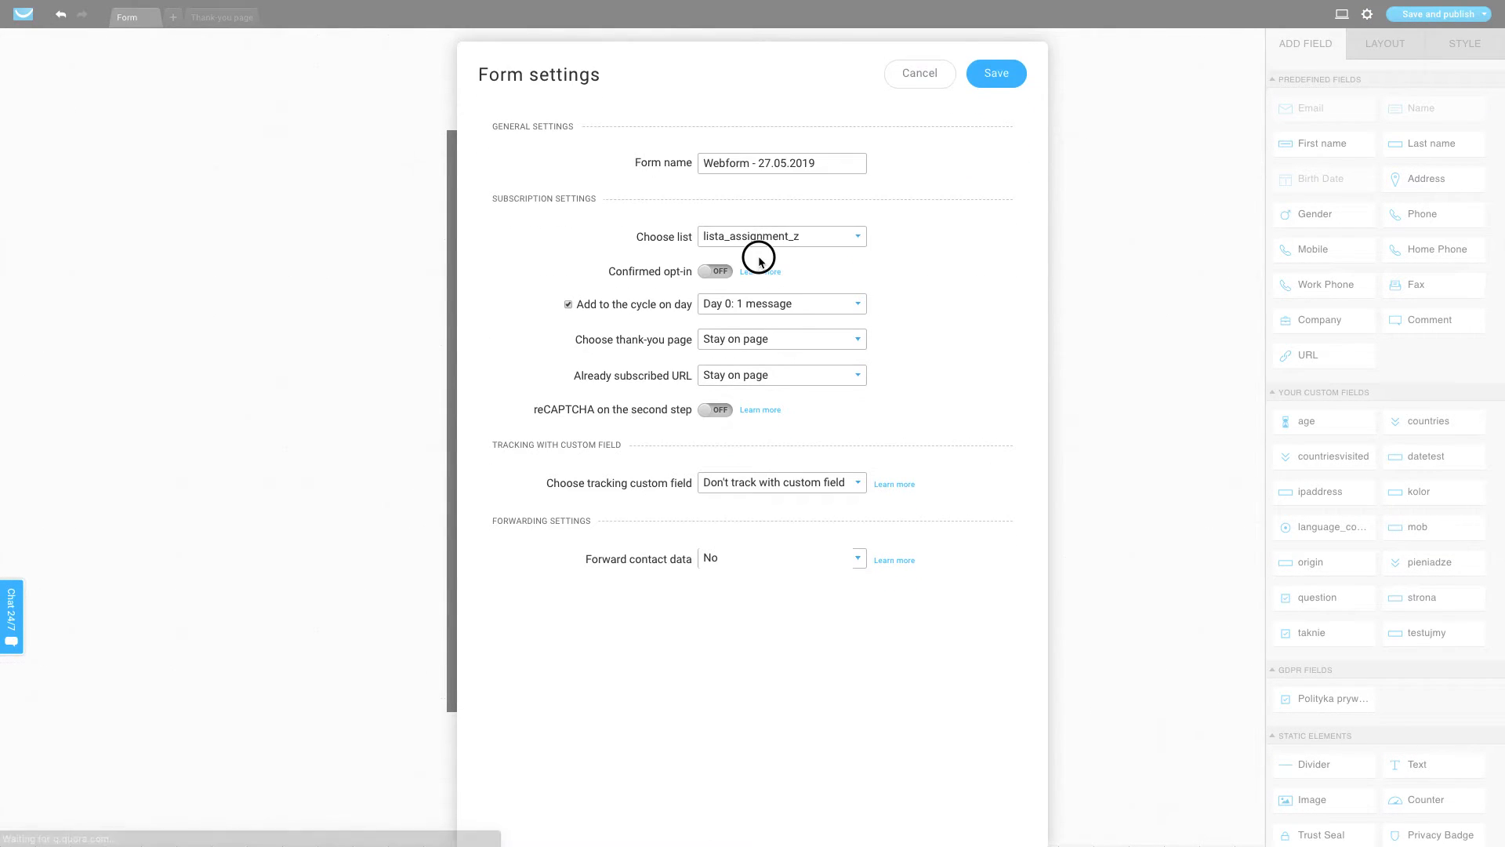
{"action": "left_click", "coordinate": [781, 237]}
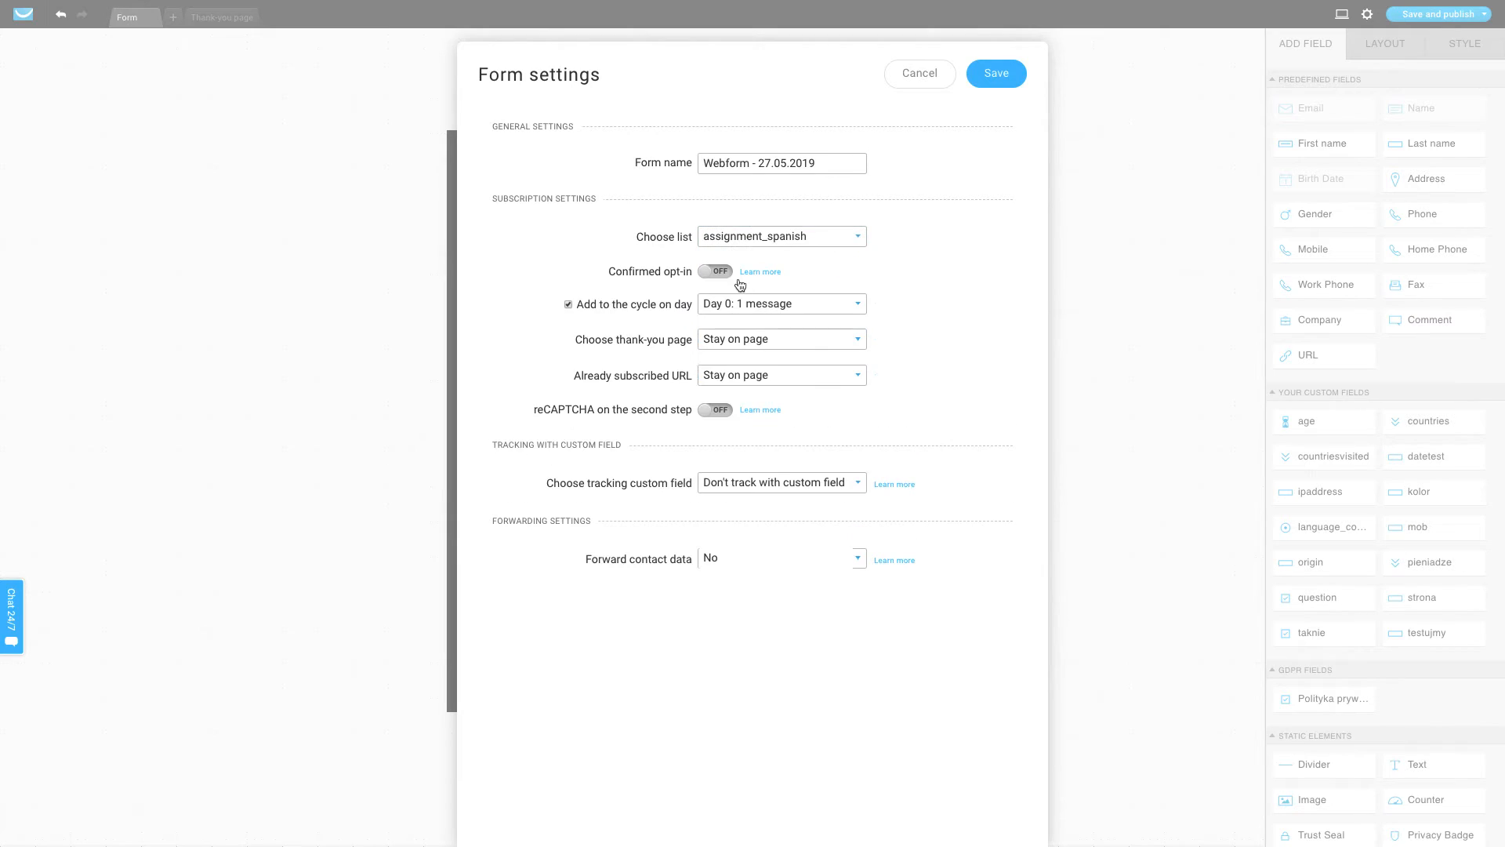
{"action": "mouse_move", "coordinate": [715, 271]}
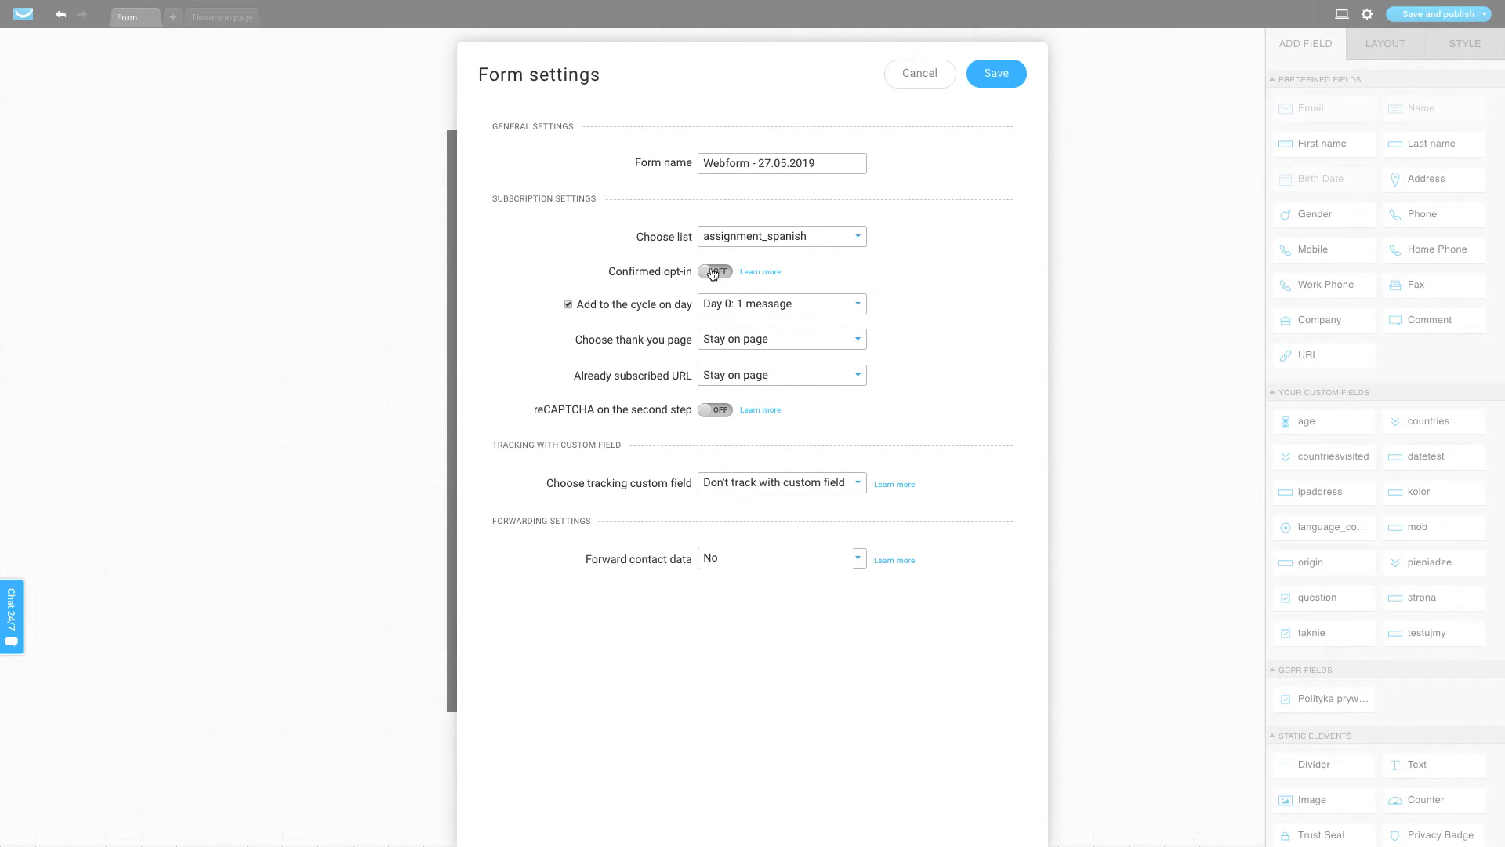
{"action": "mouse_move", "coordinate": [733, 317]}
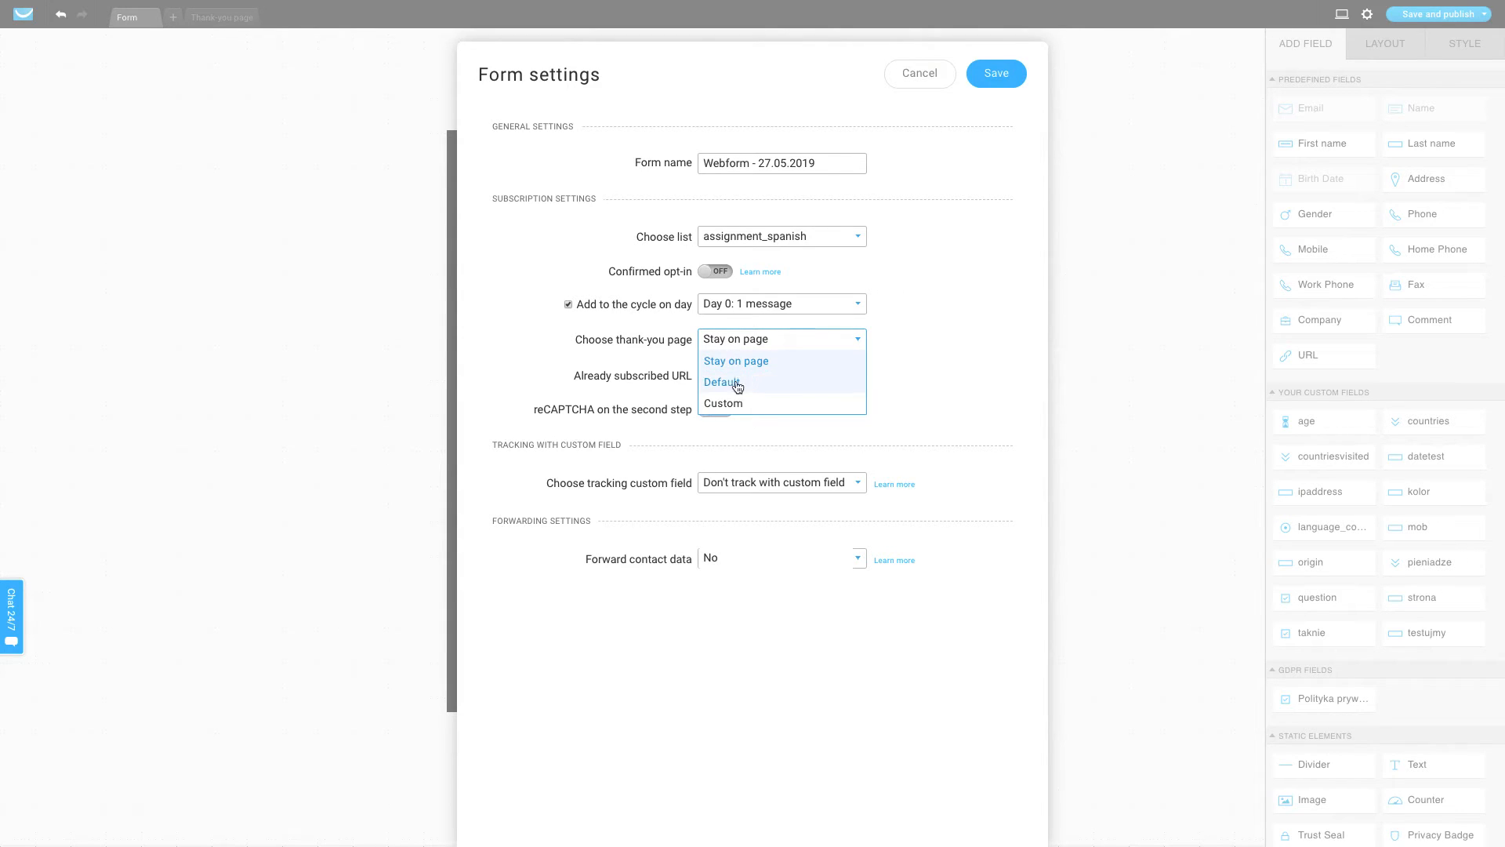
{"action": "left_click", "coordinate": [736, 360]}
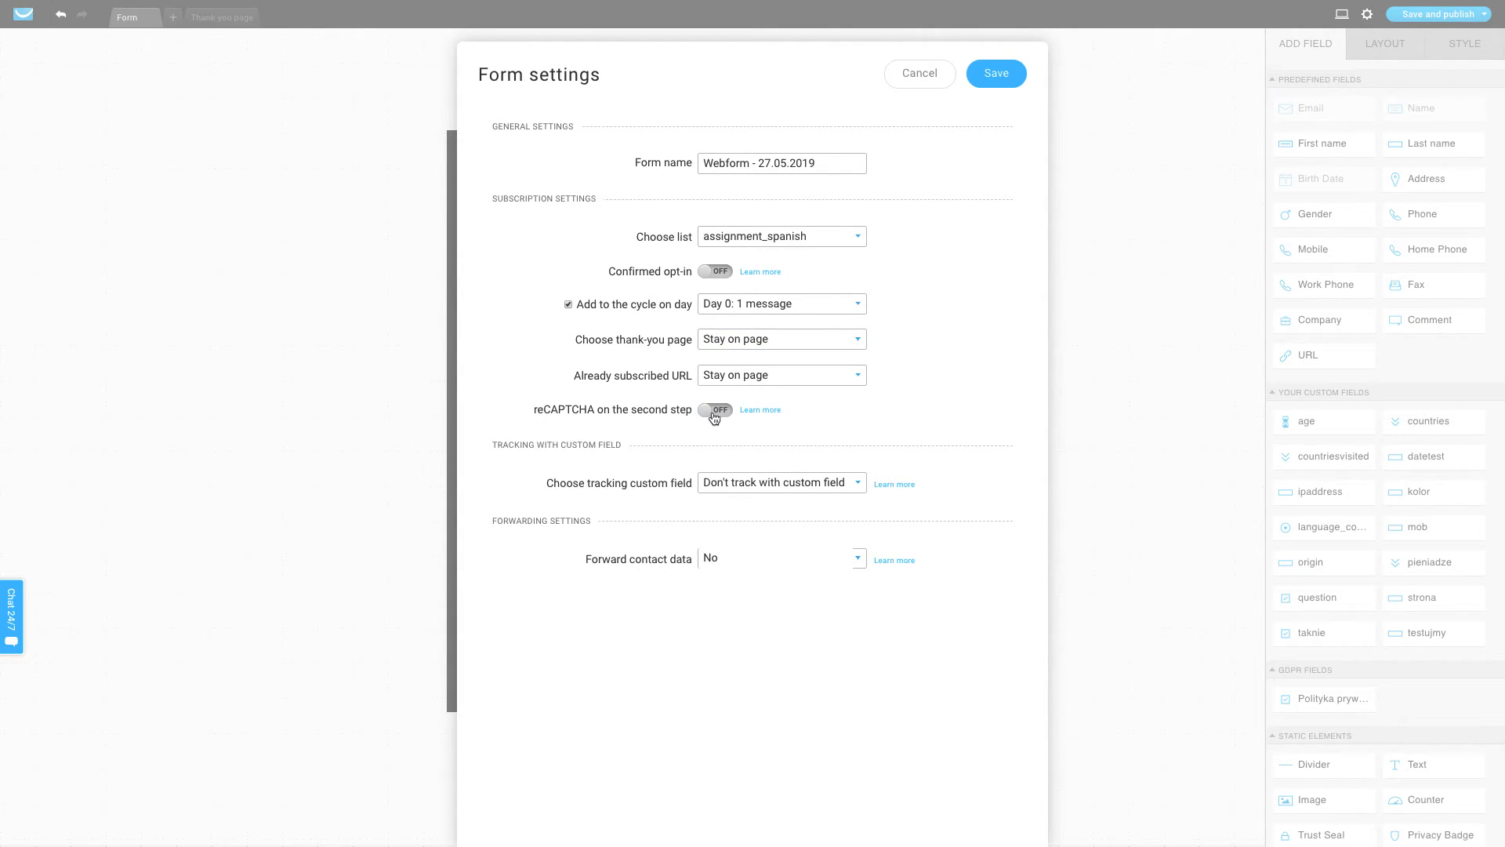
{"action": "left_click", "coordinate": [715, 409]}
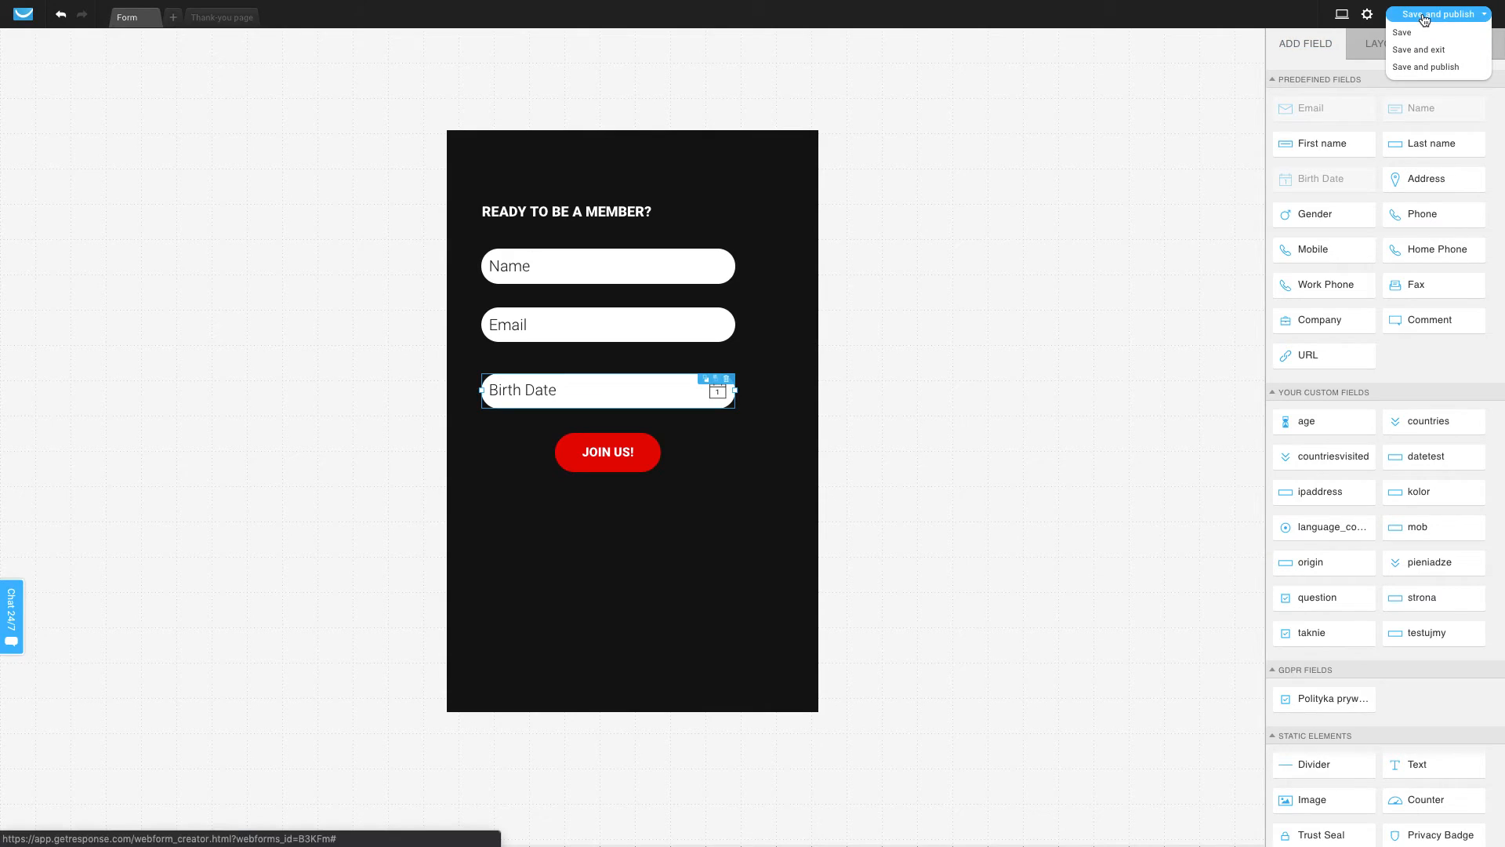
Save and publish with 'GetResponse will host my form', then return to the forms list.
{"action": "left_click", "coordinate": [1427, 67]}
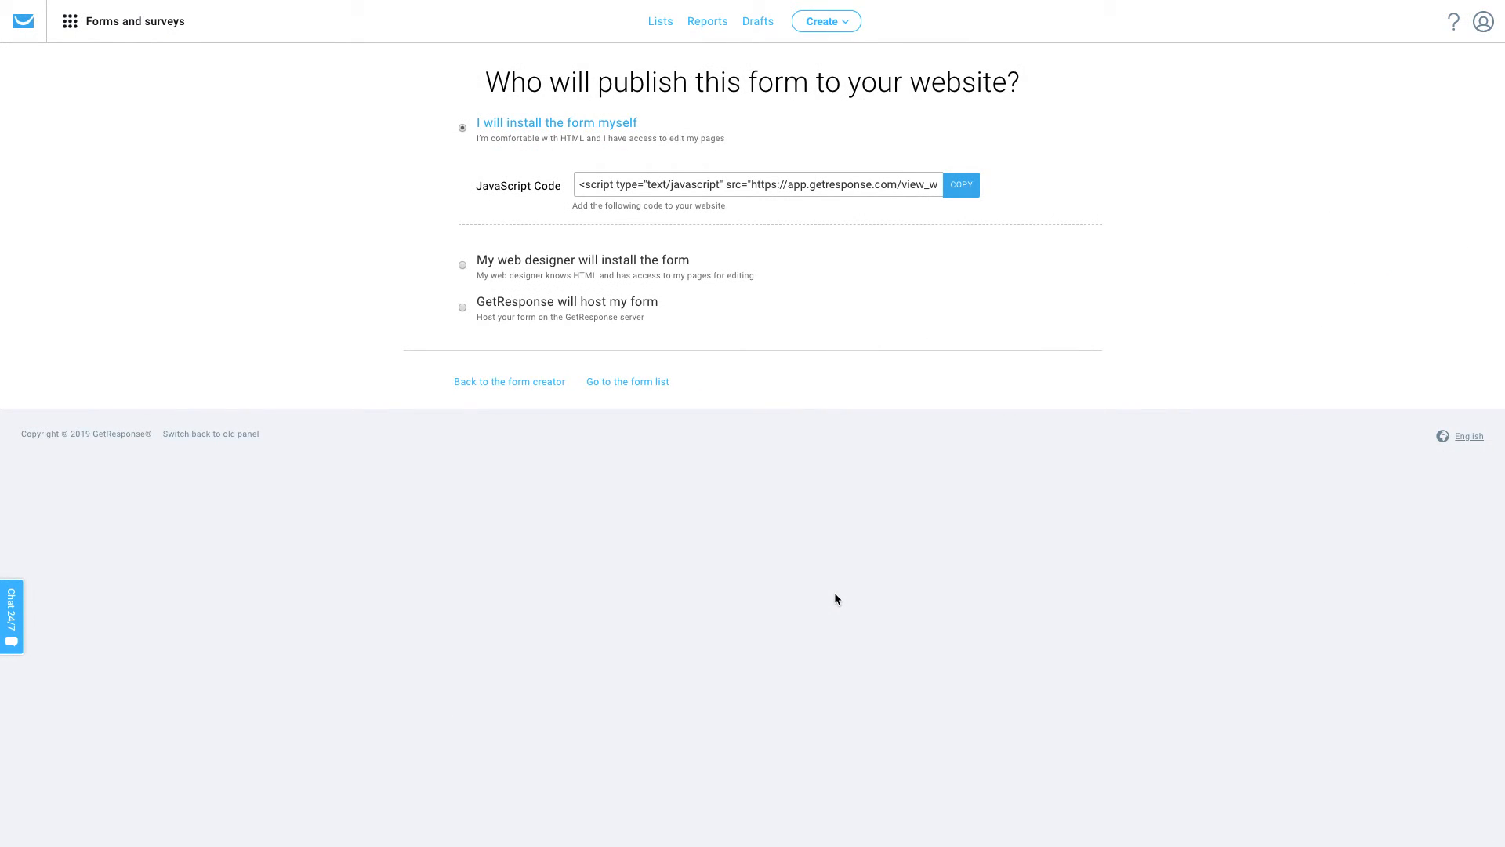
{"action": "mouse_move", "coordinate": [784, 459]}
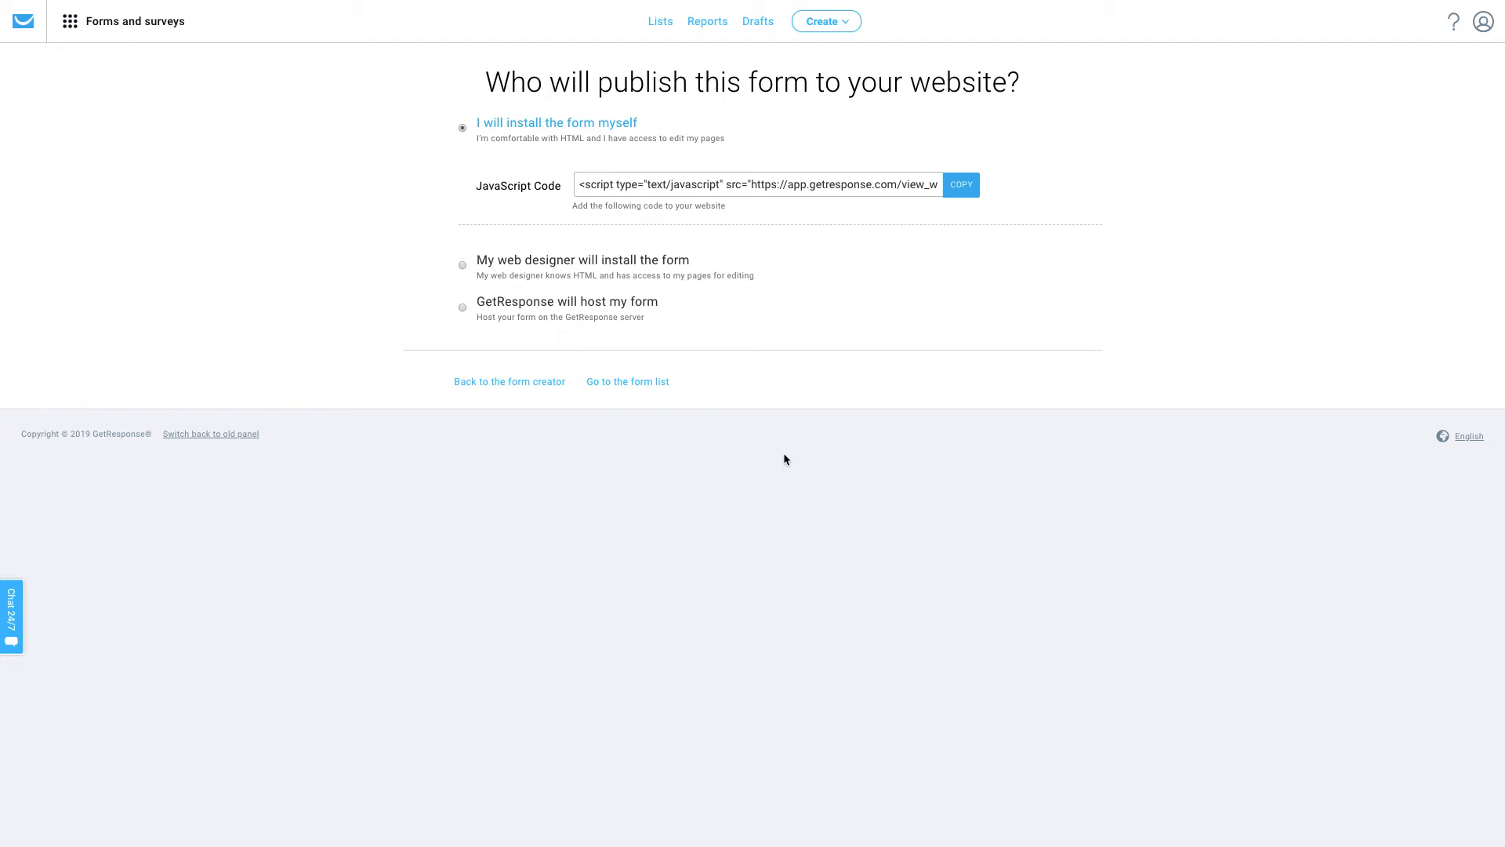
{"action": "mouse_move", "coordinate": [709, 185]}
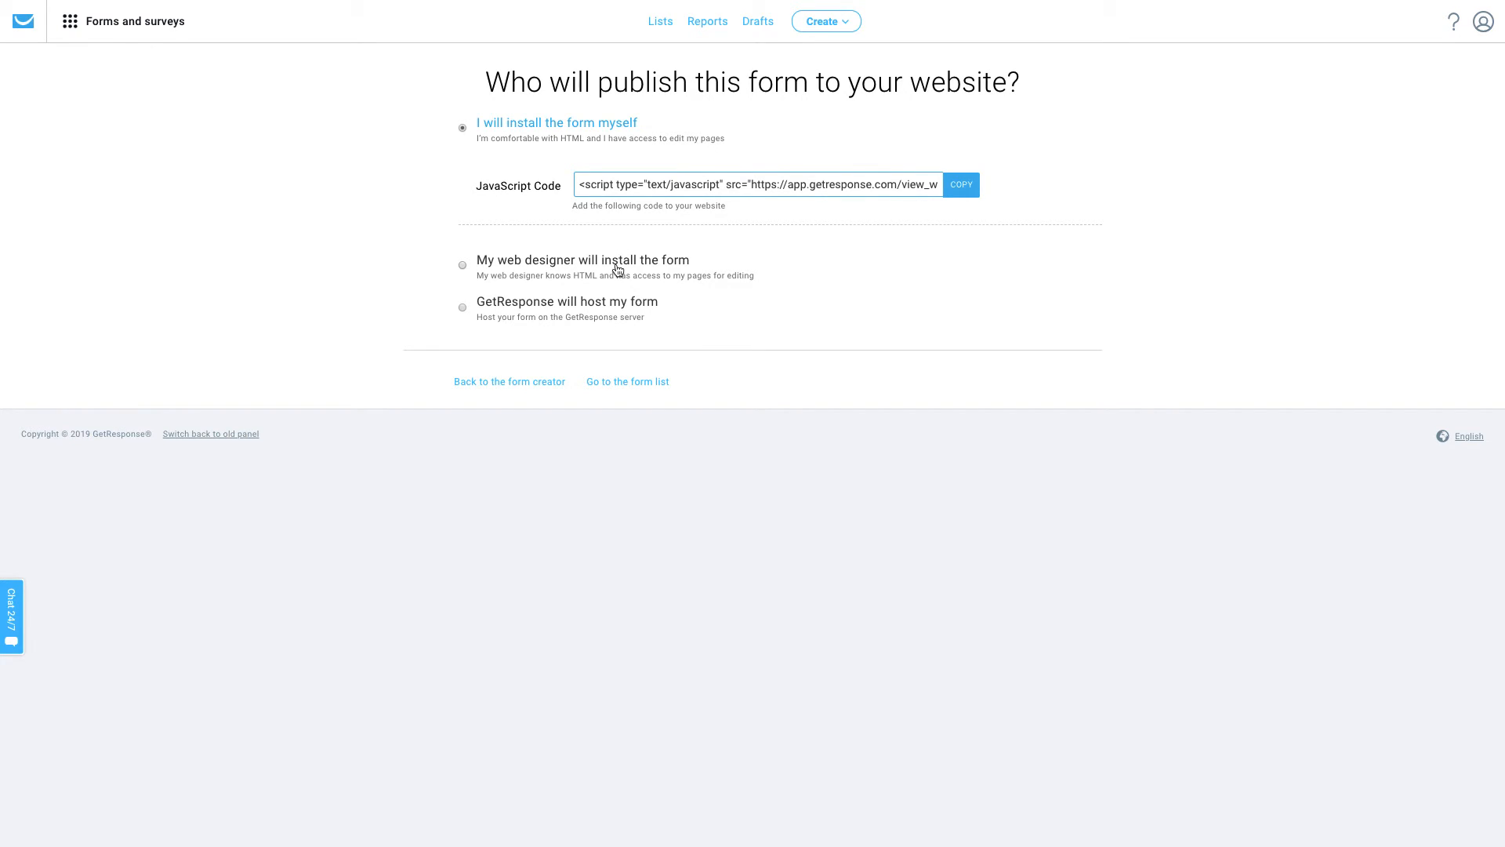
{"action": "left_click", "coordinate": [461, 266]}
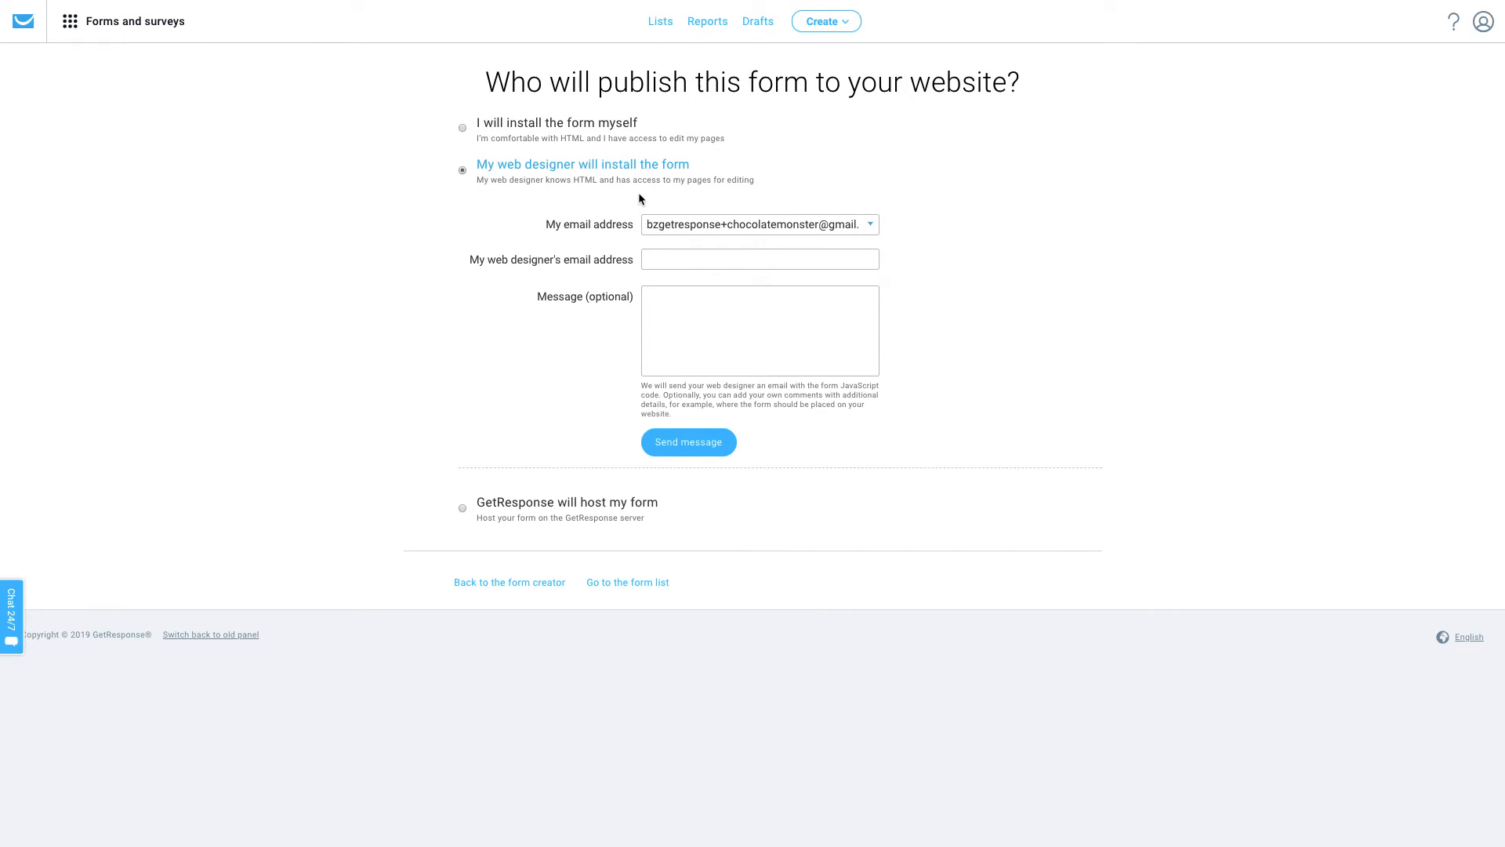
{"action": "mouse_move", "coordinate": [514, 503]}
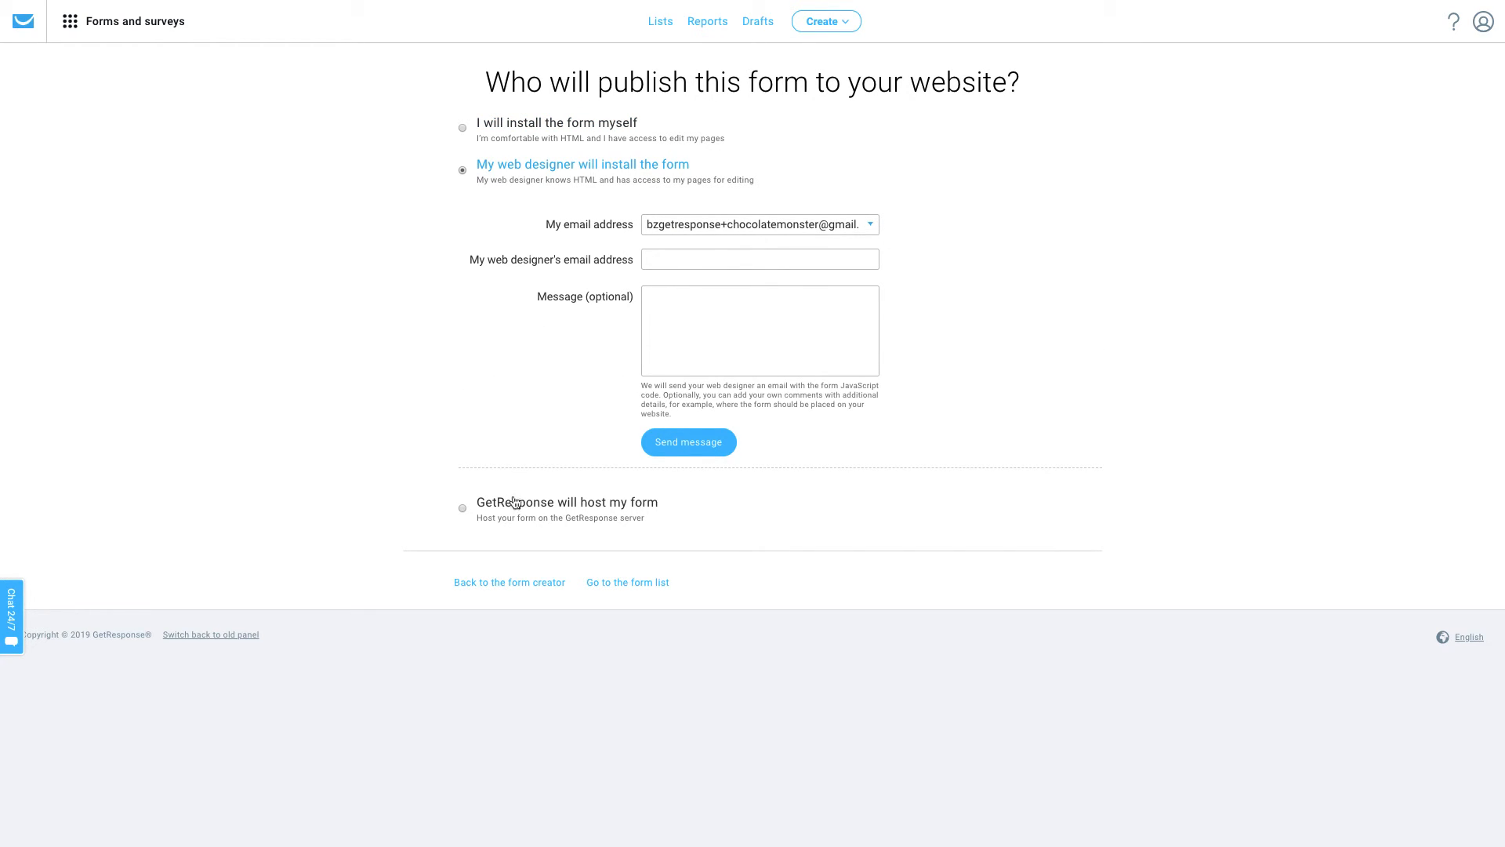
{"action": "left_click", "coordinate": [462, 508]}
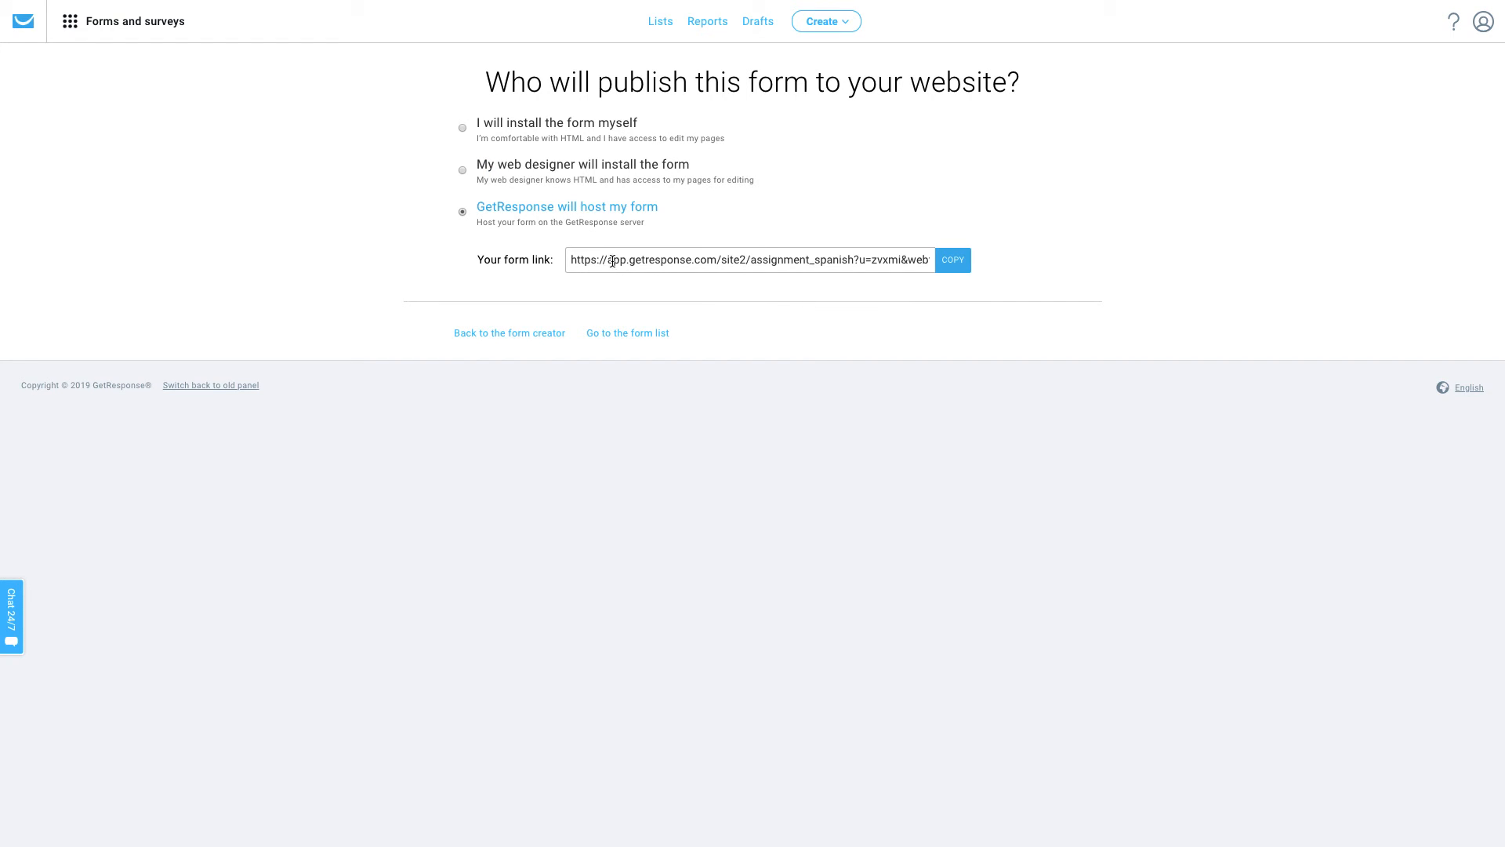
{"action": "mouse_move", "coordinate": [246, 87]}
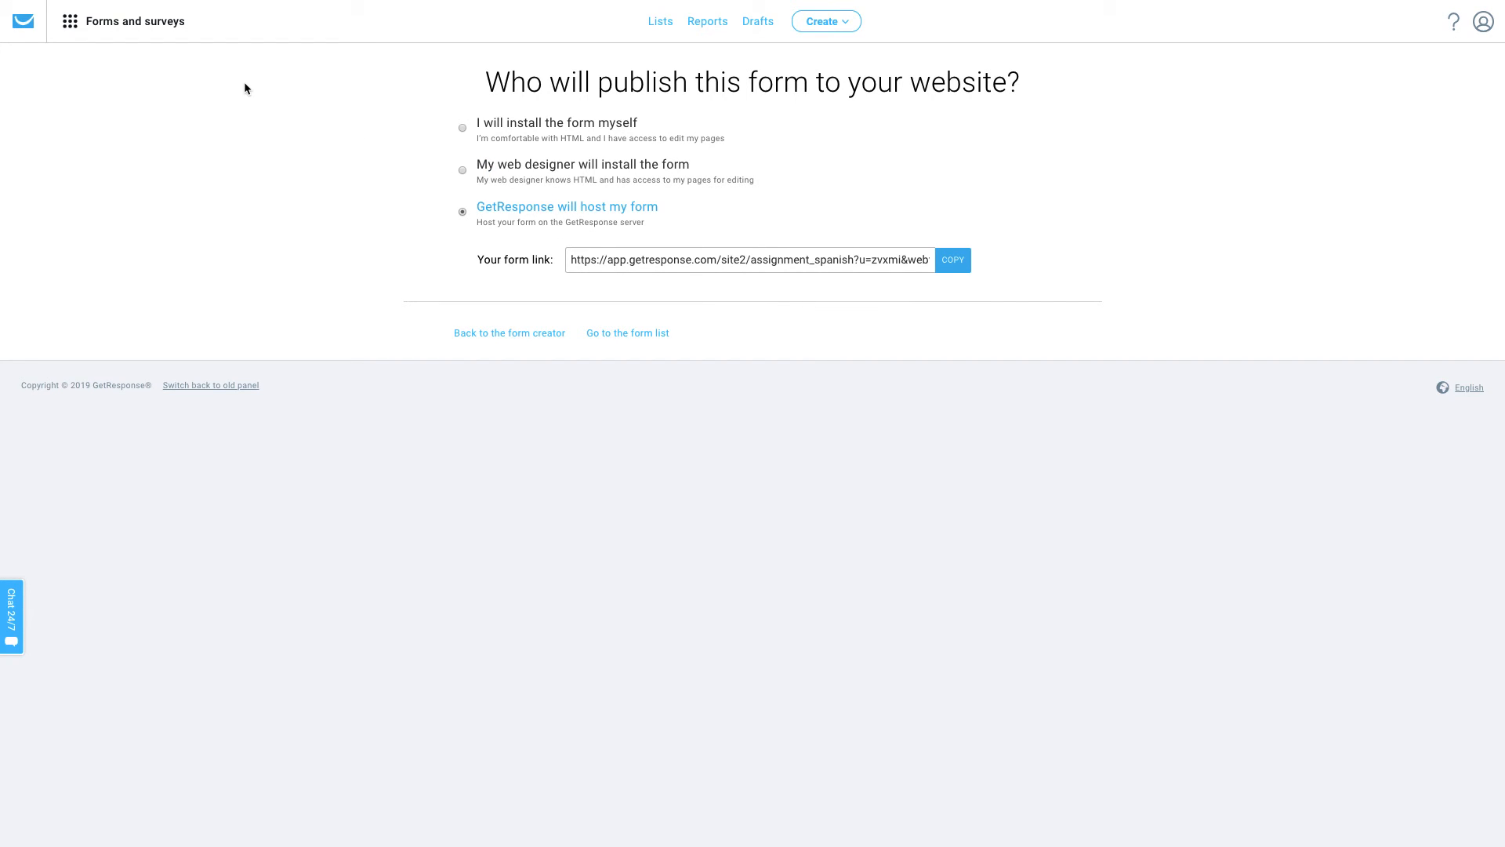
{"action": "left_click", "coordinate": [68, 20]}
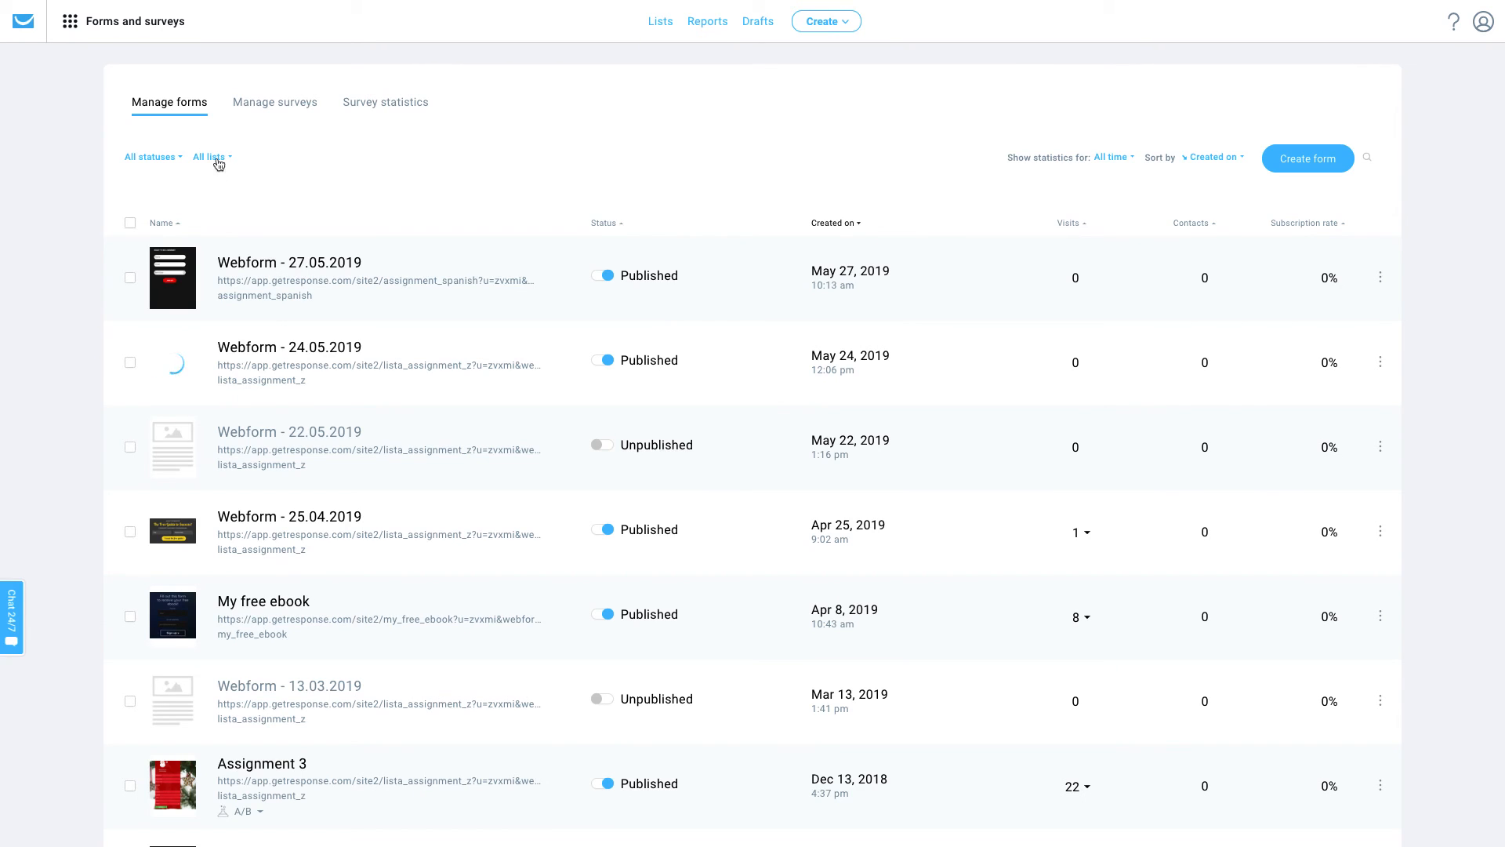
Reopen the Webform - 27.05.2019 form in the form creator from Manage forms.
{"action": "left_click", "coordinate": [289, 261]}
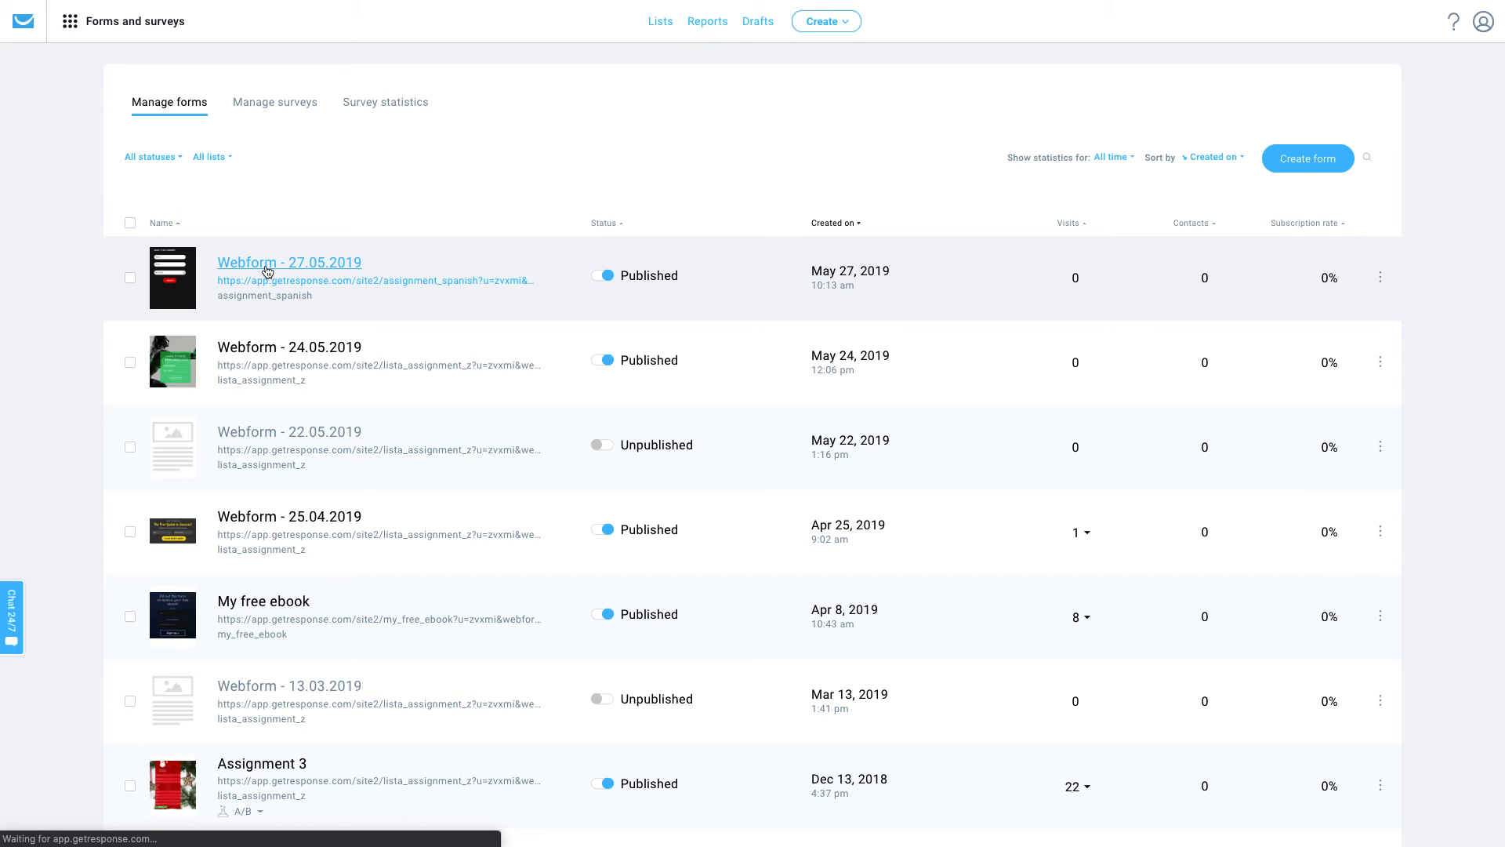
{"action": "left_click", "coordinate": [289, 262]}
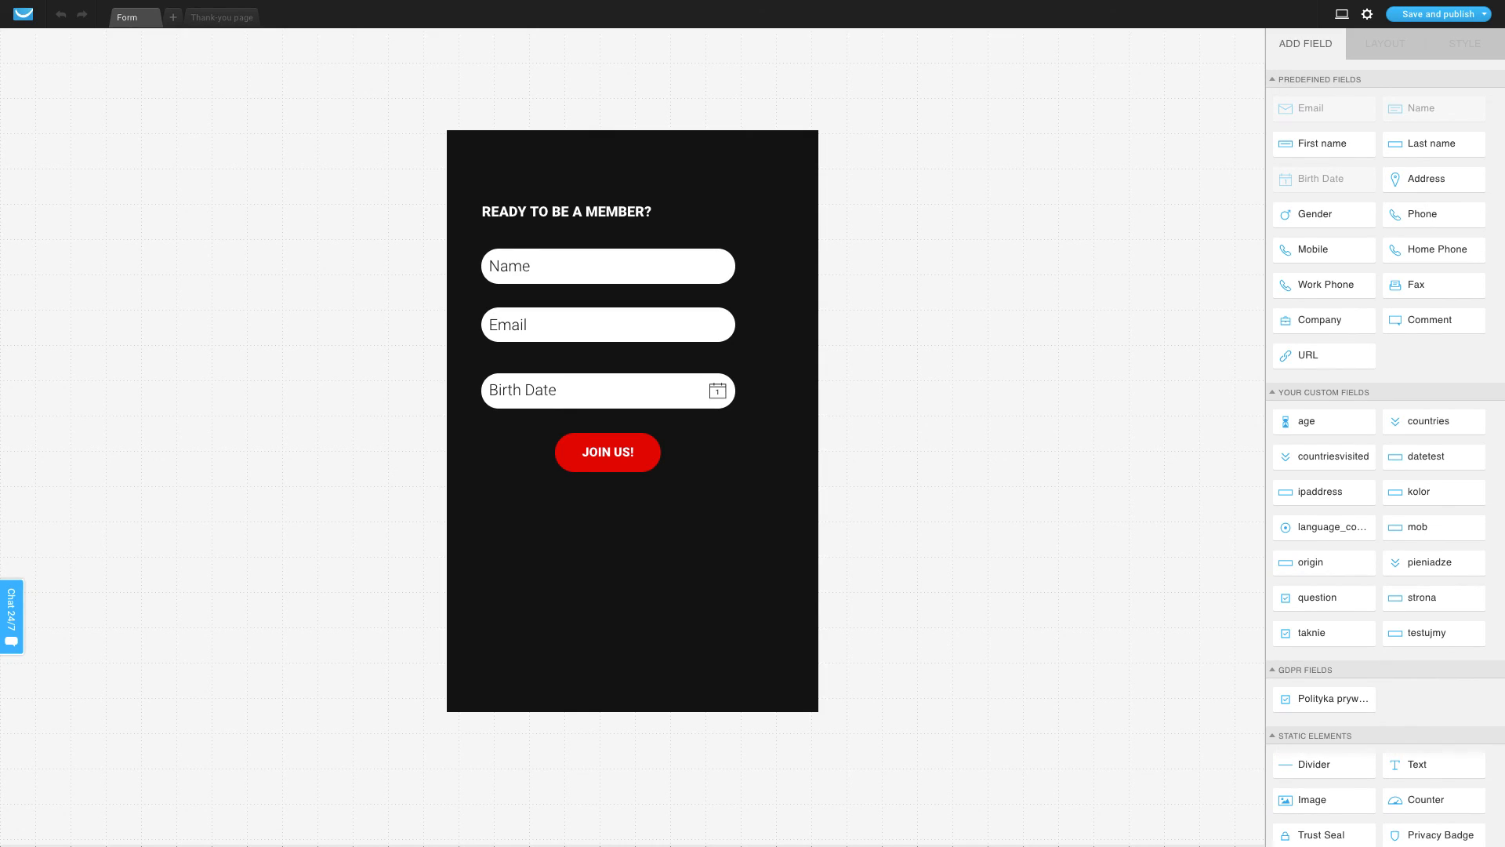
{"action": "mouse_move", "coordinate": [156, 649]}
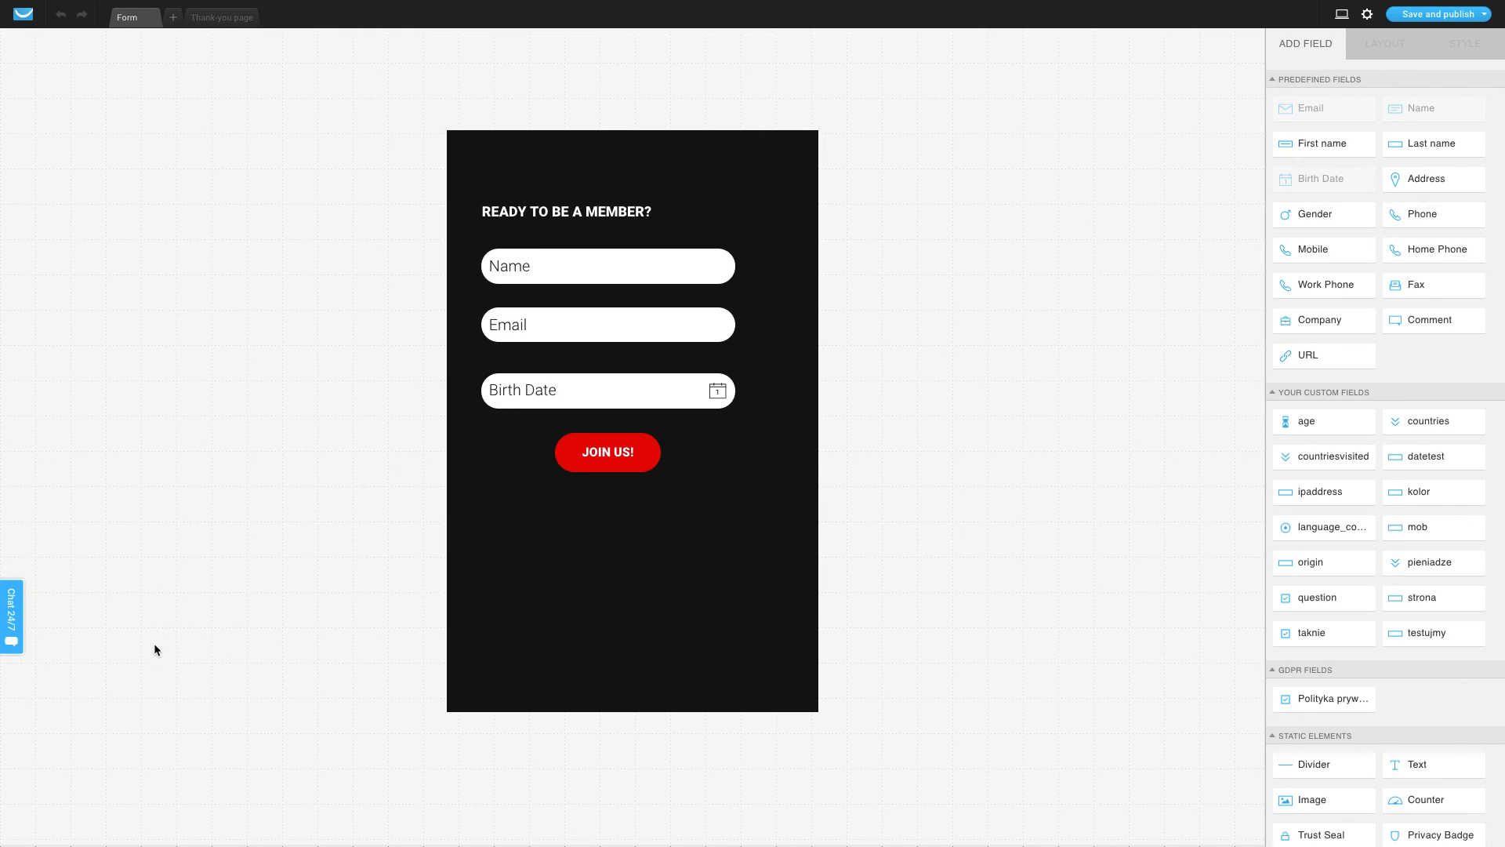
{"action": "mouse_move", "coordinate": [68, 616]}
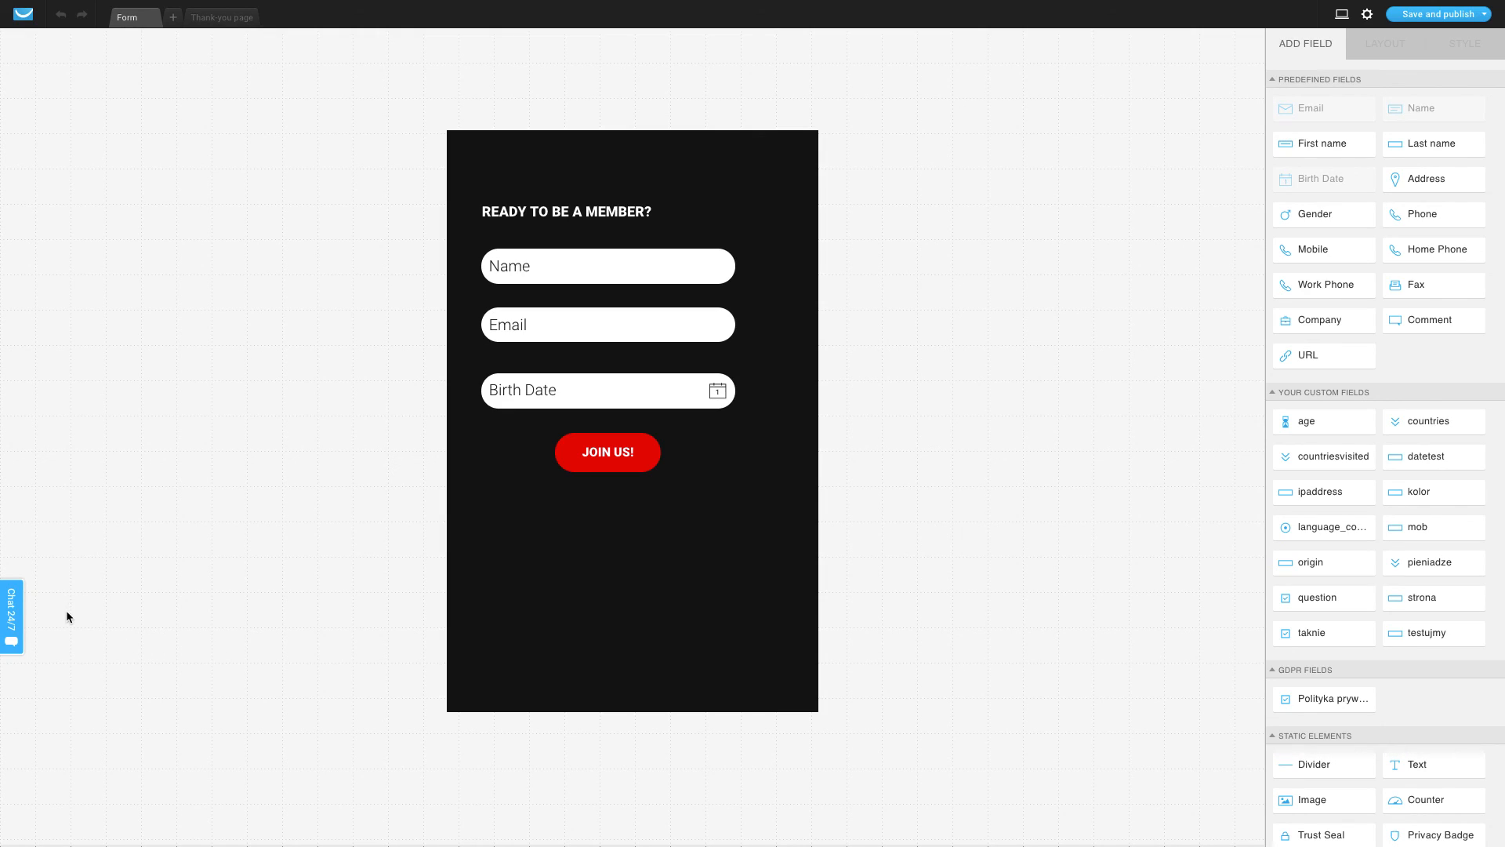